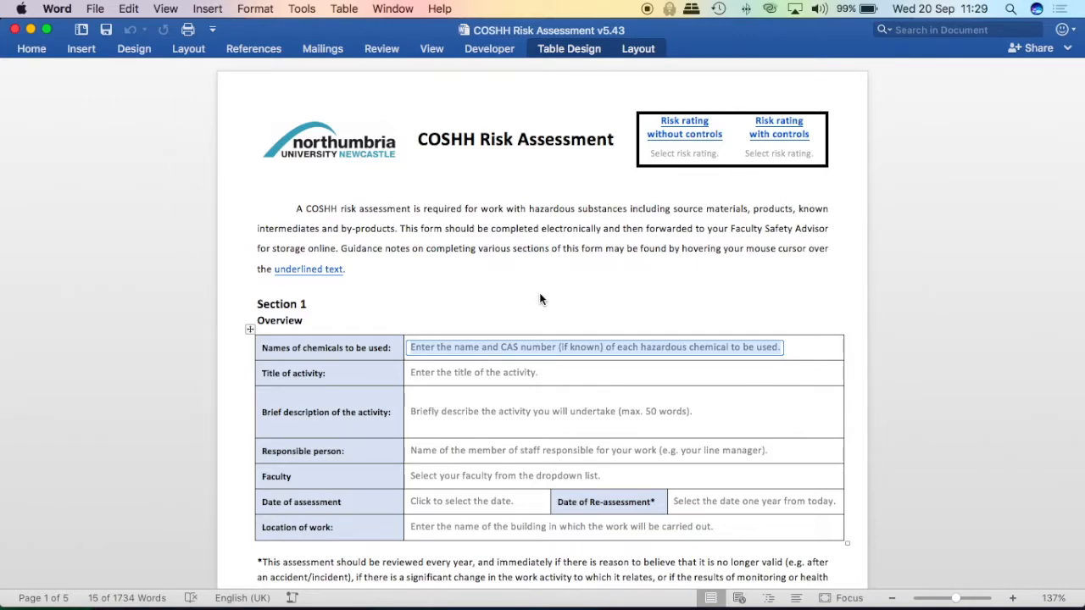
{"action": "mouse_move", "coordinate": [673, 240]}
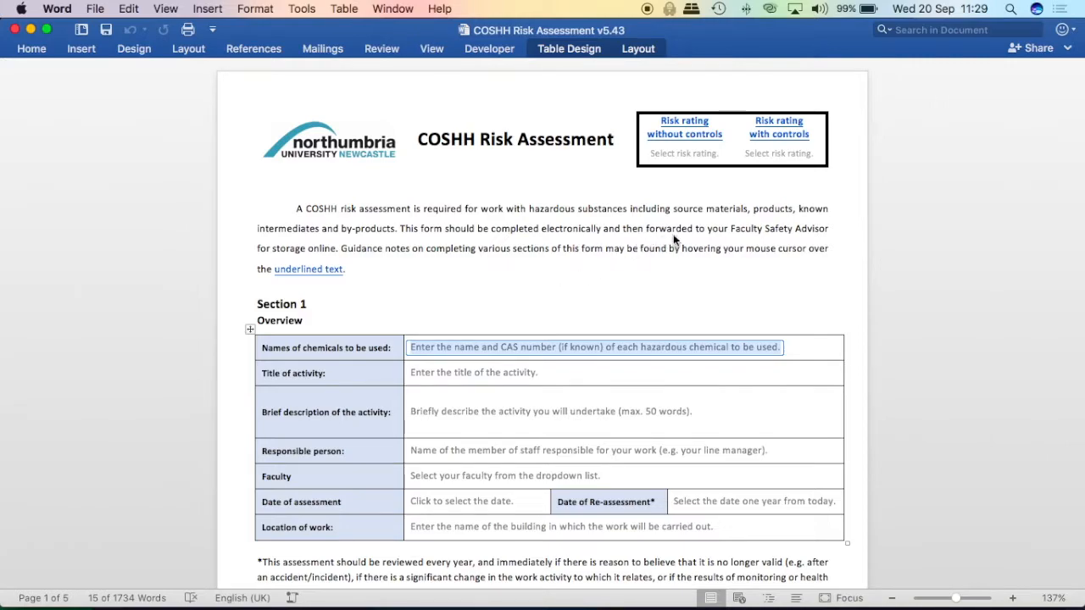
{"action": "mouse_move", "coordinate": [796, 246]}
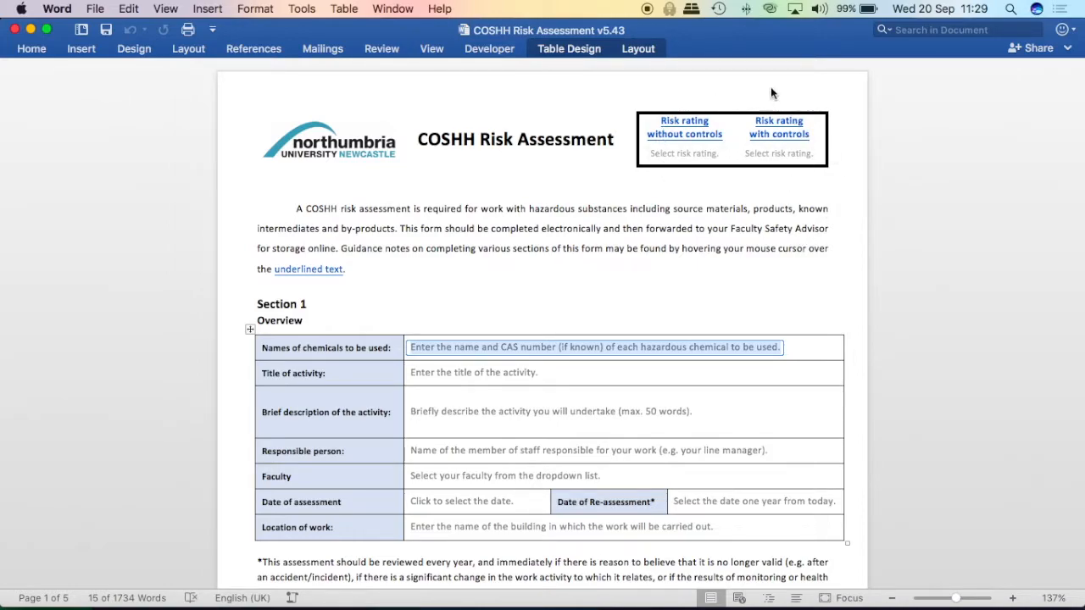
{"action": "mouse_move", "coordinate": [733, 190]}
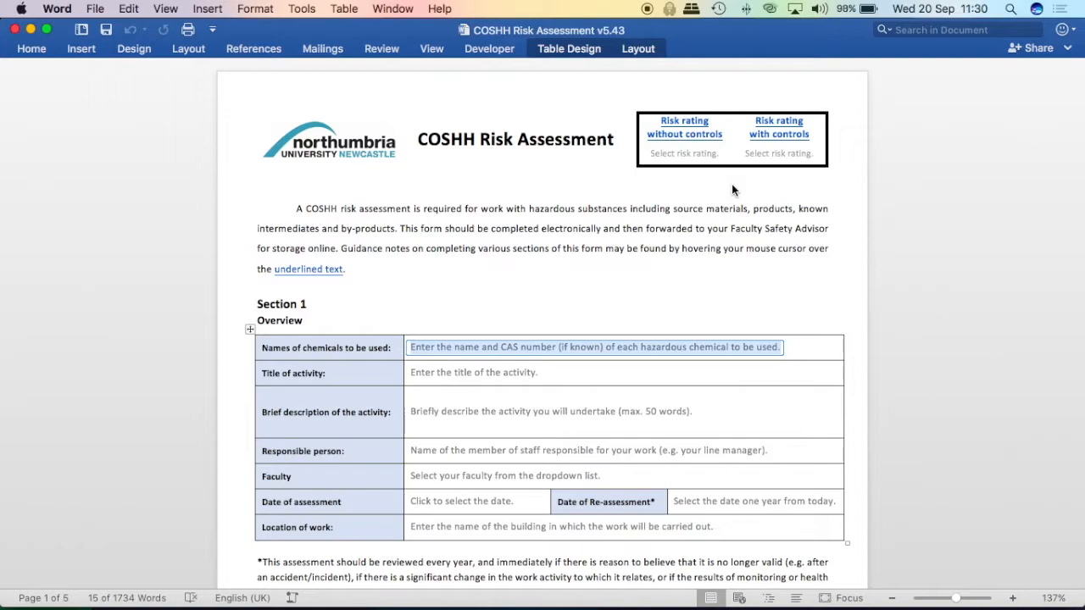
{"action": "mouse_move", "coordinate": [315, 278]}
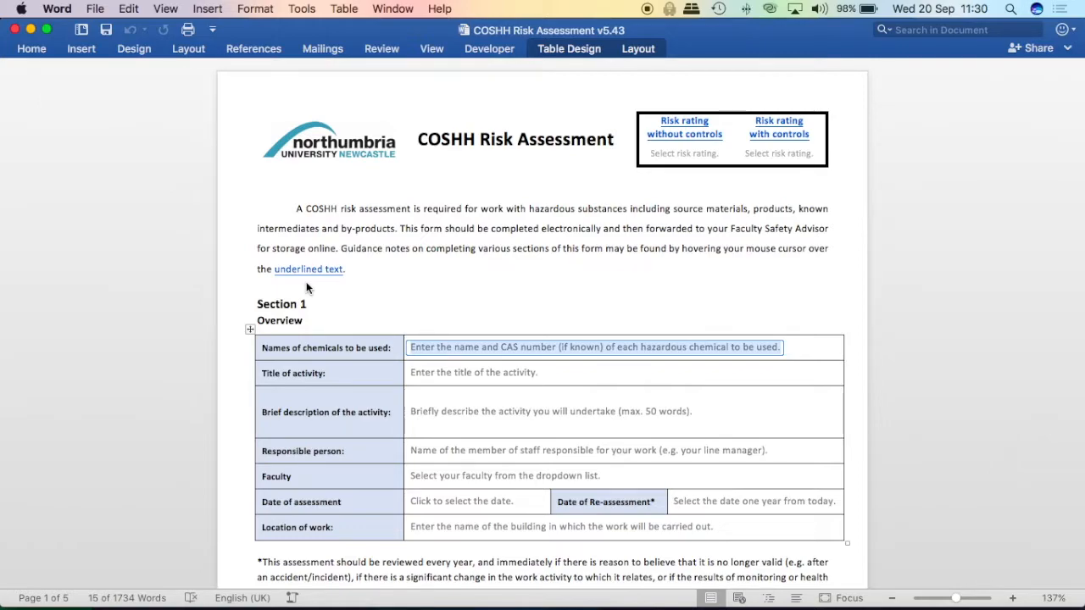
{"action": "mouse_move", "coordinate": [307, 269]}
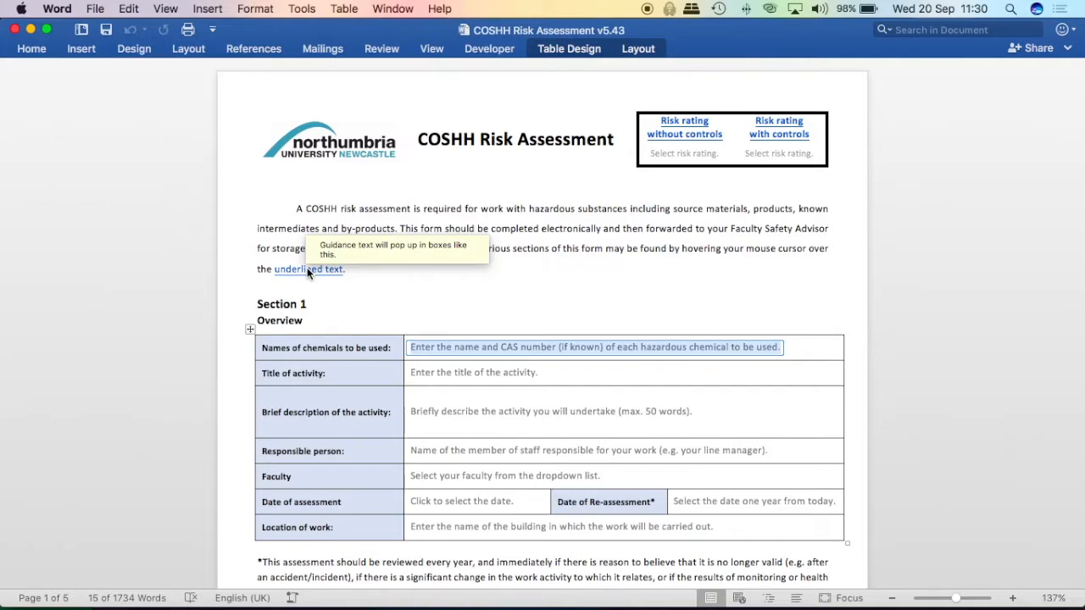
{"action": "mouse_move", "coordinate": [852, 305]}
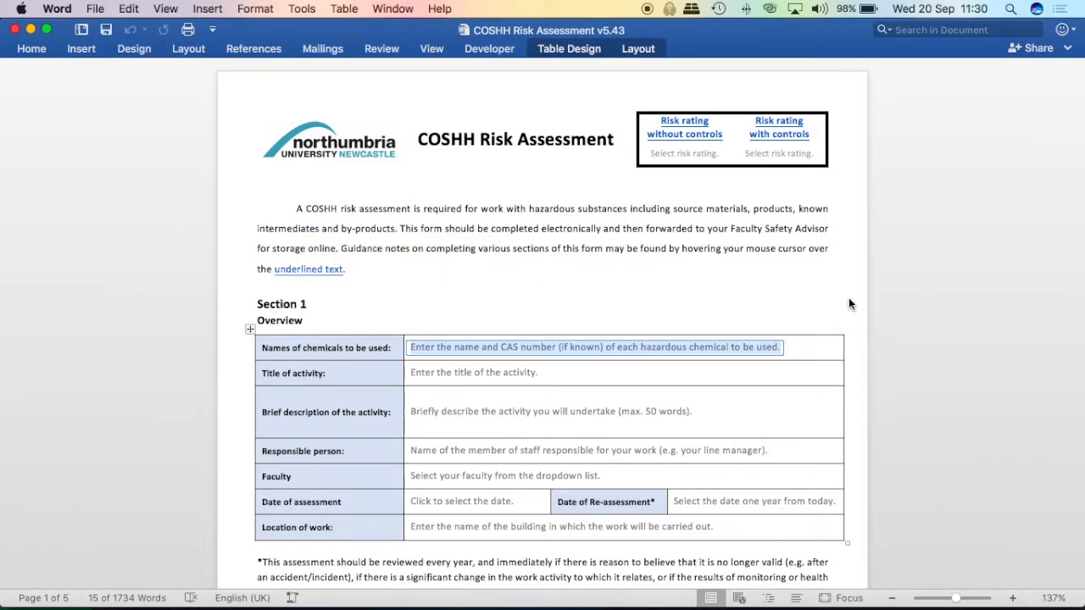
- Search Sigma-Aldrich for 'benzoic acid' and scroll to the Benzoic acid results (CAS 65-85-0)
{"action": "scroll", "scroll_direction": "down", "scroll_amount": 3}
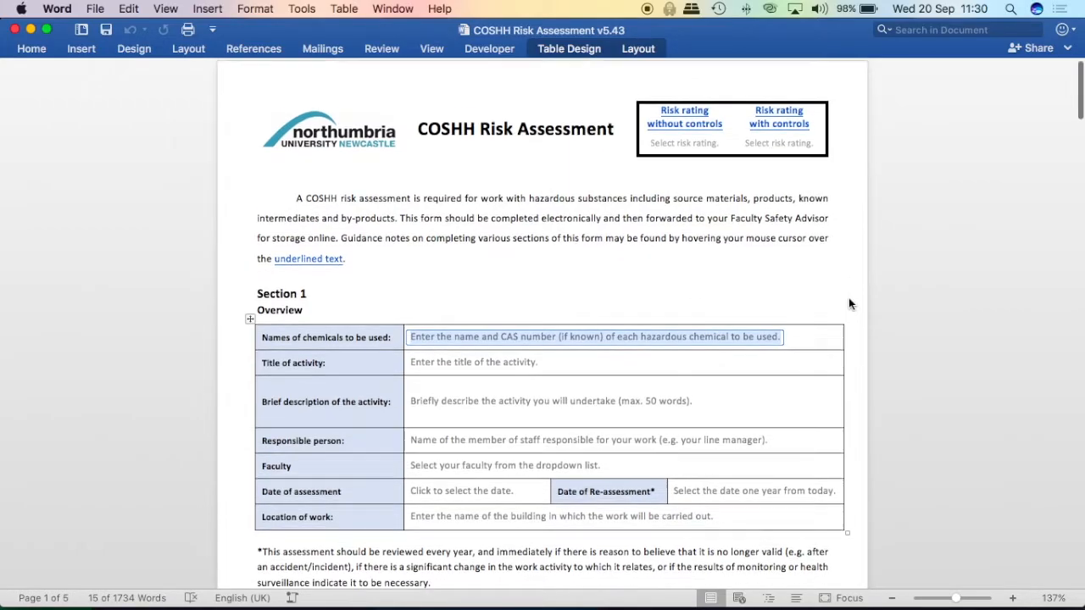
{"action": "scroll", "scroll_direction": "down", "scroll_amount": 3}
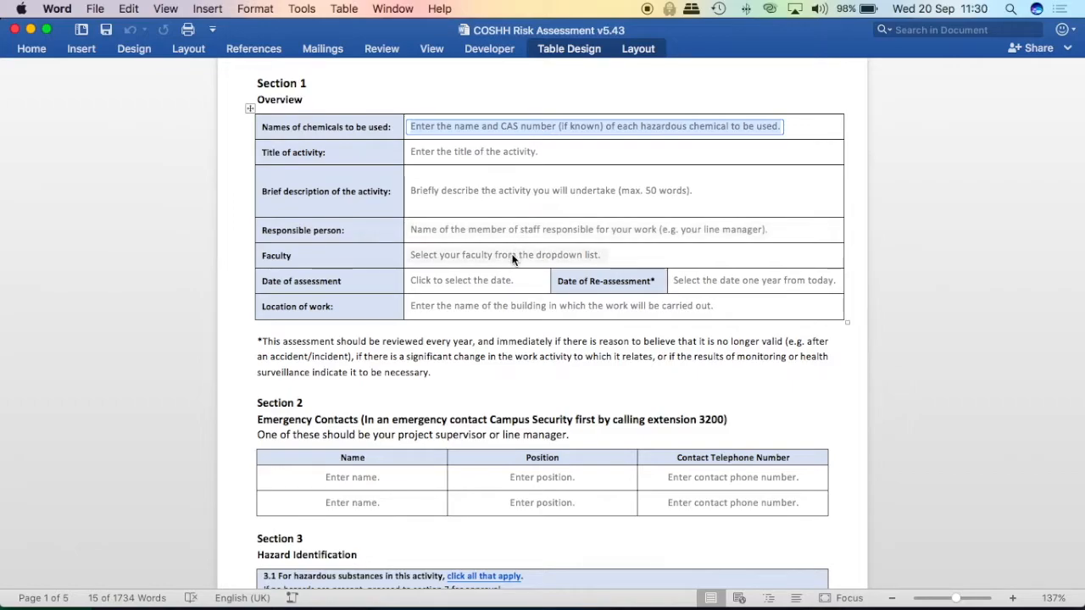
{"action": "mouse_move", "coordinate": [588, 305]}
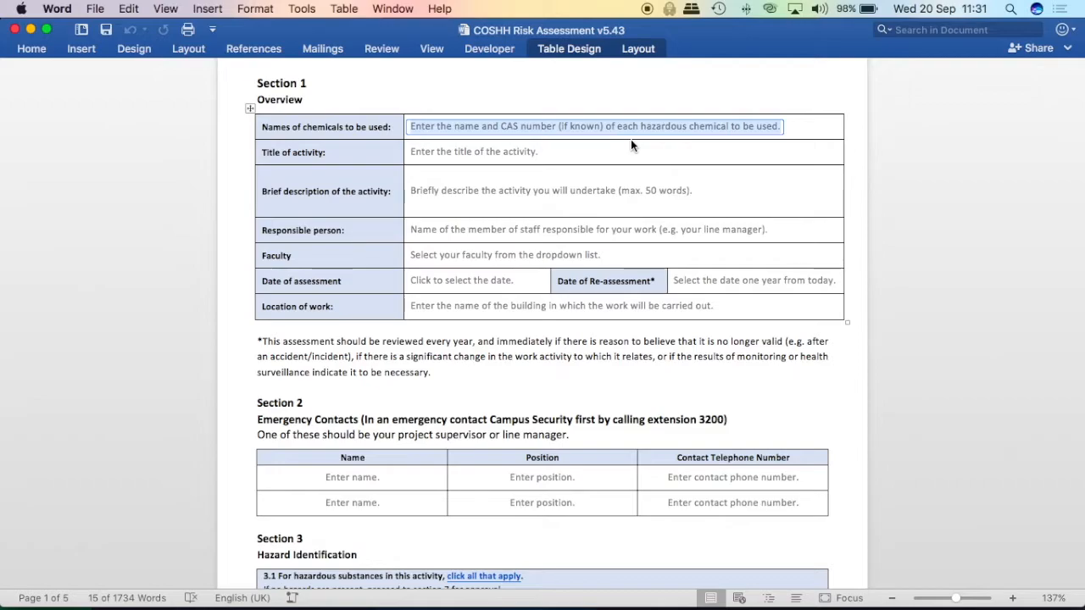
{"action": "mouse_move", "coordinate": [357, 143]}
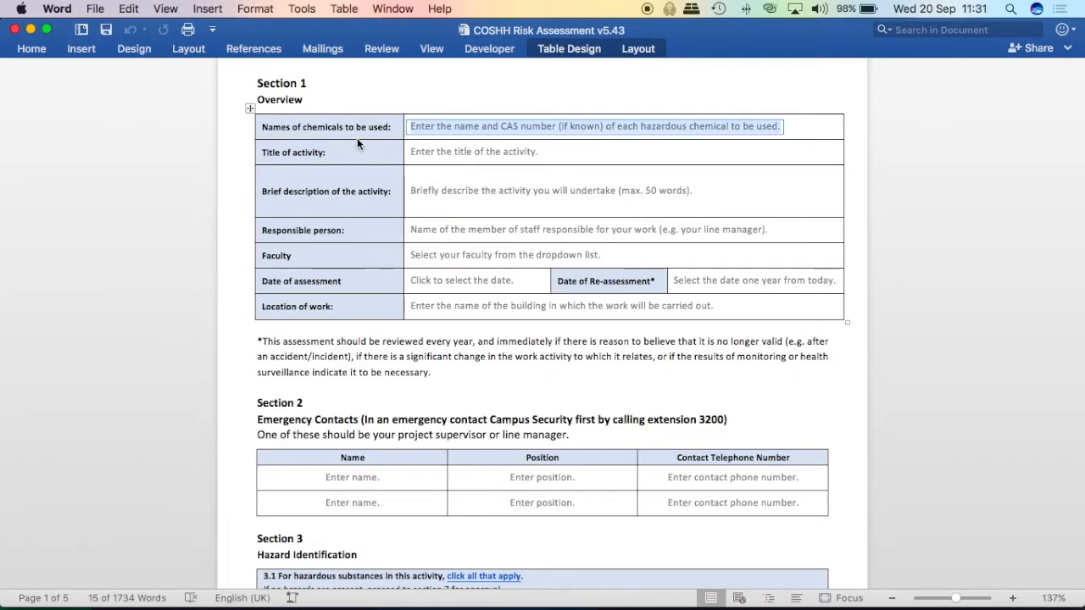
{"action": "mouse_move", "coordinate": [519, 141]}
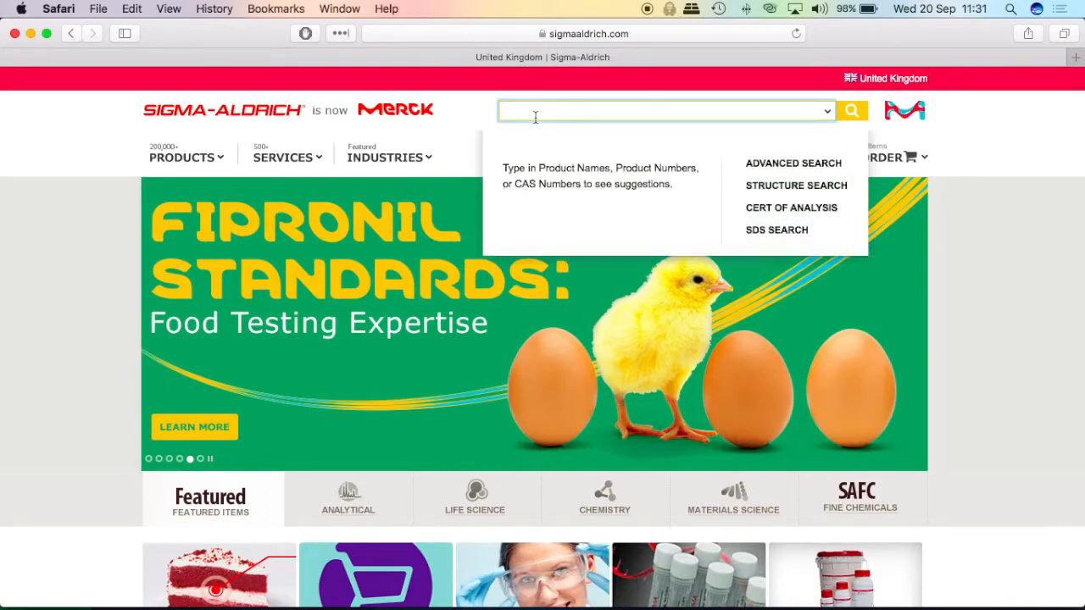
{"action": "type", "text": "benzoic acid"}
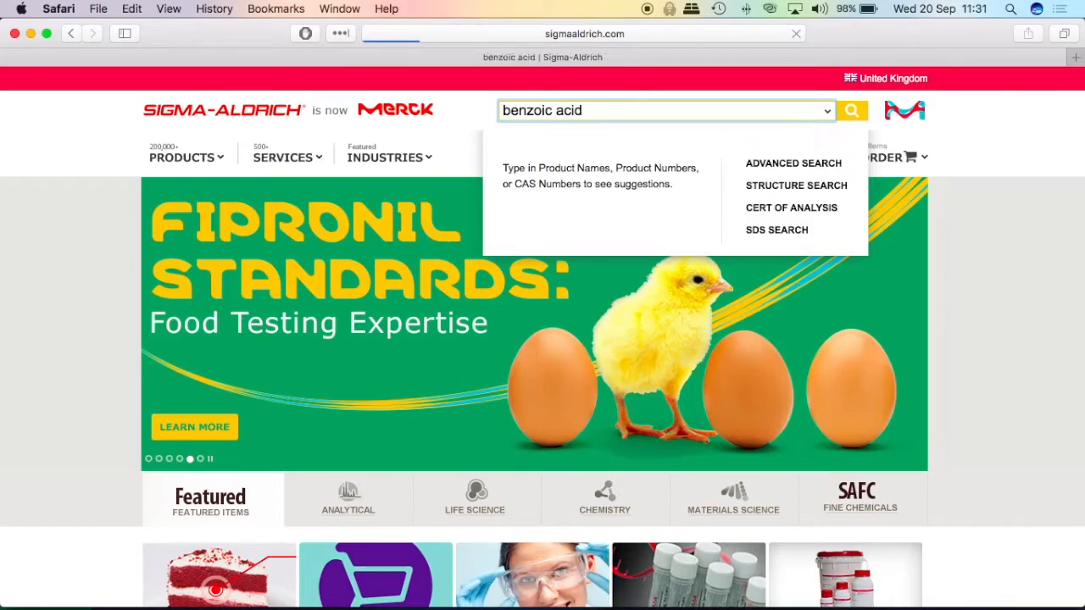
{"action": "left_click", "coordinate": [851, 110]}
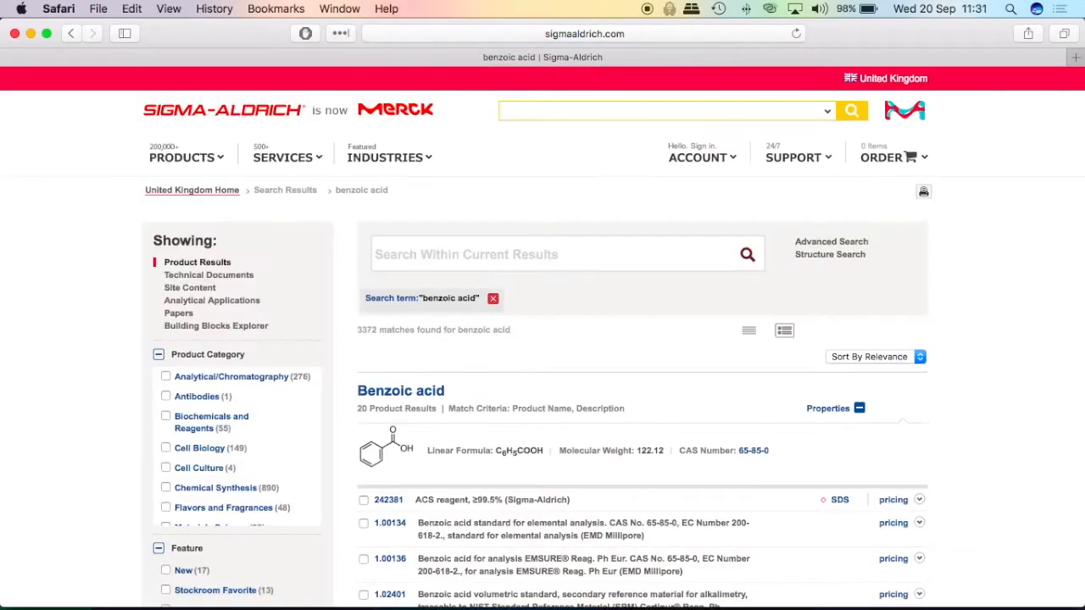
{"action": "scroll", "scroll_direction": "down", "scroll_amount": 3}
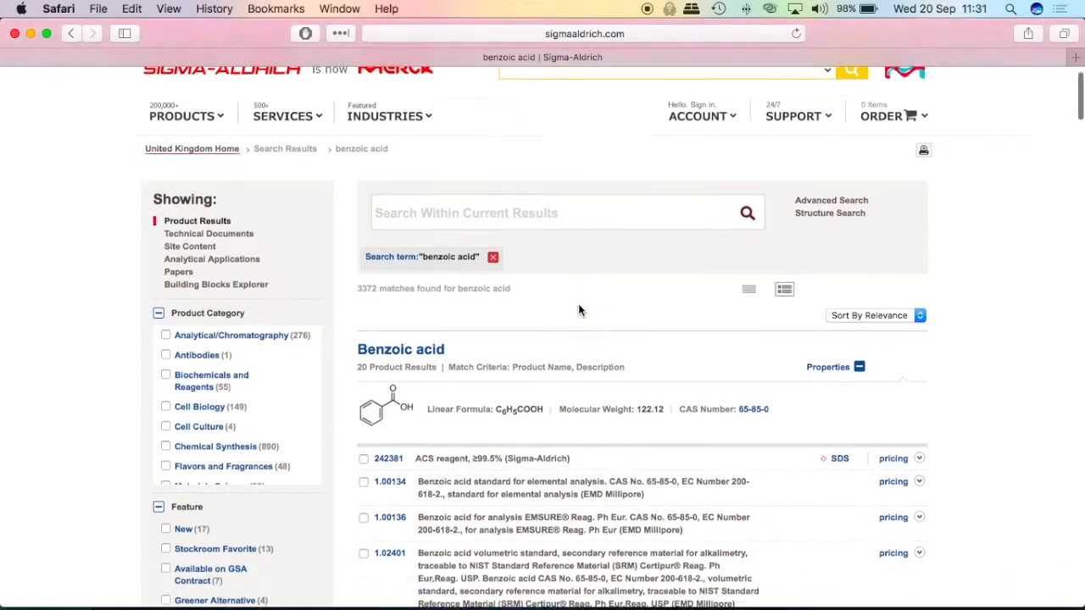
{"action": "scroll", "scroll_direction": "down", "scroll_amount": 3}
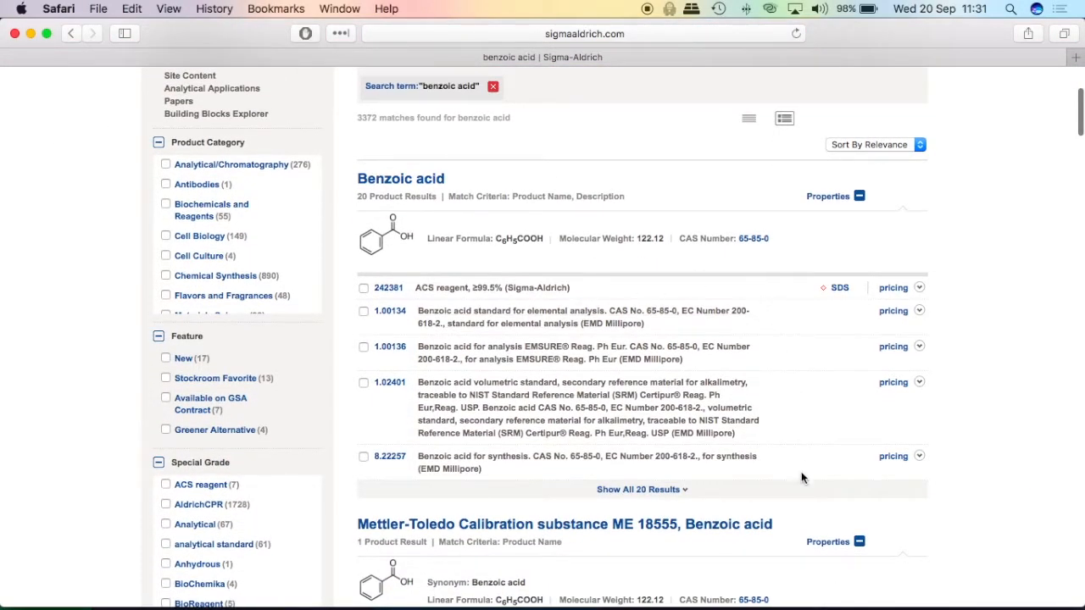
{"action": "mouse_move", "coordinate": [439, 189]}
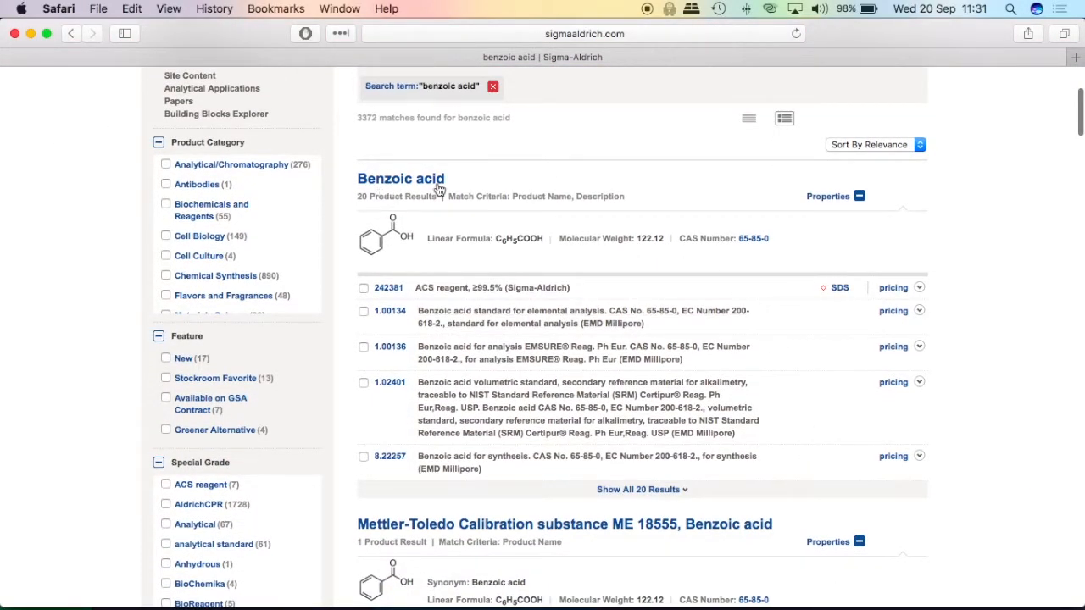
{"action": "mouse_move", "coordinate": [651, 250]}
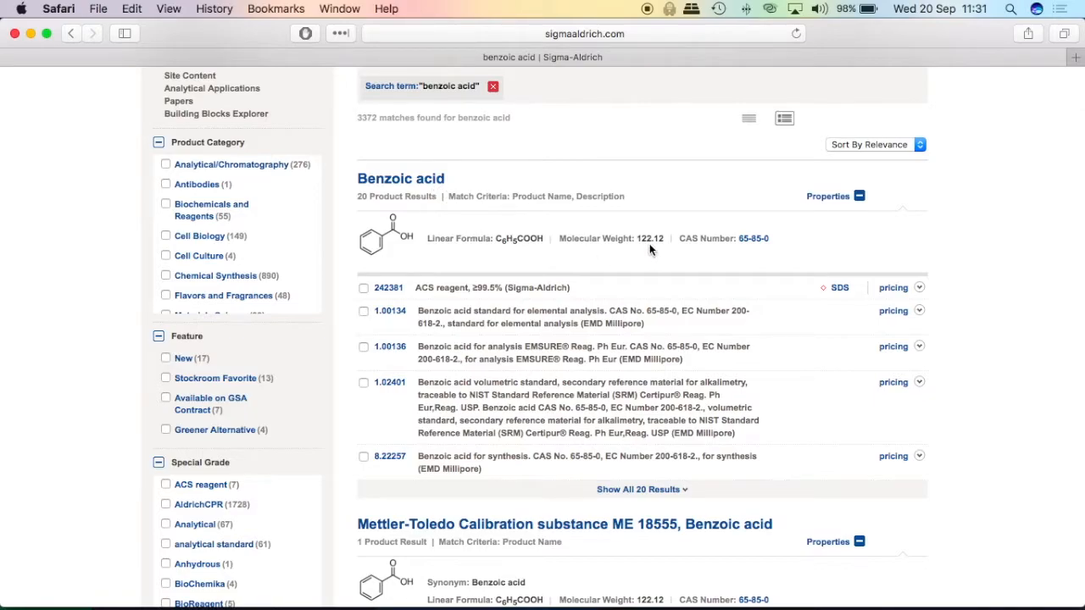
{"action": "mouse_move", "coordinate": [754, 252]}
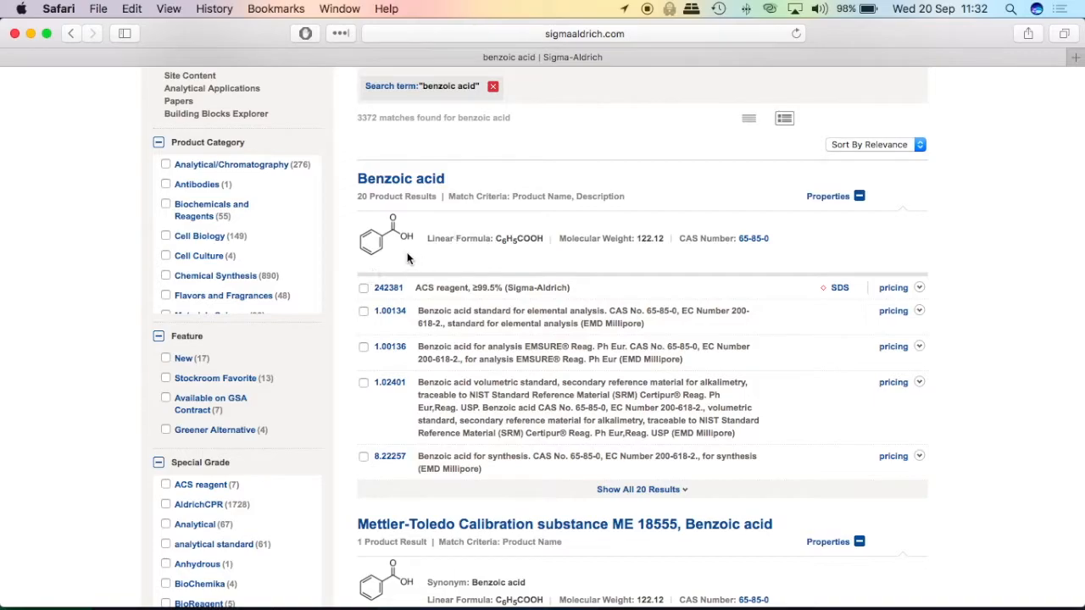
{"action": "mouse_move", "coordinate": [407, 258]}
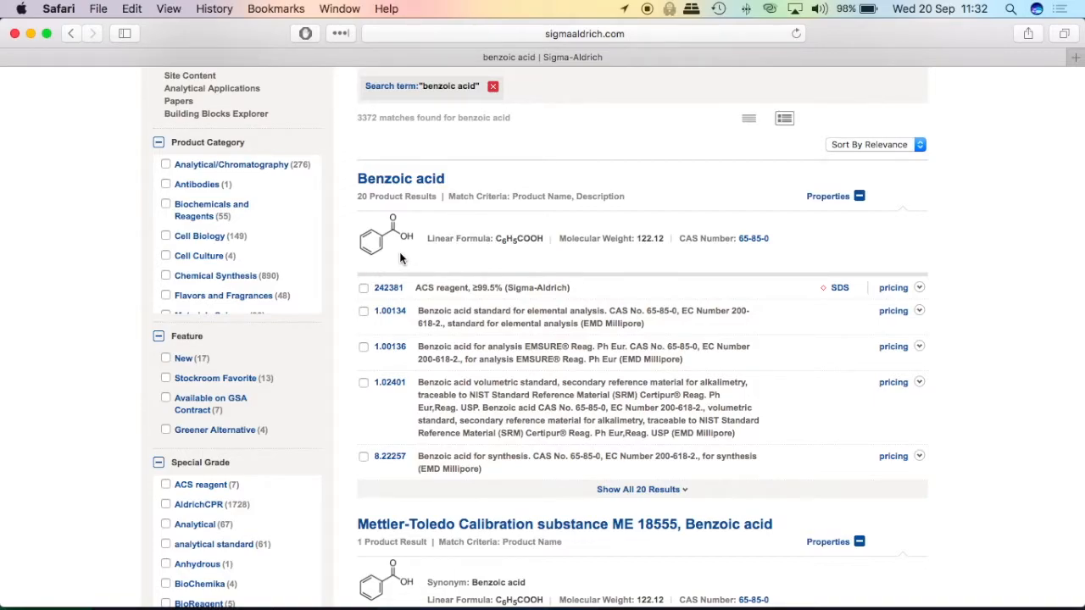
{"action": "mouse_move", "coordinate": [749, 255]}
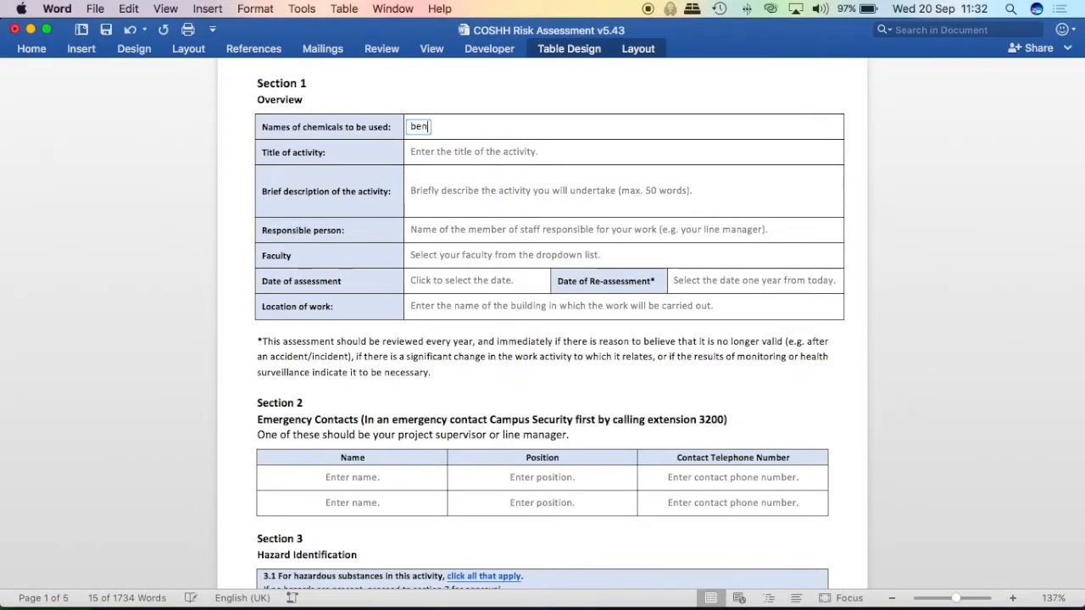
- Enter 'Benzoic acid (65-85-0)' as the chemical and 'Melting point of benzoic acid.' as the title
{"action": "type", "text": "Benzoic acid"}
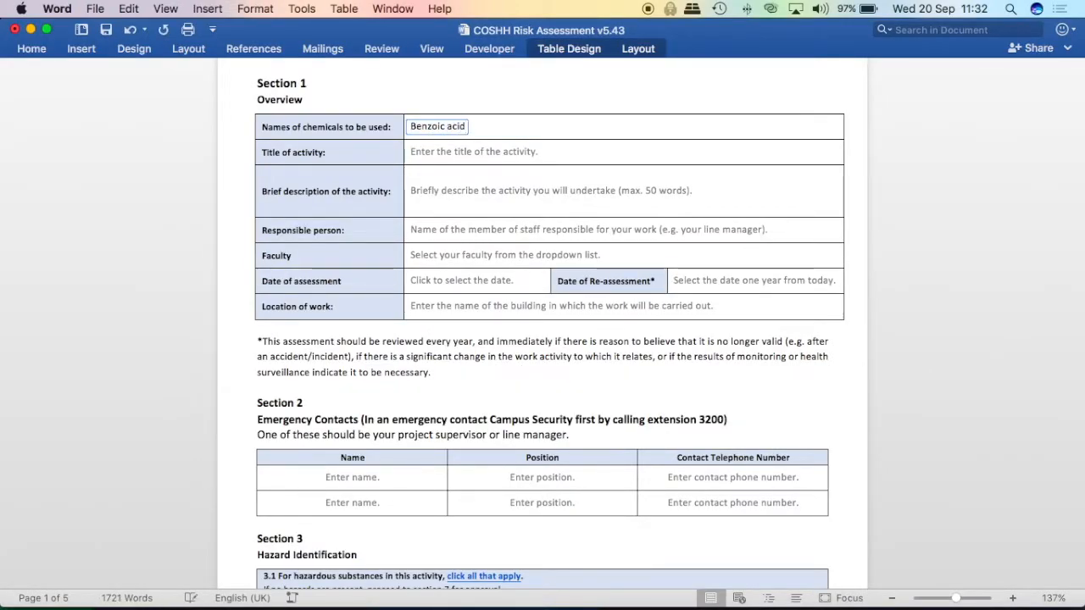
{"action": "type", "text": "(65-"}
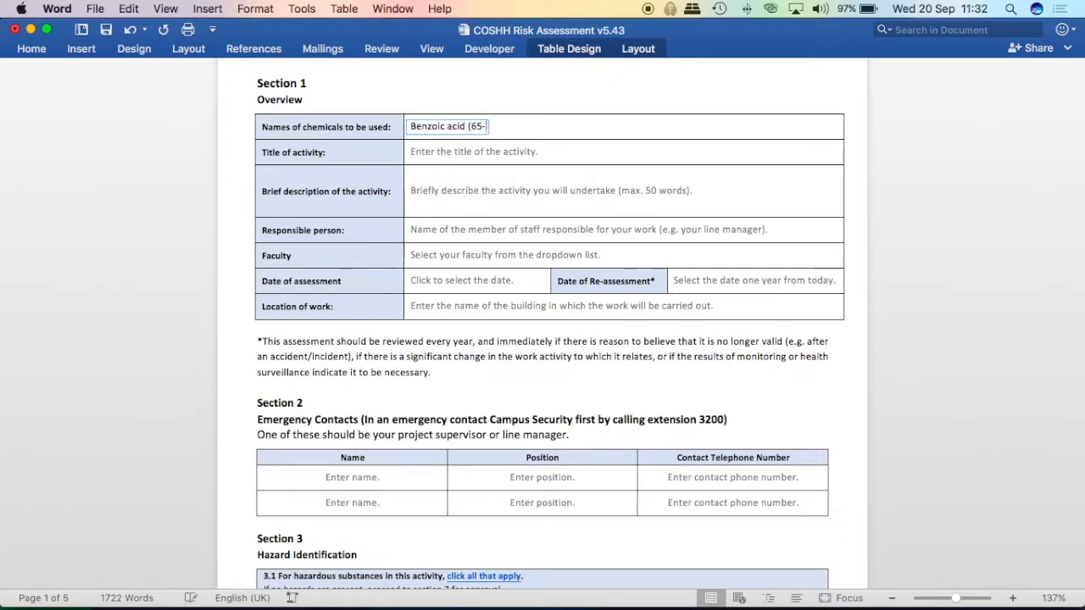
{"action": "type", "text": "85-0)"}
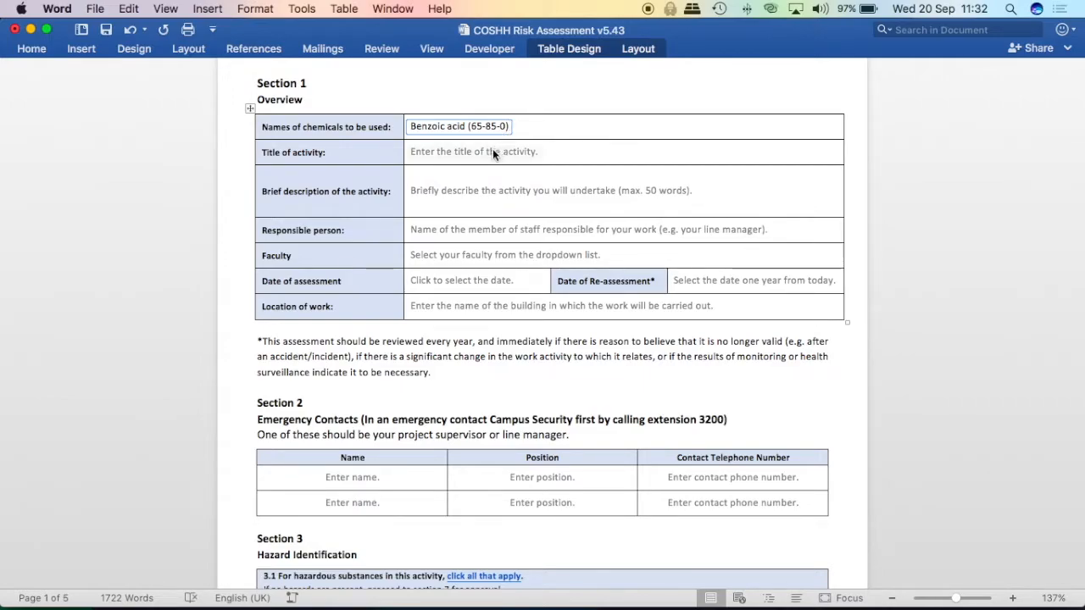
{"action": "type", "text": "Melting point of b"}
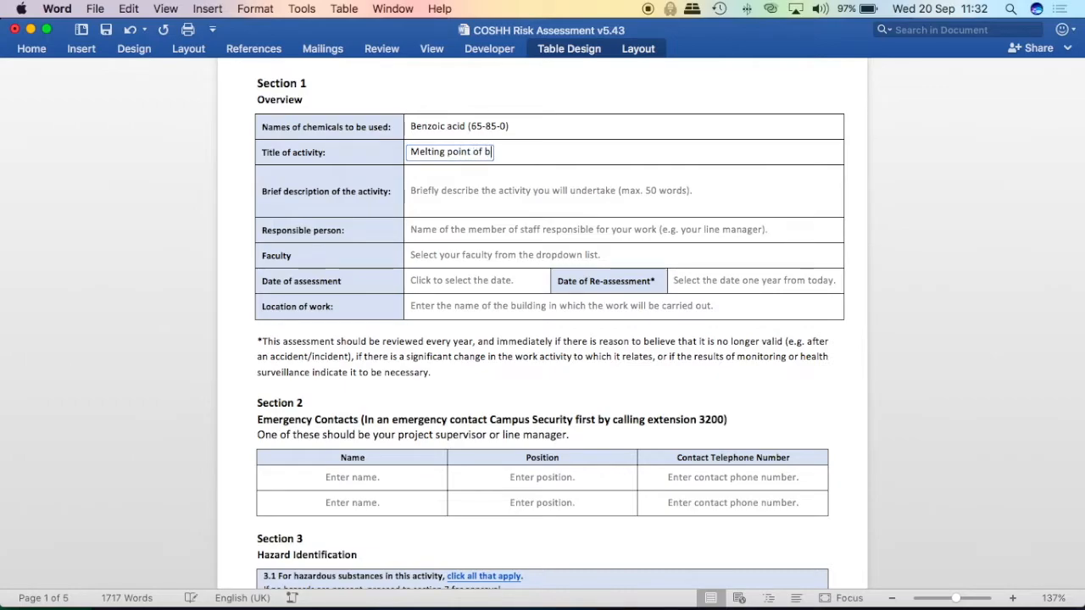
{"action": "type", "text": "enzoic acid."}
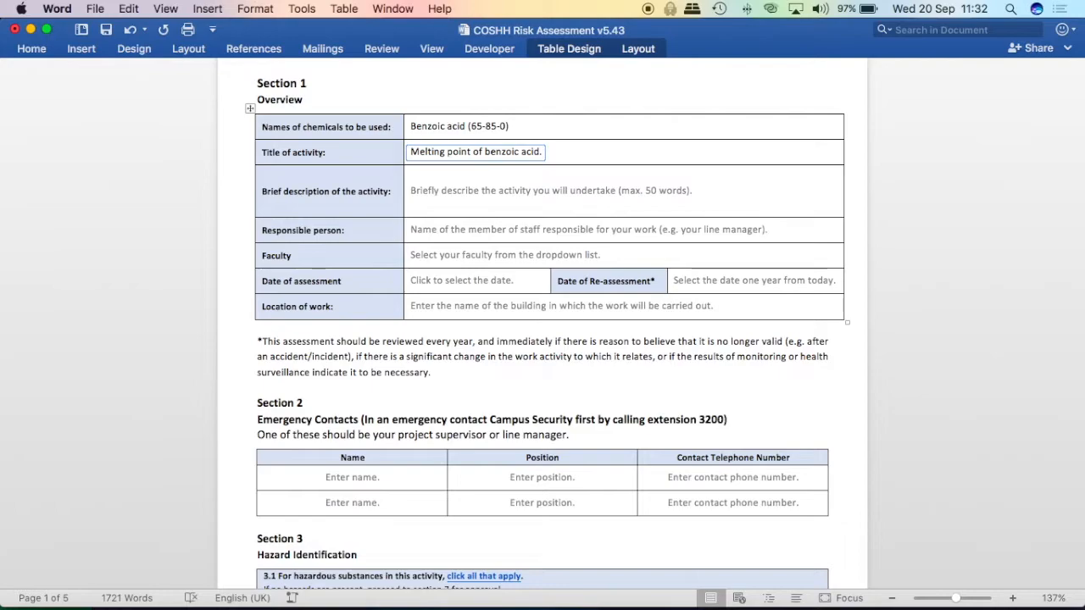
{"action": "mouse_move", "coordinate": [475, 209]}
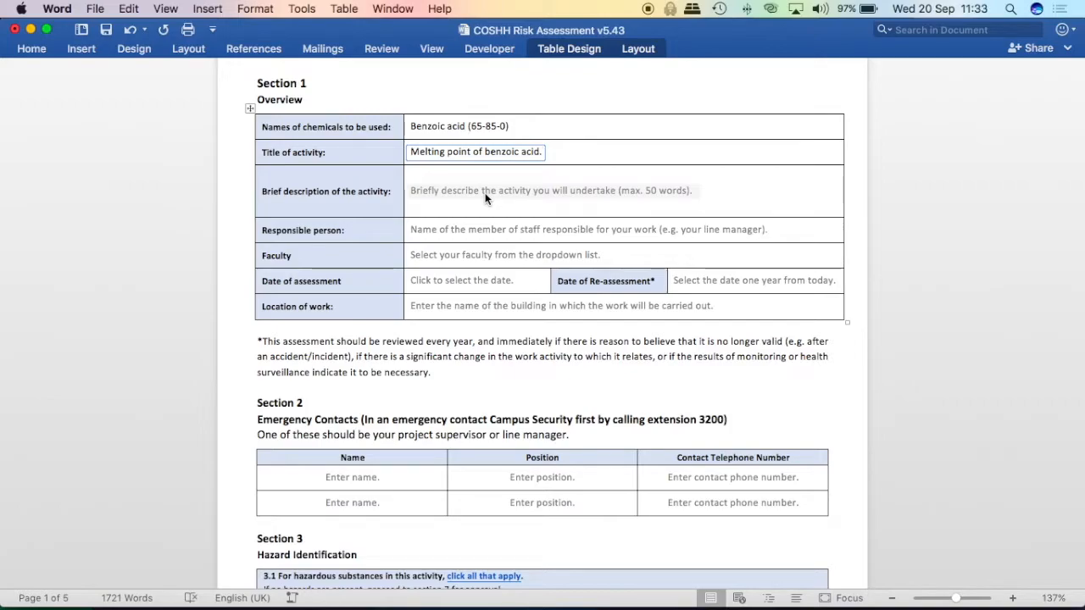
- Write the brief description beginning 'Determination…' and start the responsible person, 'Dr Gr…'
{"action": "left_click", "coordinate": [550, 190]}
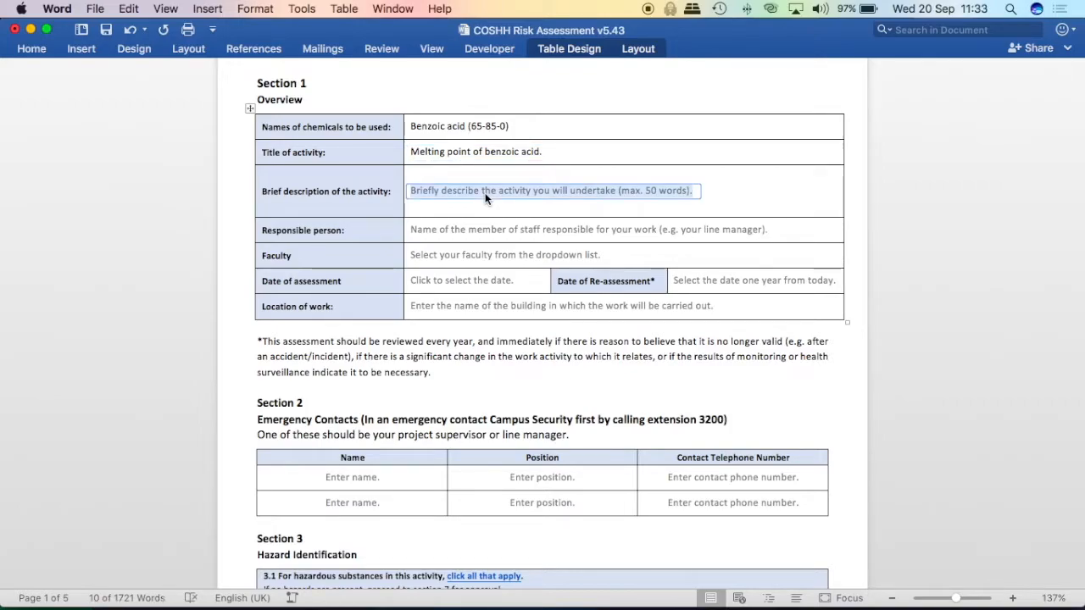
{"action": "type", "text": "Determination of melting of benzoic acid"}
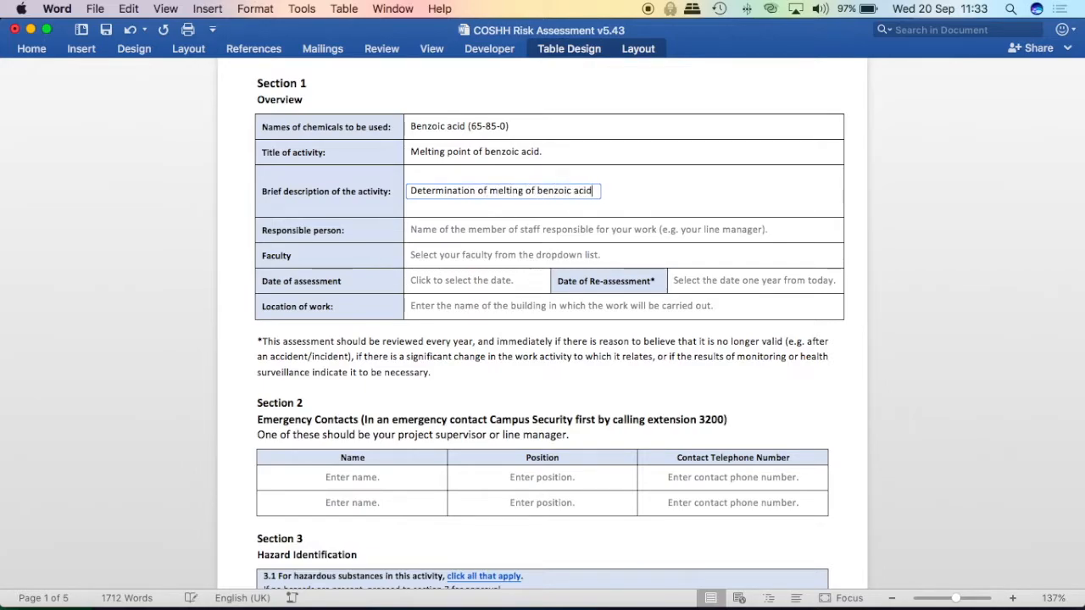
{"action": "type", "text": "."}
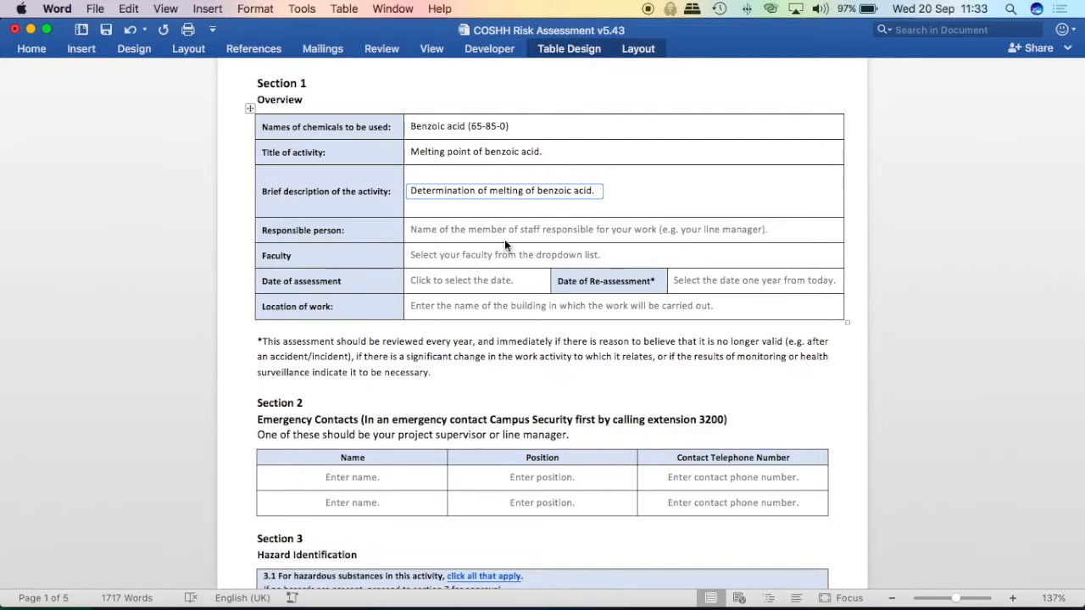
{"action": "type", "text": "Dr Graeme Turnbull"}
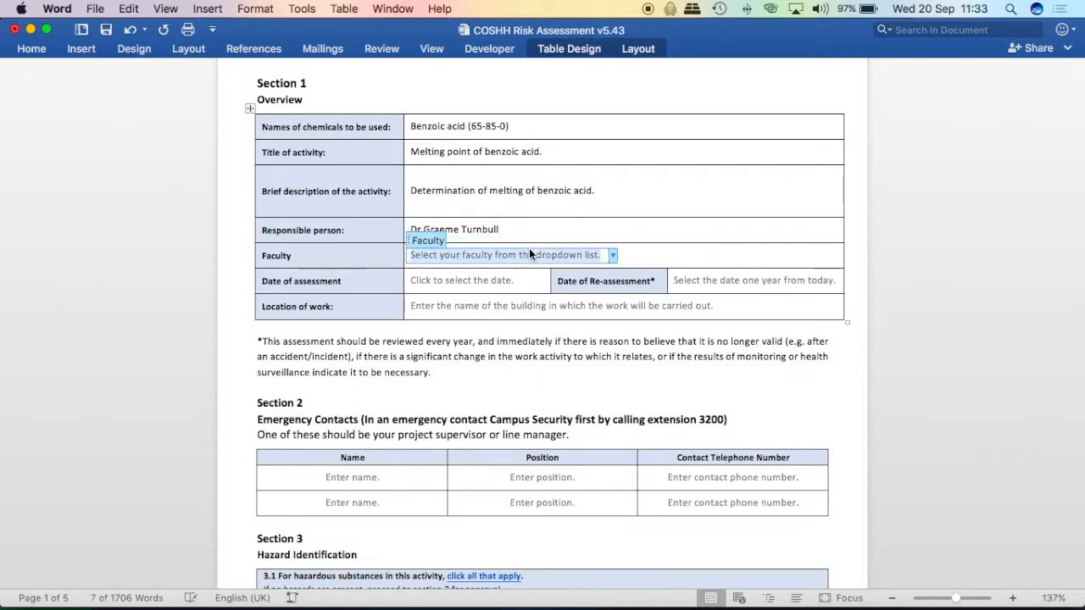
- Set faculty to Health and Life sciences, assessment date 20/09/2017 and re-assessment 20/09/2018
{"action": "left_click", "coordinate": [612, 255]}
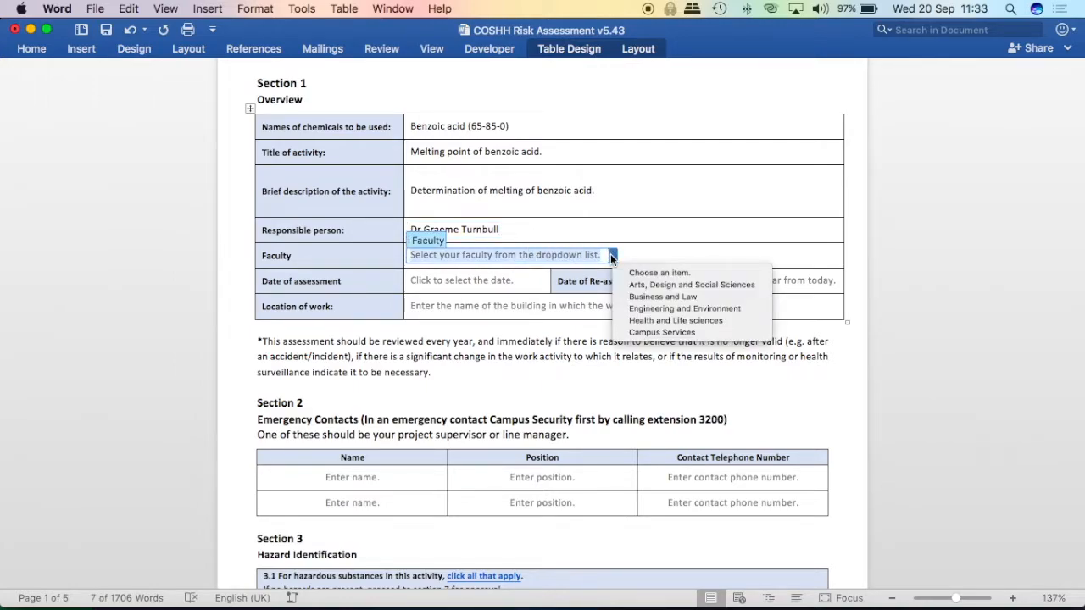
{"action": "left_click", "coordinate": [676, 321]}
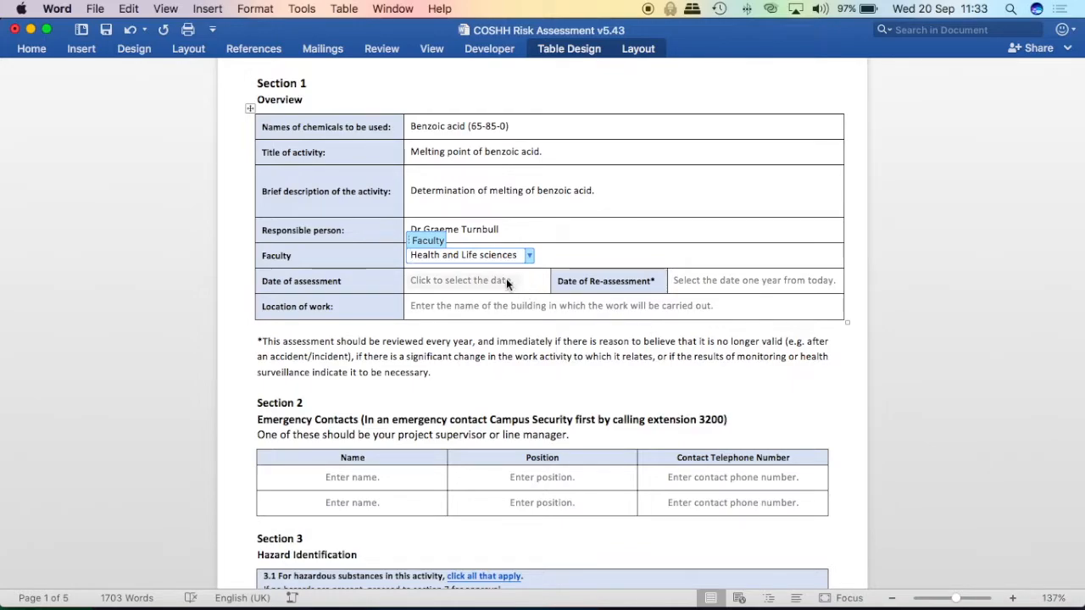
{"action": "left_click", "coordinate": [461, 280]}
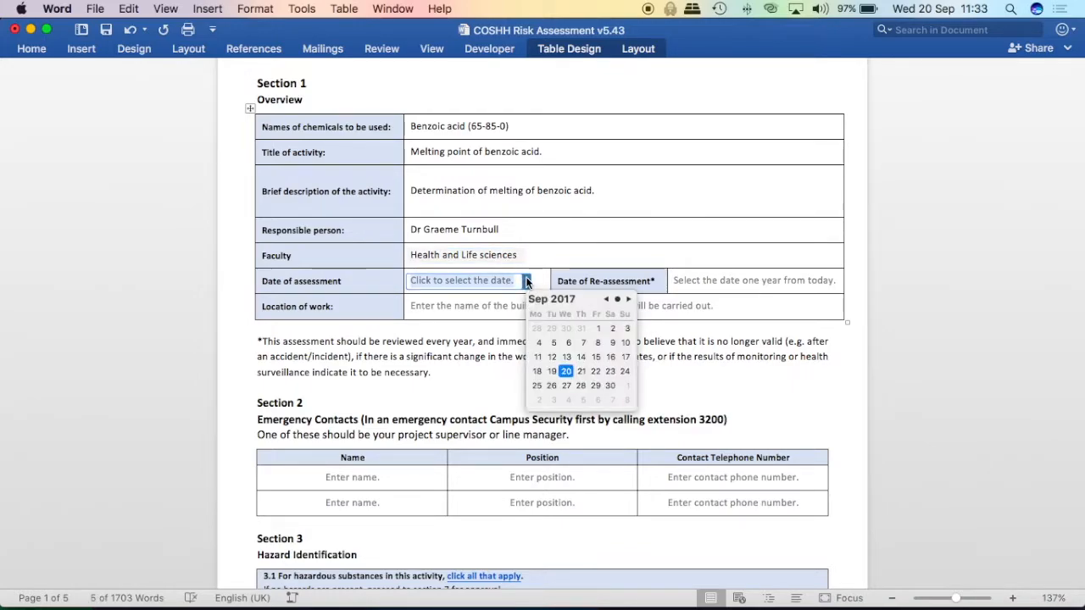
{"action": "left_click", "coordinate": [565, 371]}
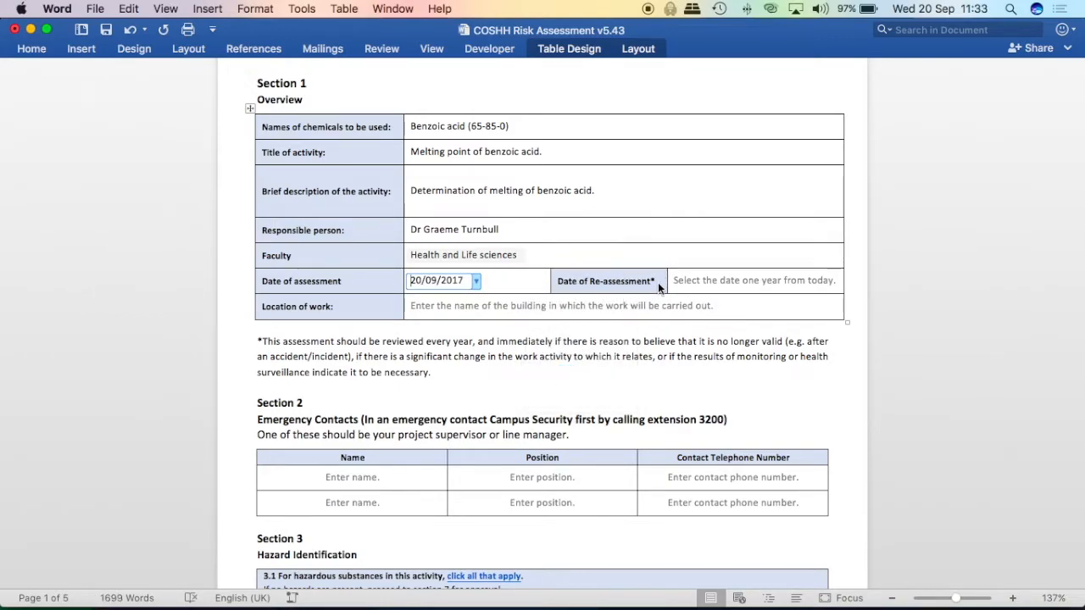
{"action": "mouse_move", "coordinate": [534, 376]}
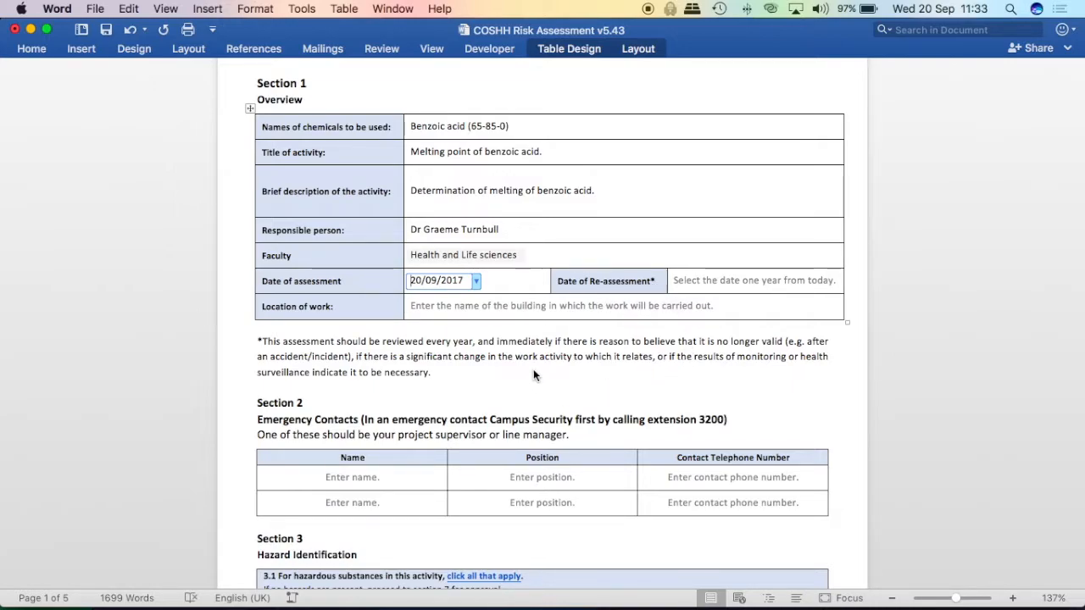
{"action": "mouse_move", "coordinate": [591, 375]}
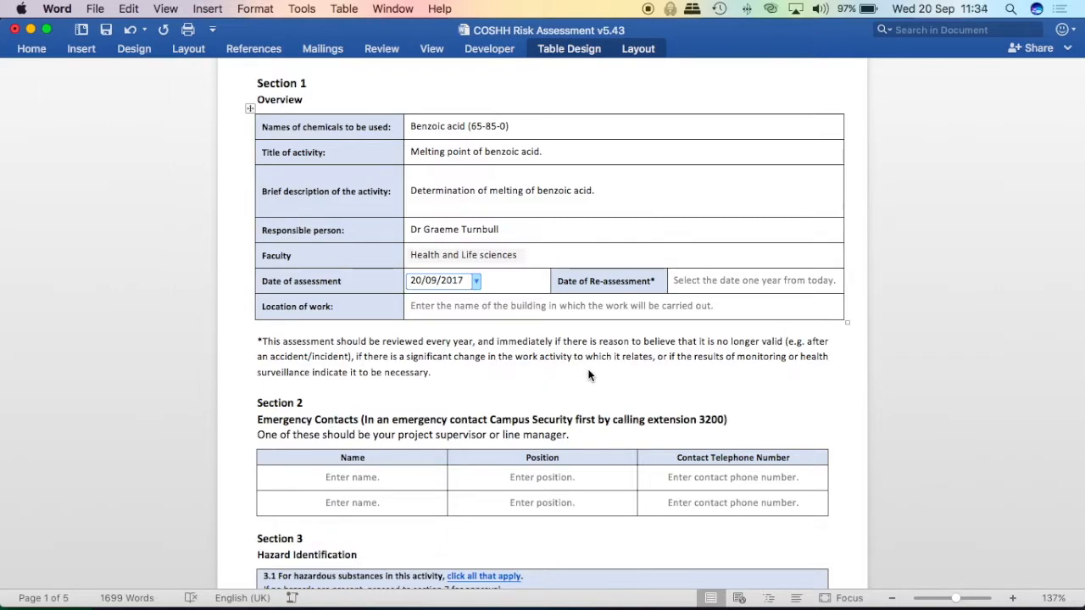
{"action": "left_click", "coordinate": [753, 280]}
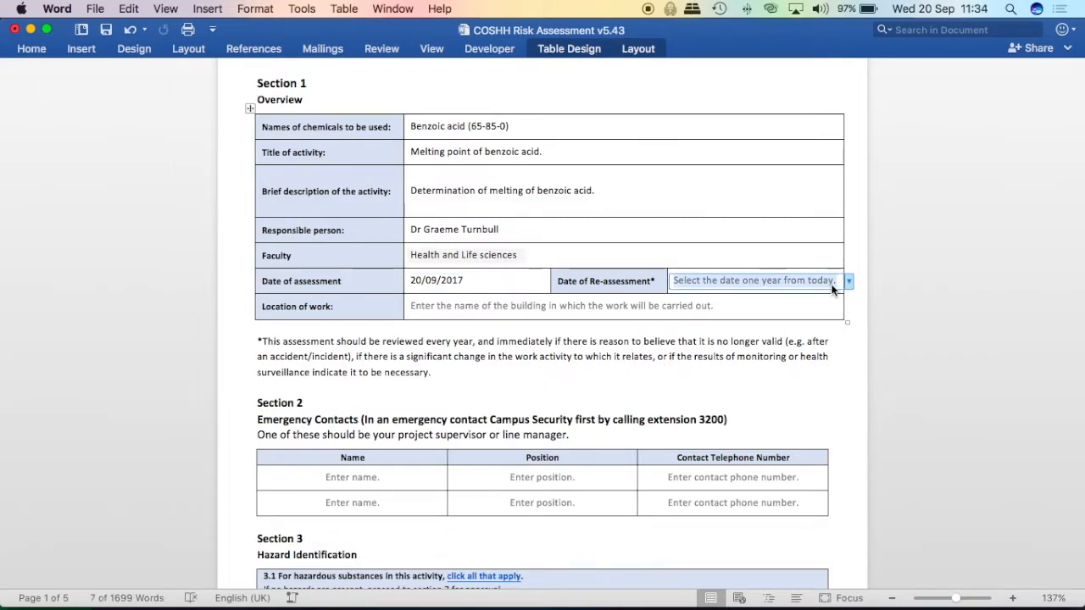
{"action": "left_click", "coordinate": [847, 281]}
{"action": "type", "text": "20/09/2018"}
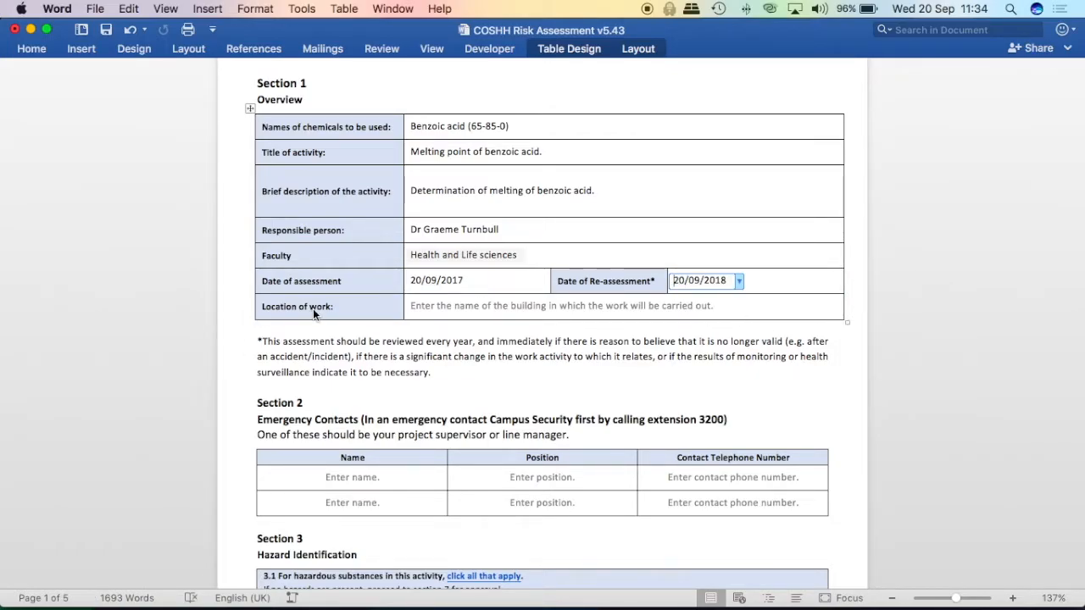
- Enter 'Ellison Building Laboratories' as the location of work
{"action": "type", "text": "Ellison"}
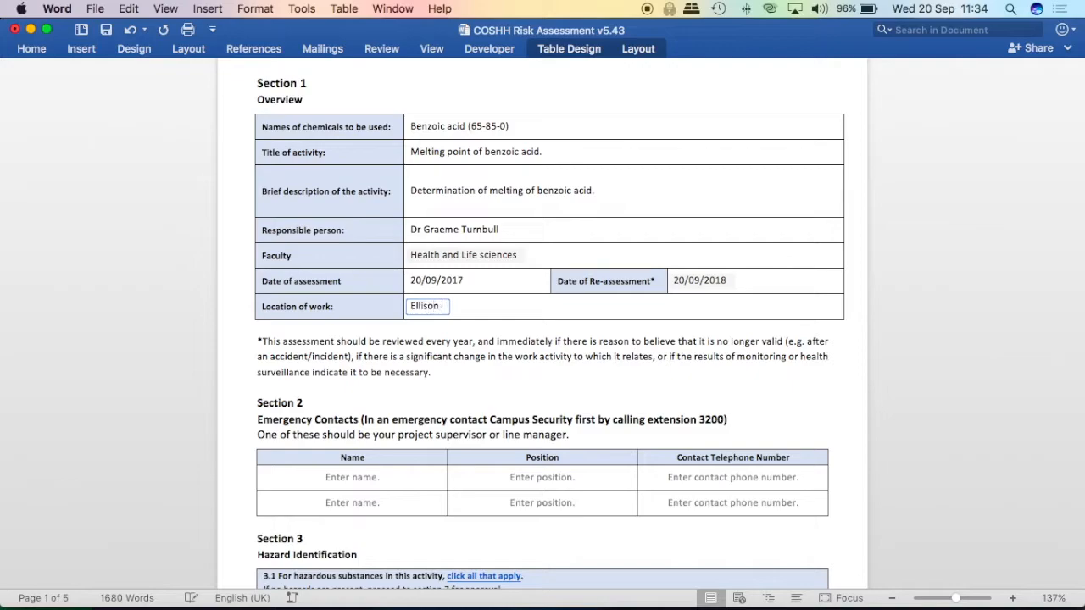
{"action": "type", "text": "Building Laboratories"}
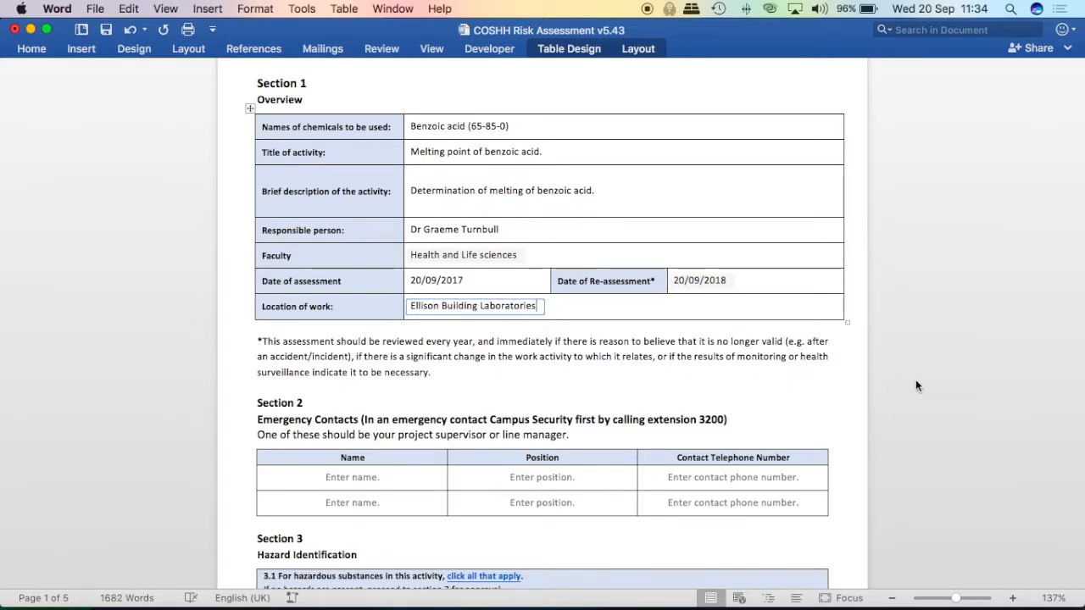
{"action": "scroll", "scroll_direction": "down", "scroll_amount": 3}
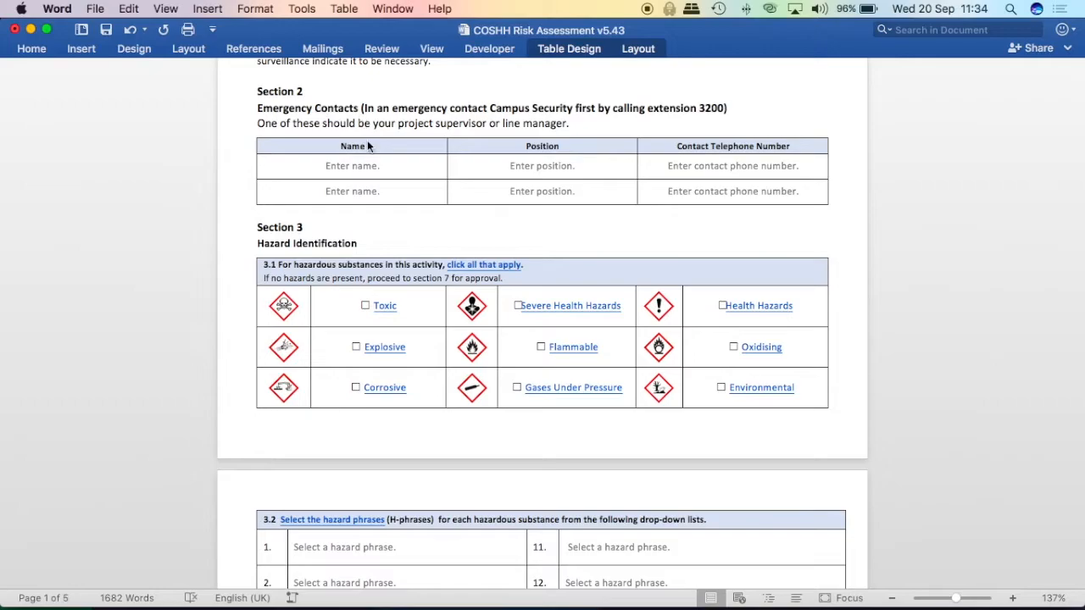
{"action": "left_click", "coordinate": [352, 165]}
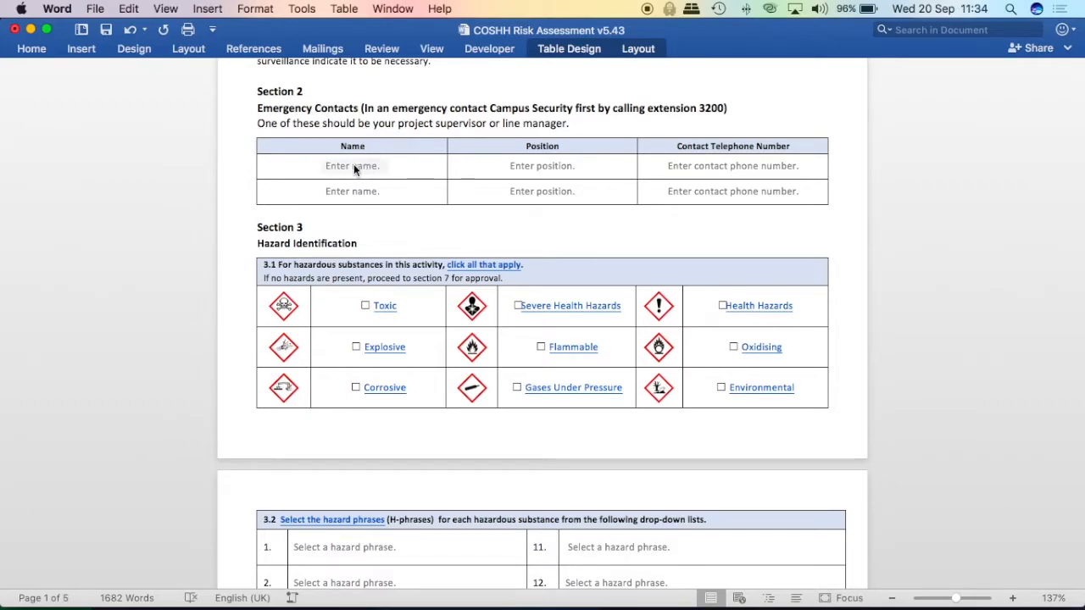
{"action": "mouse_move", "coordinate": [356, 172]}
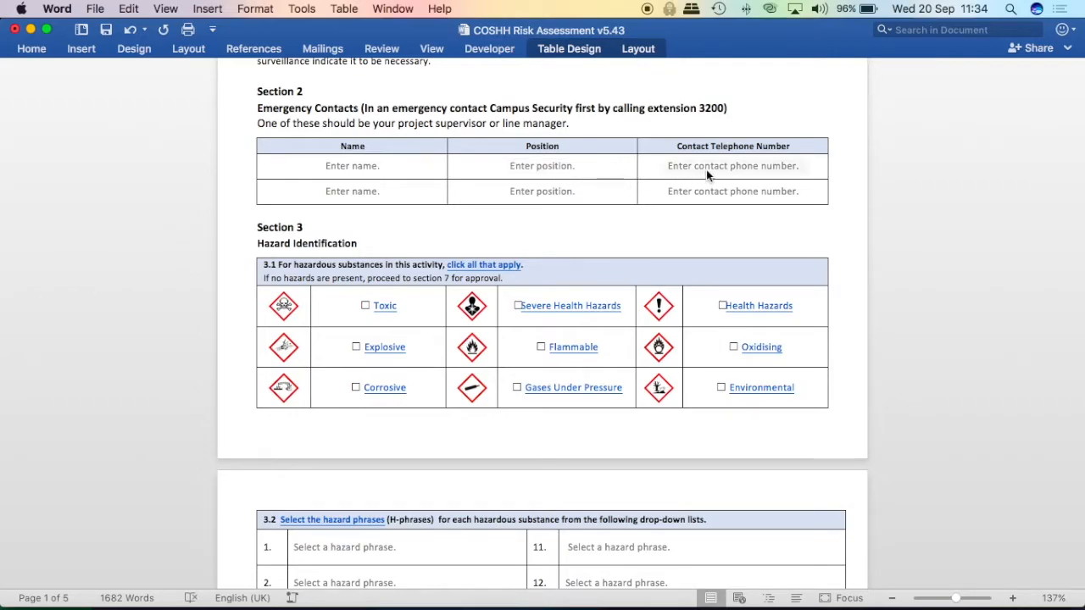
{"action": "mouse_move", "coordinate": [737, 173]}
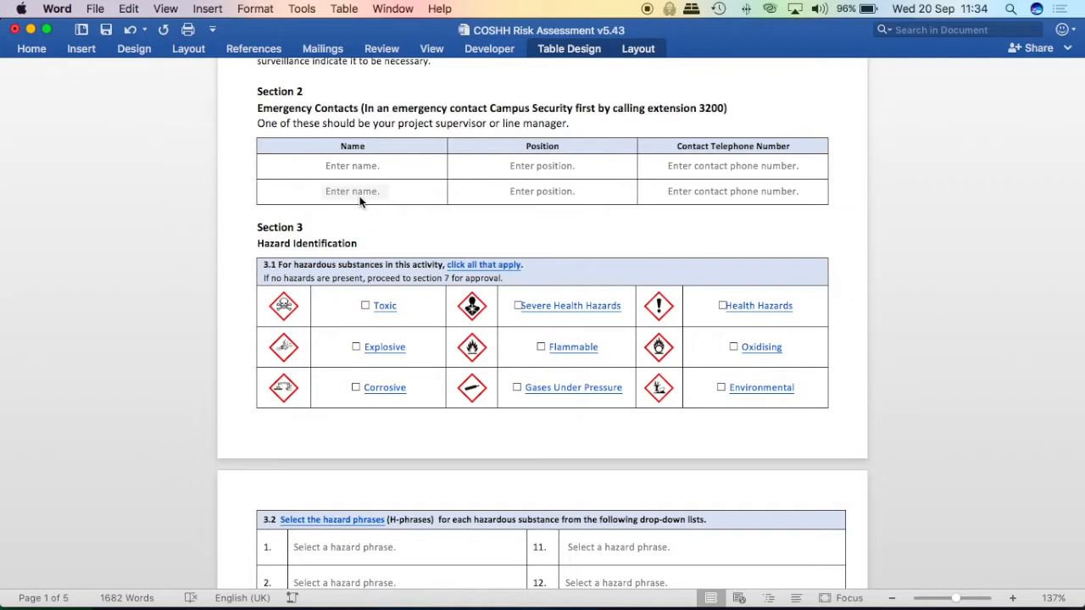
{"action": "scroll", "scroll_direction": "down", "scroll_amount": 3}
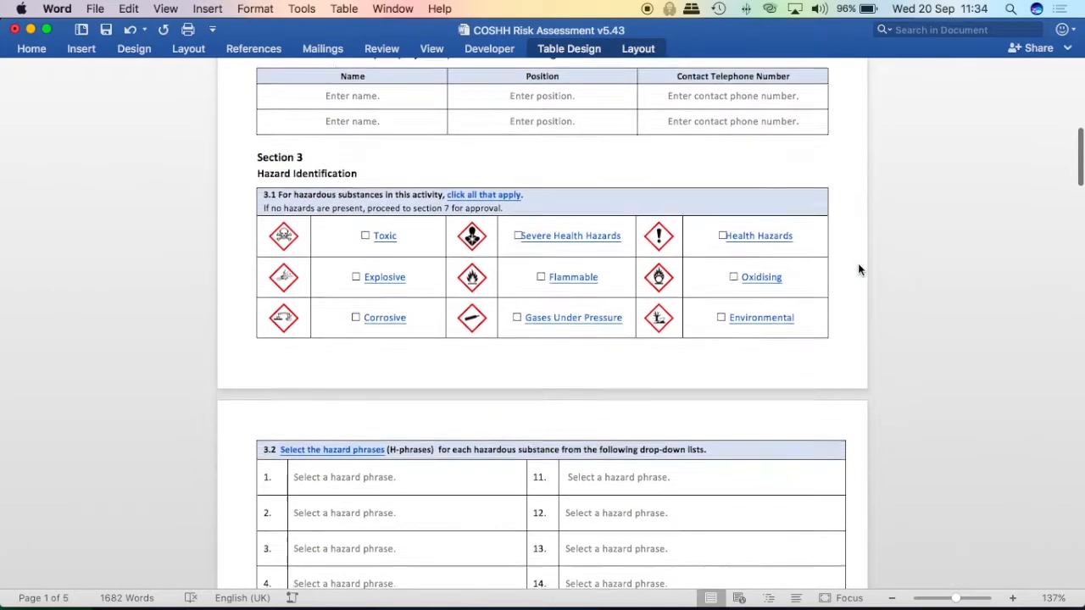
{"action": "scroll", "scroll_direction": "down", "scroll_amount": 3}
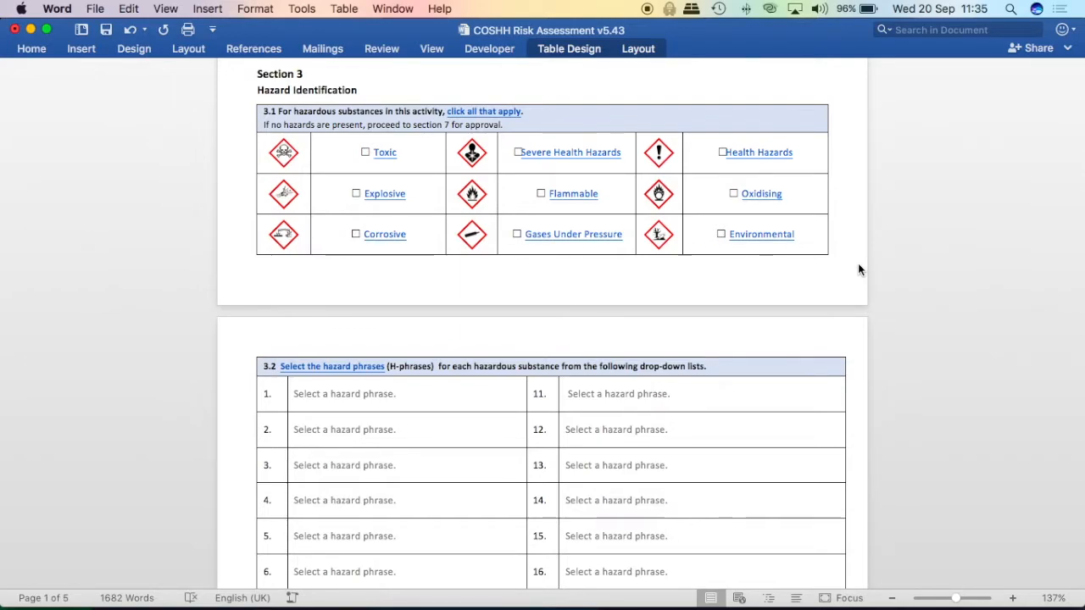
{"action": "mouse_move", "coordinate": [526, 72]}
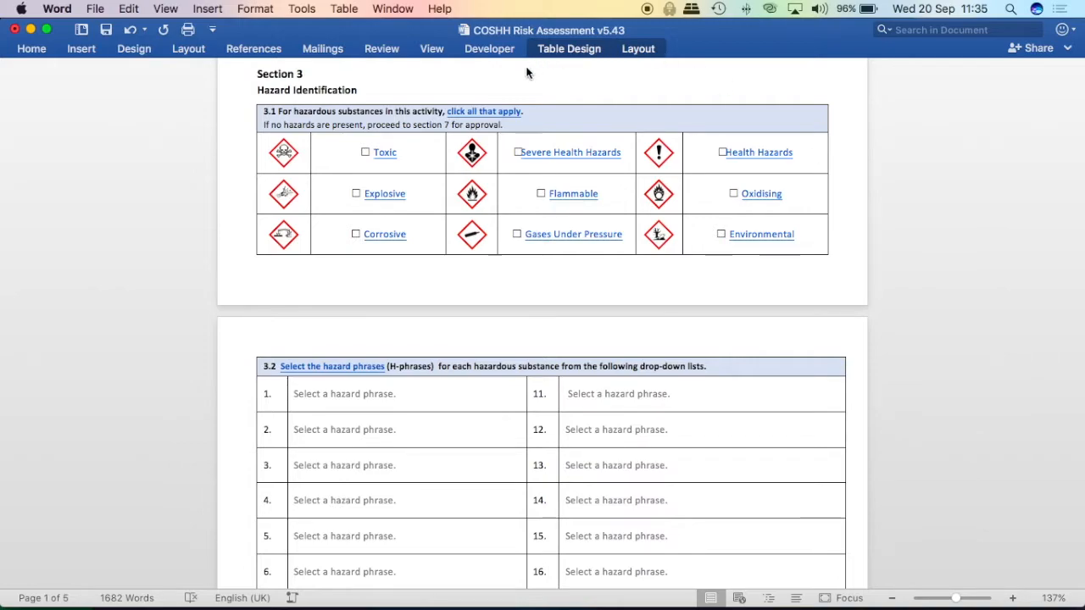
{"action": "mouse_move", "coordinate": [496, 117]}
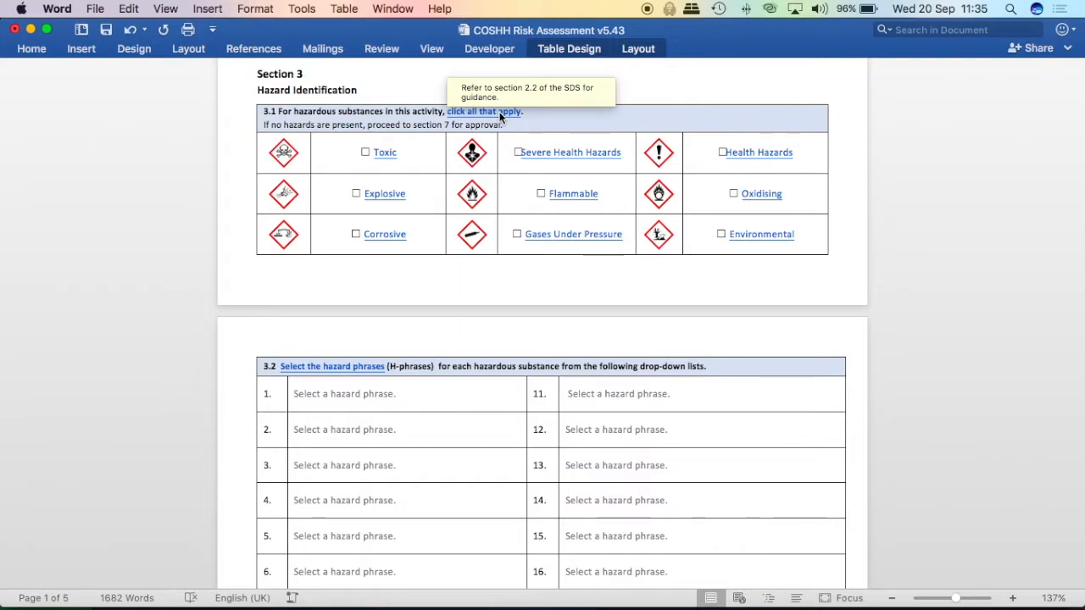
{"action": "mouse_move", "coordinate": [288, 193]}
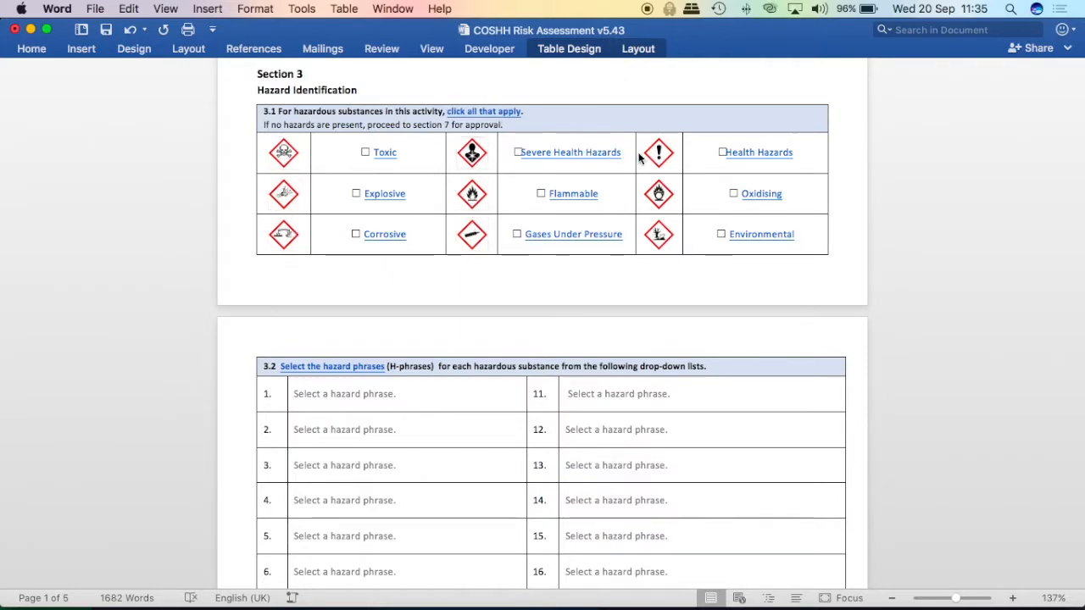
{"action": "mouse_move", "coordinate": [400, 152]}
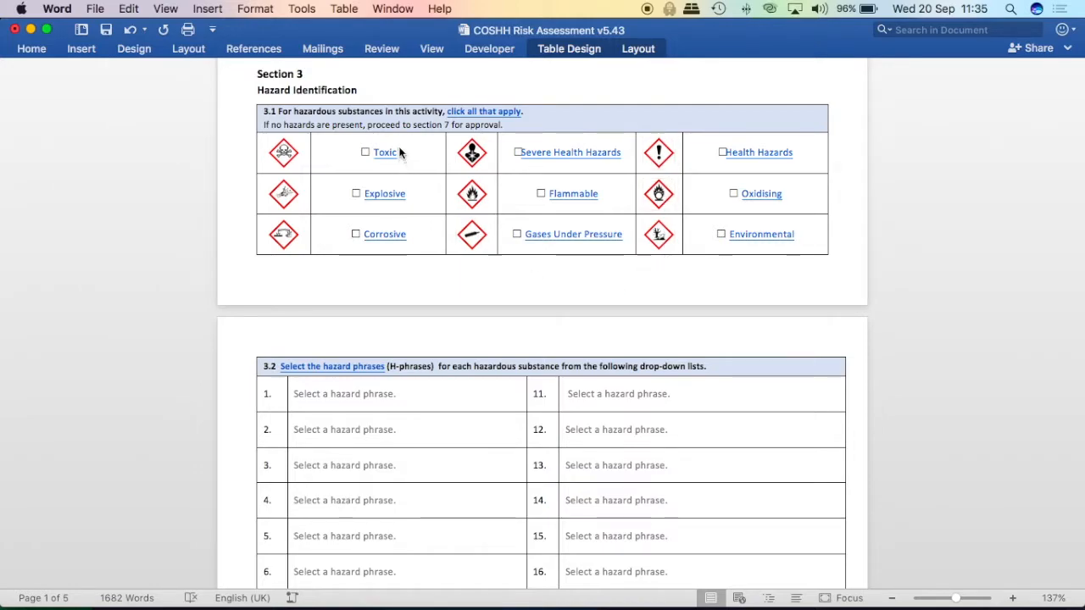
{"action": "mouse_move", "coordinate": [388, 162]}
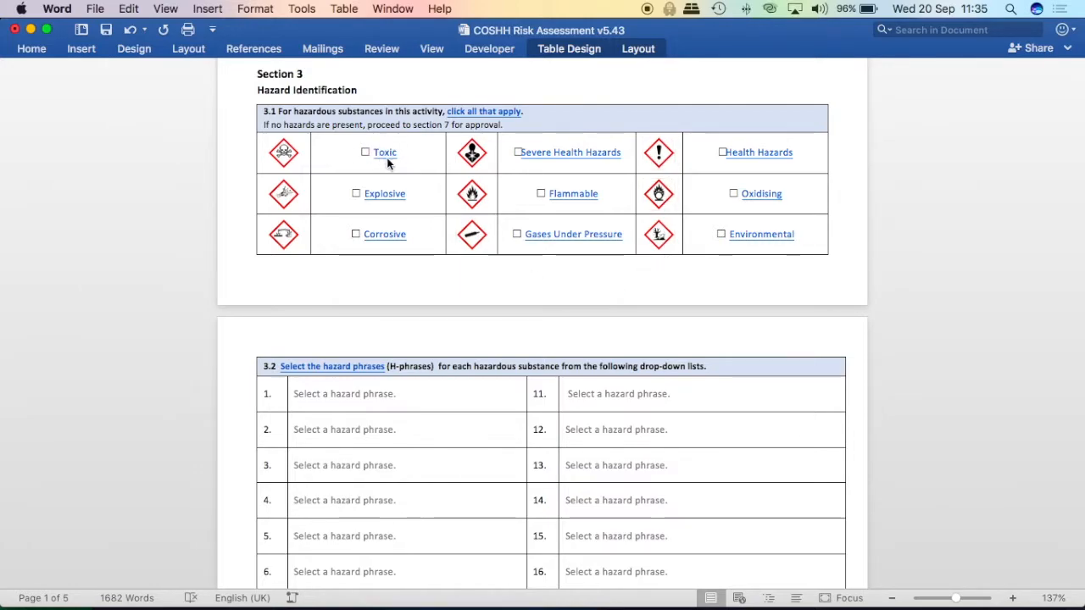
{"action": "mouse_move", "coordinate": [392, 158]}
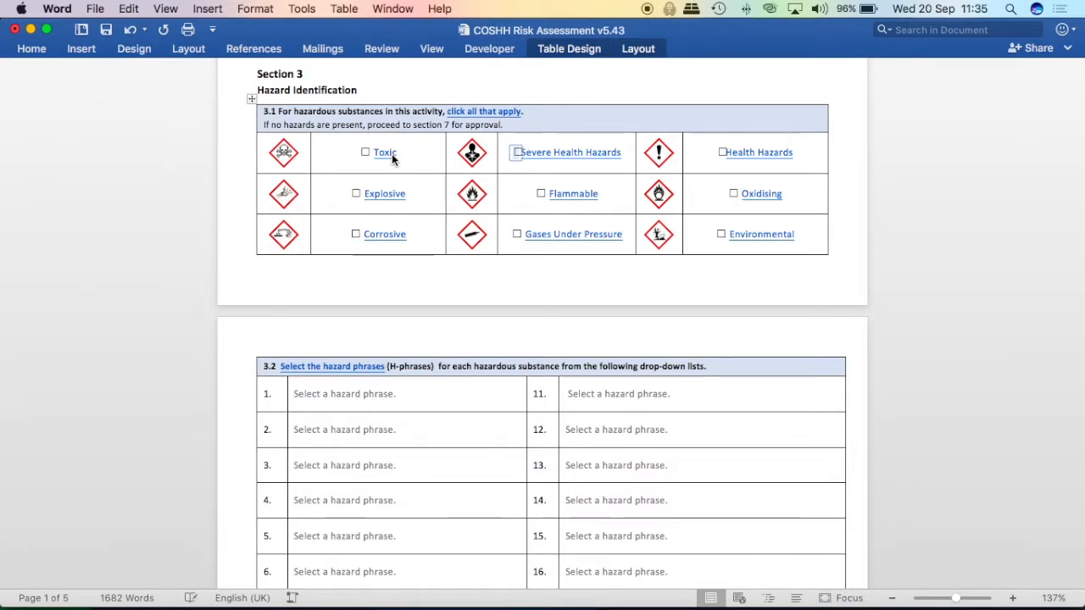
{"action": "mouse_move", "coordinate": [384, 153]}
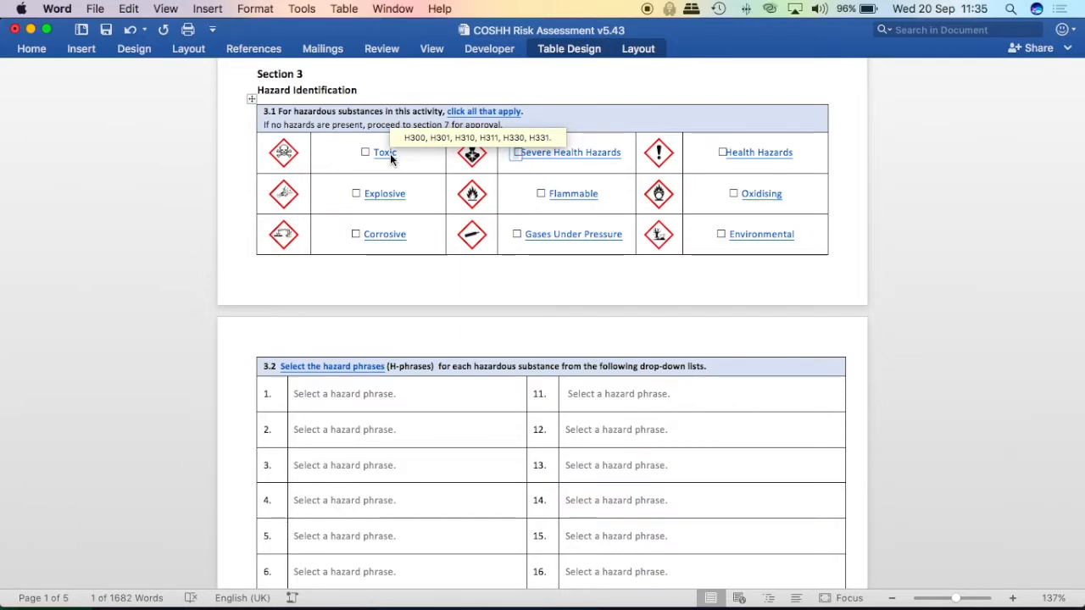
{"action": "mouse_move", "coordinate": [843, 176]}
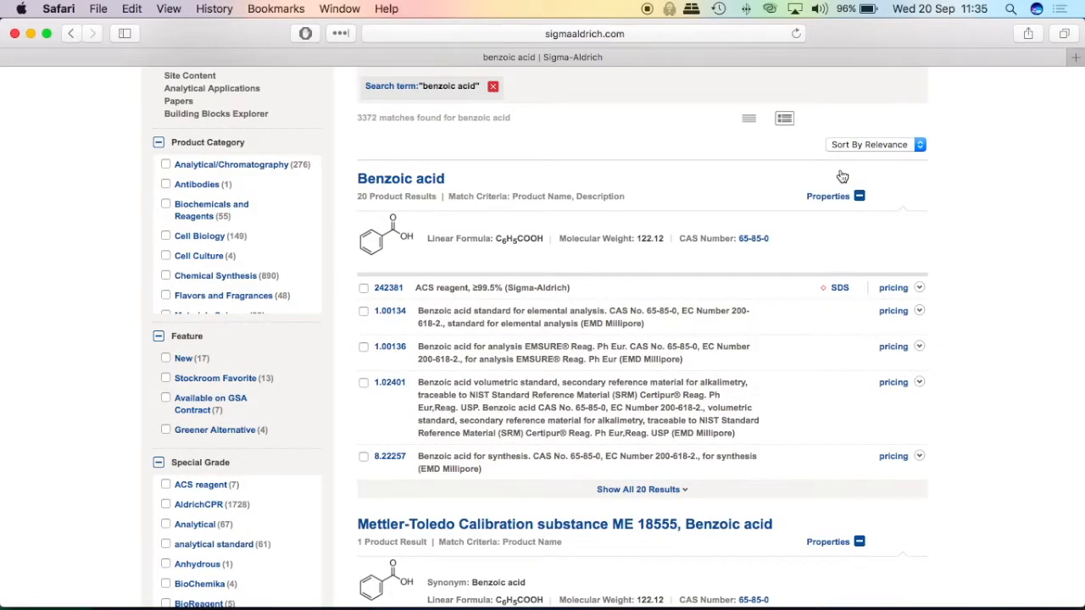
{"action": "mouse_move", "coordinate": [822, 306]}
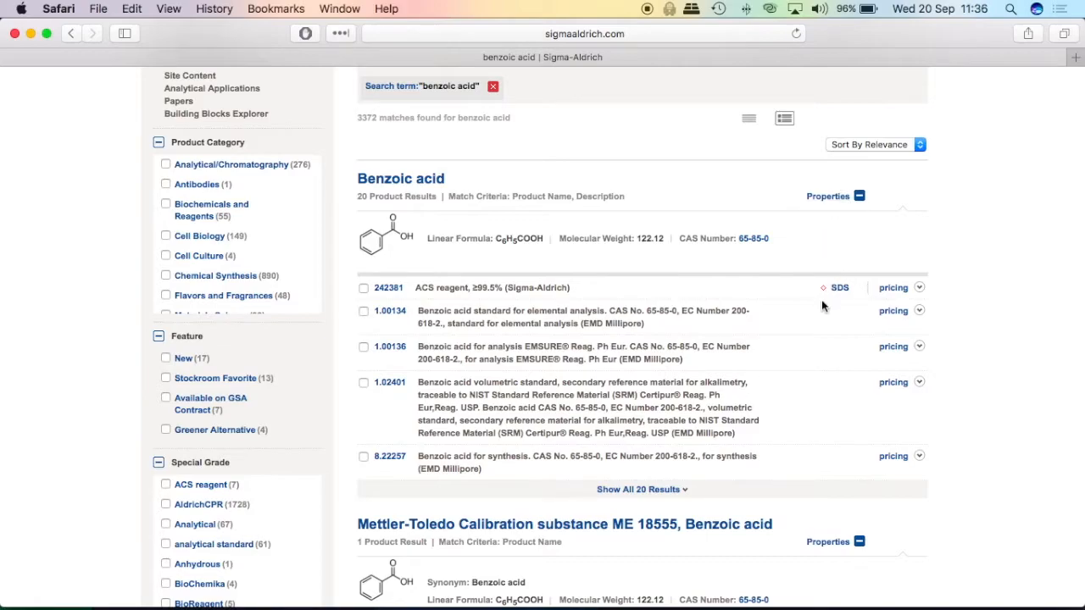
{"action": "mouse_move", "coordinate": [840, 288]}
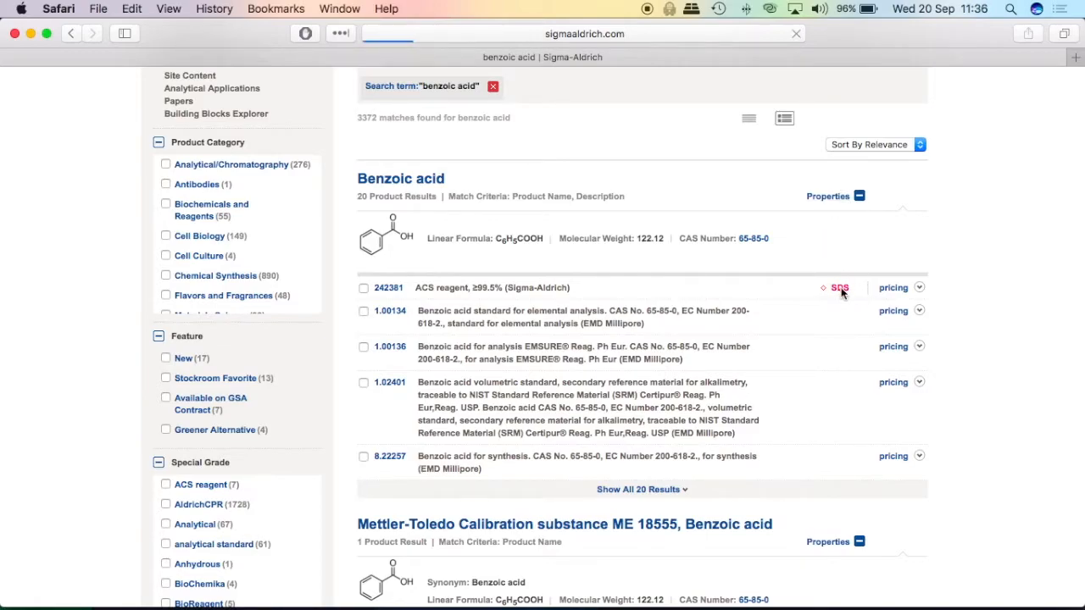
- Open the safety data sheet for product 242381 and scroll to Section 2 hazard statements
{"action": "left_click", "coordinate": [839, 287]}
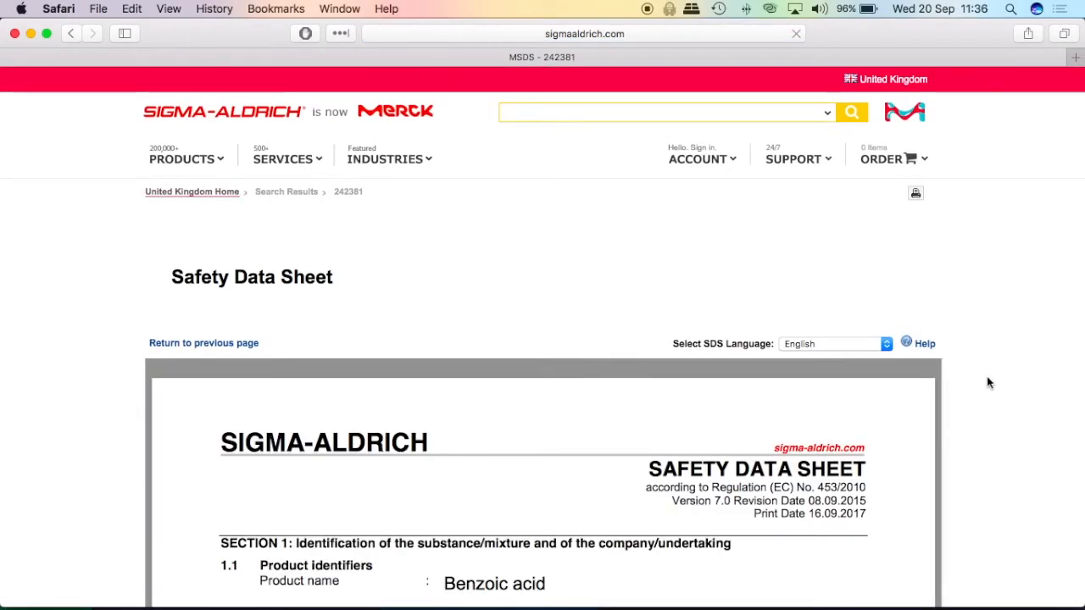
{"action": "scroll", "scroll_direction": "down", "scroll_amount": 3}
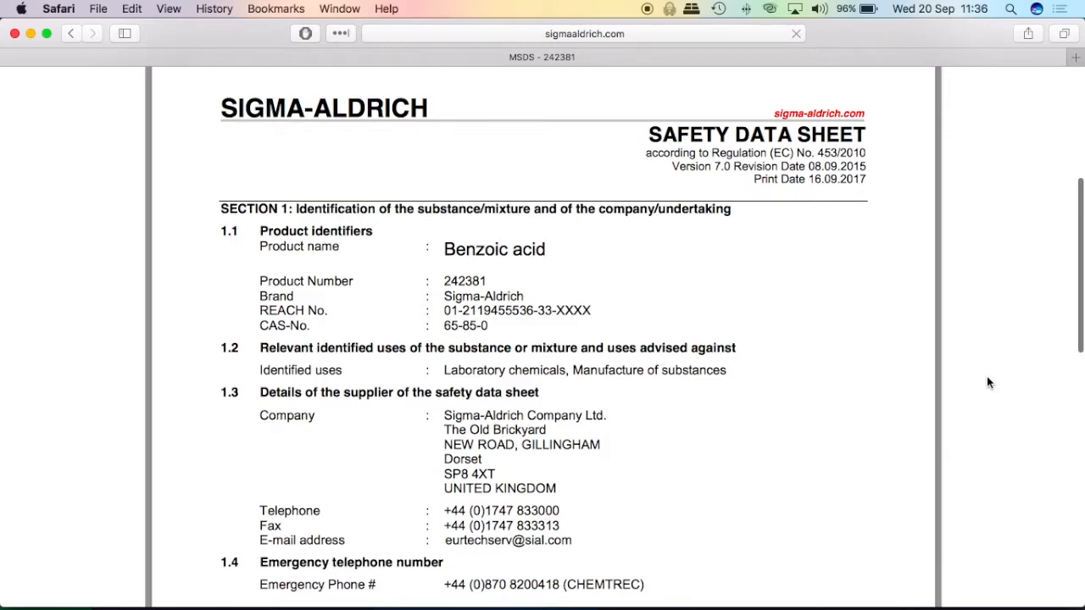
{"action": "mouse_move", "coordinate": [956, 353]}
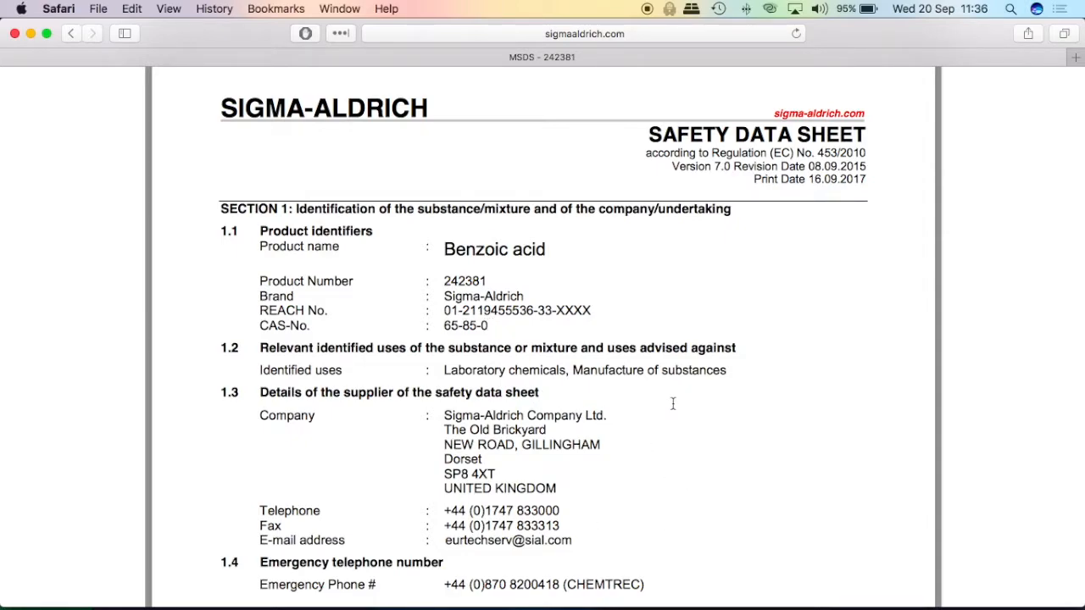
{"action": "mouse_move", "coordinate": [726, 452]}
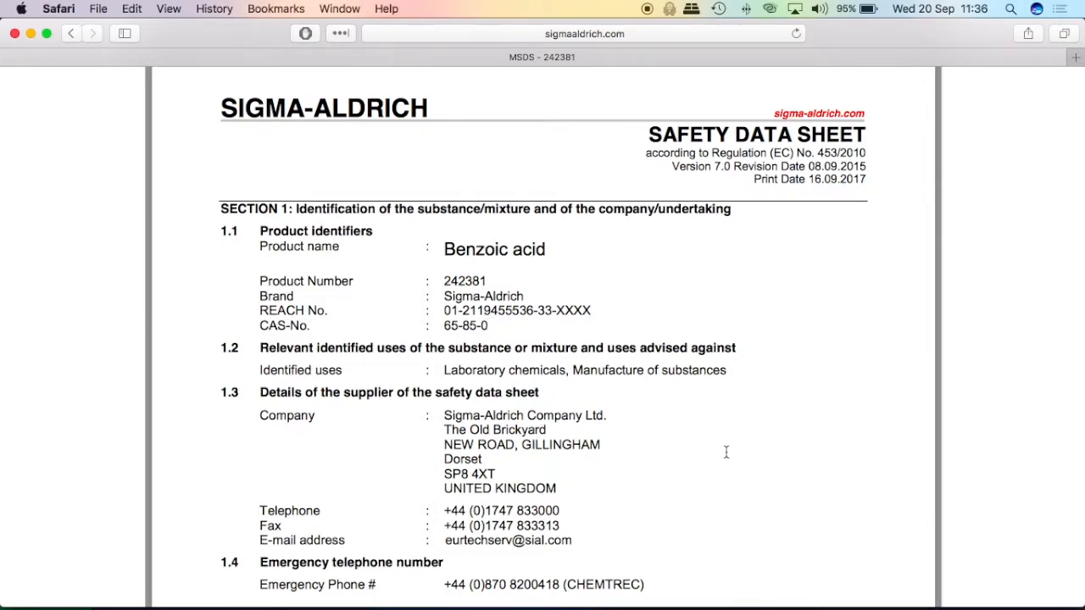
{"action": "scroll", "scroll_direction": "down", "scroll_amount": 3}
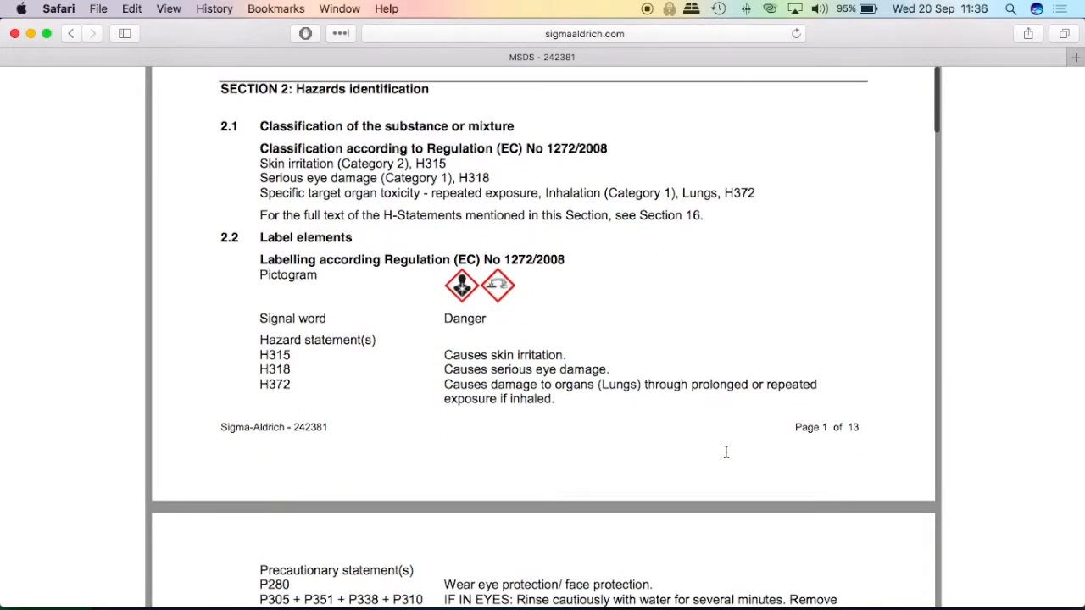
{"action": "mouse_move", "coordinate": [447, 292]}
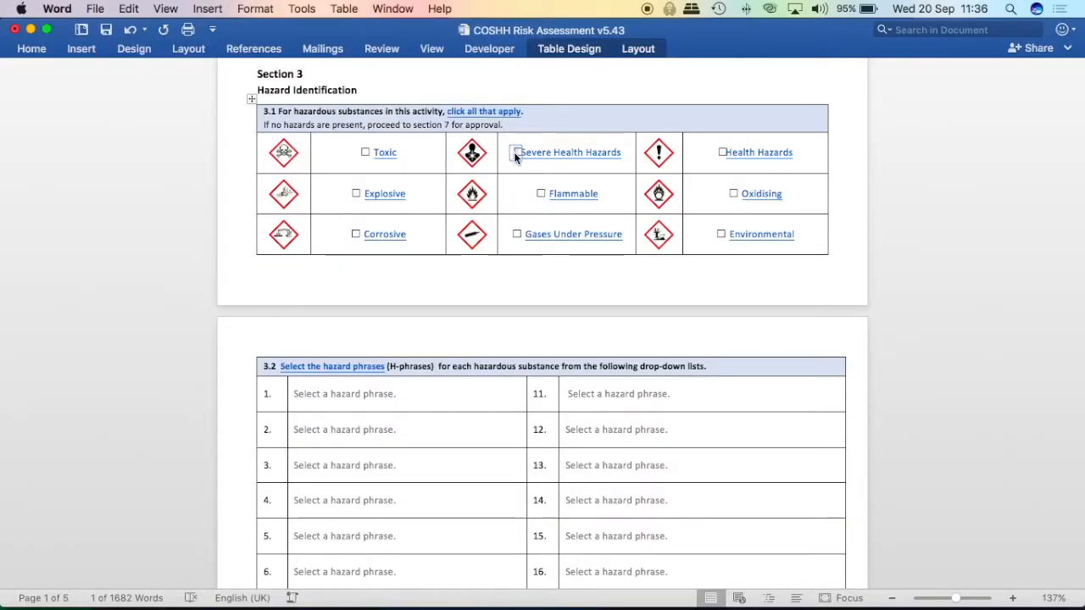
- Tick Severe Health Hazards and Corrosive in the 3.1 hazard checklist
{"action": "left_click", "coordinate": [515, 151]}
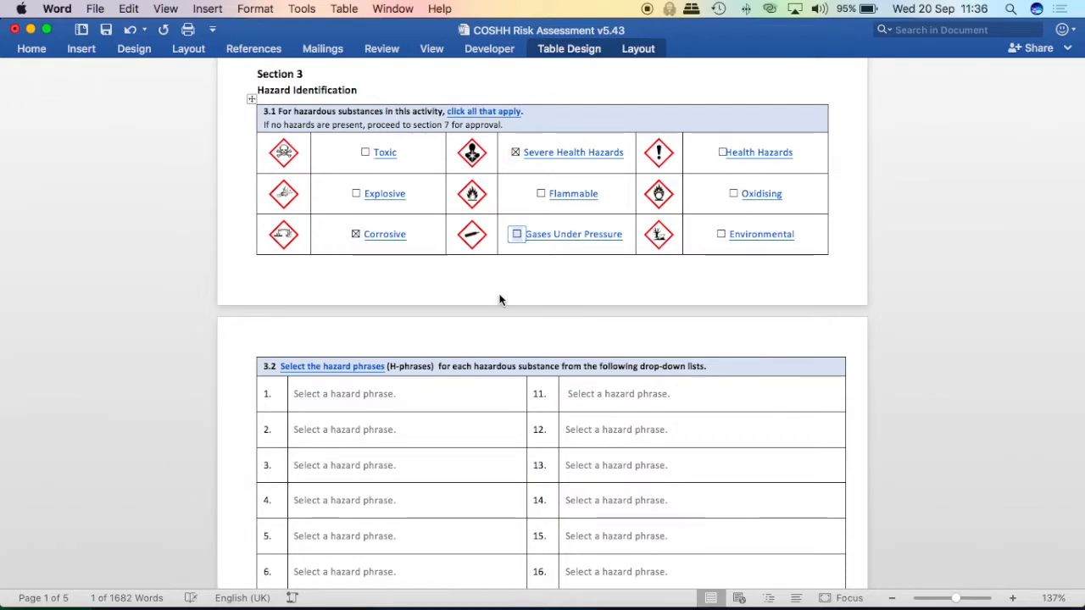
{"action": "scroll", "scroll_direction": "down", "scroll_amount": 3}
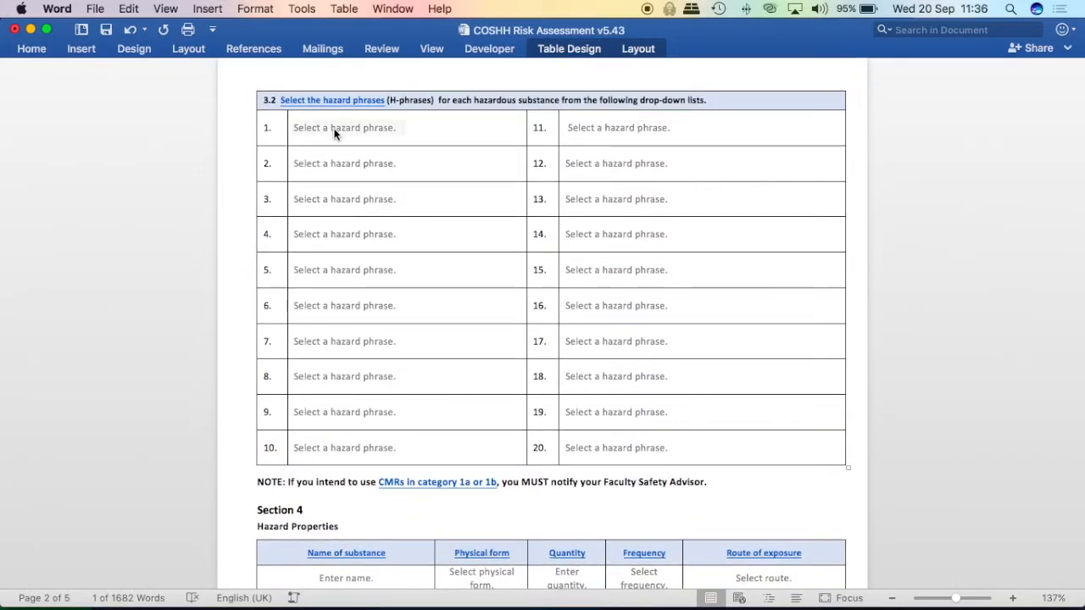
- Set hazard phrase entry 1 to H315 Causes skin irritation
{"action": "left_click", "coordinate": [344, 128]}
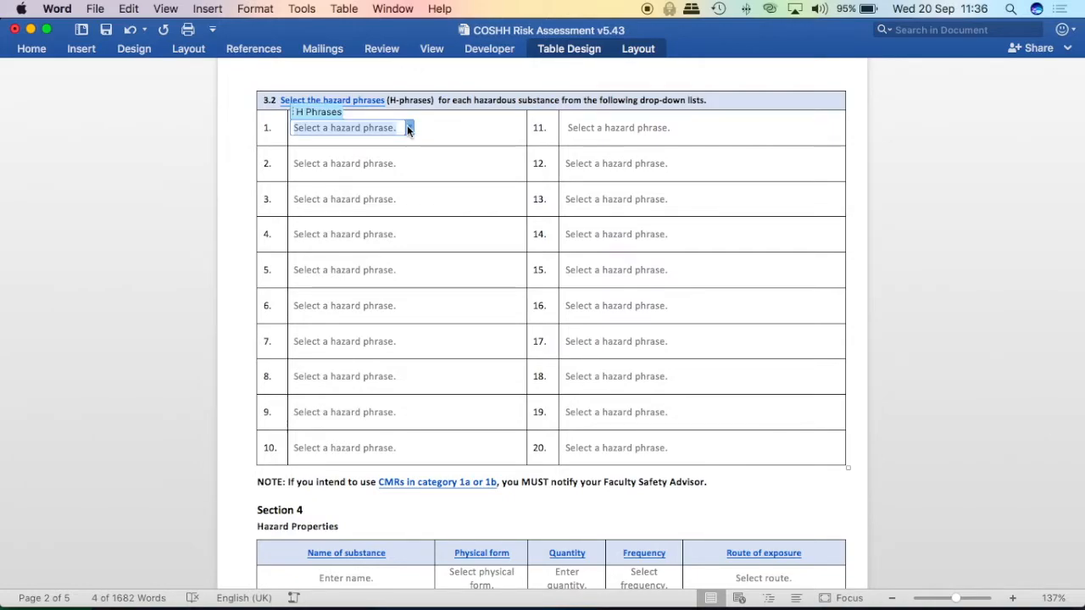
{"action": "left_click", "coordinate": [409, 128]}
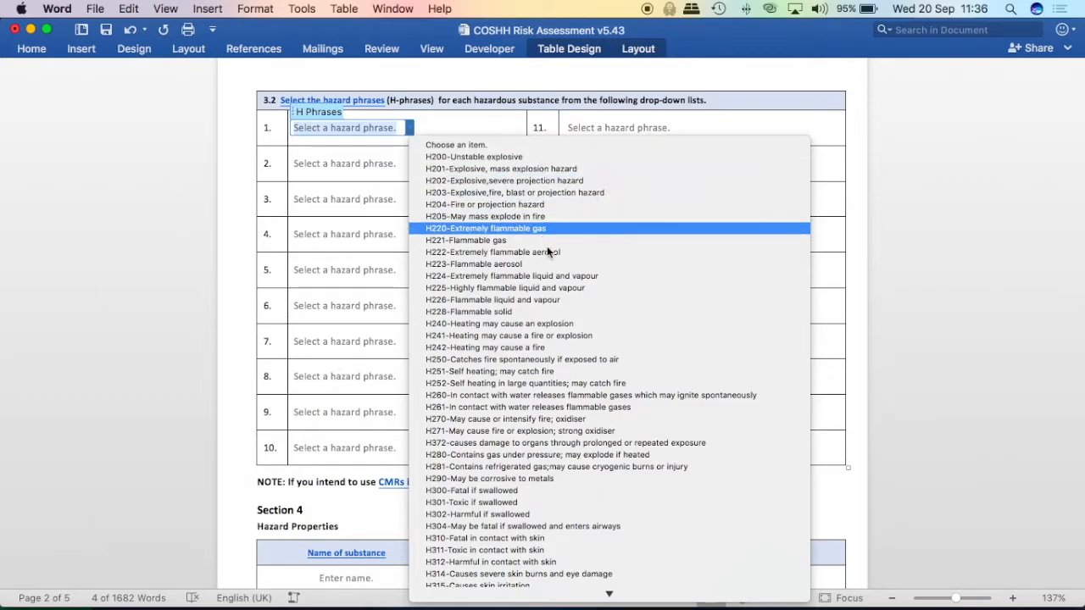
{"action": "scroll", "scroll_direction": "down", "scroll_amount": 3}
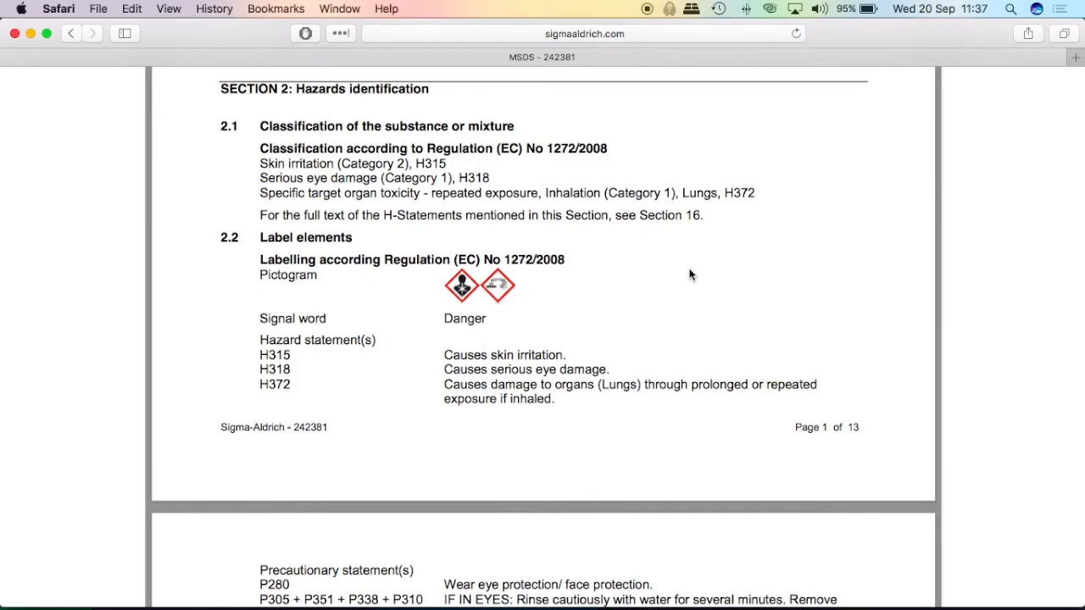
{"action": "scroll", "scroll_direction": "down", "scroll_amount": 3}
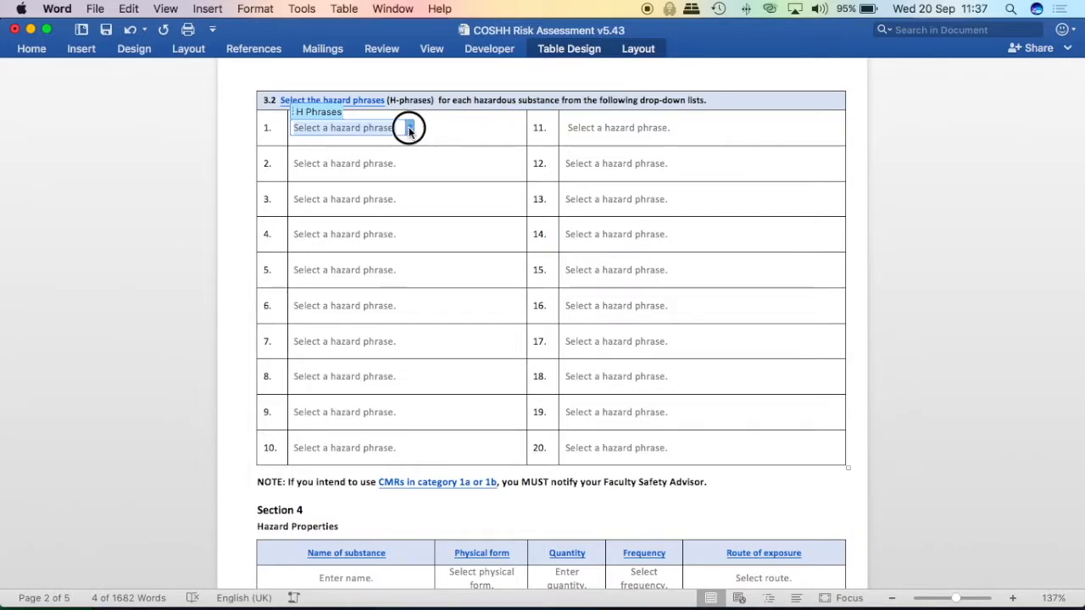
{"action": "left_click", "coordinate": [409, 128]}
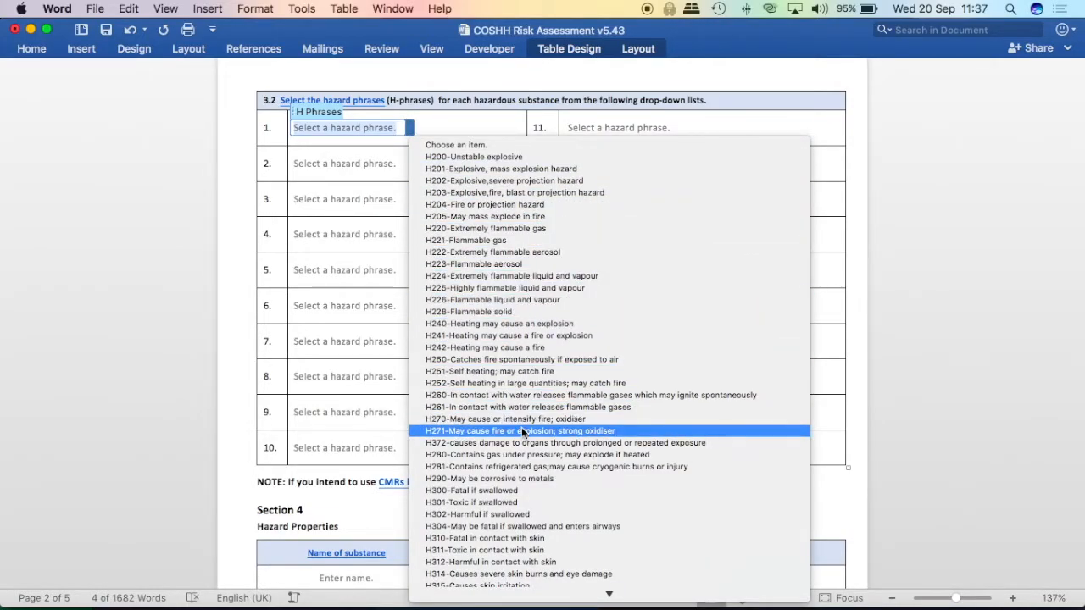
{"action": "scroll", "scroll_direction": "down", "scroll_amount": 3}
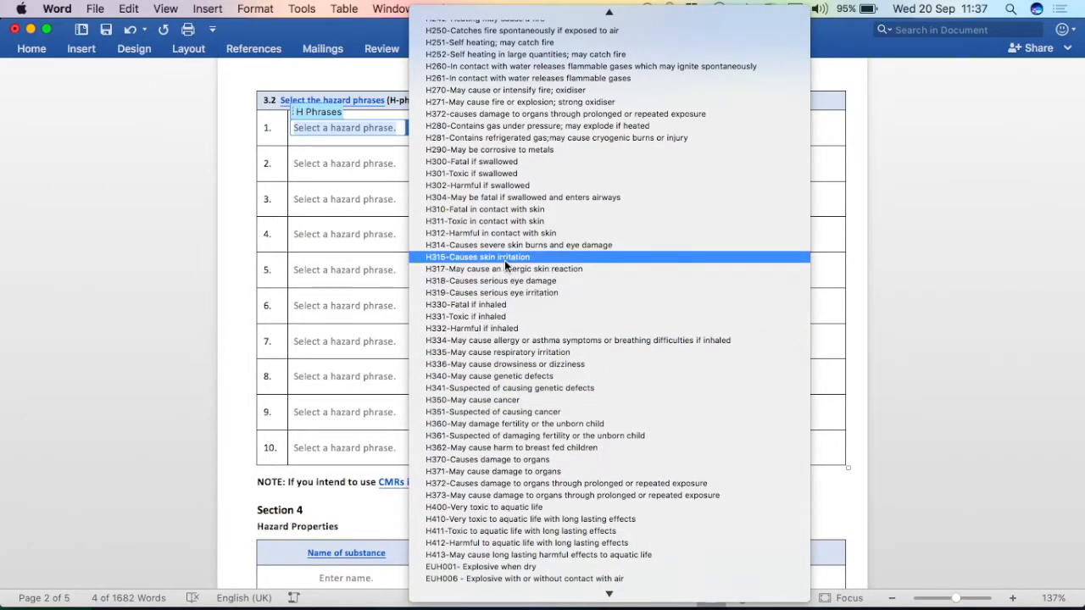
{"action": "left_click", "coordinate": [476, 256]}
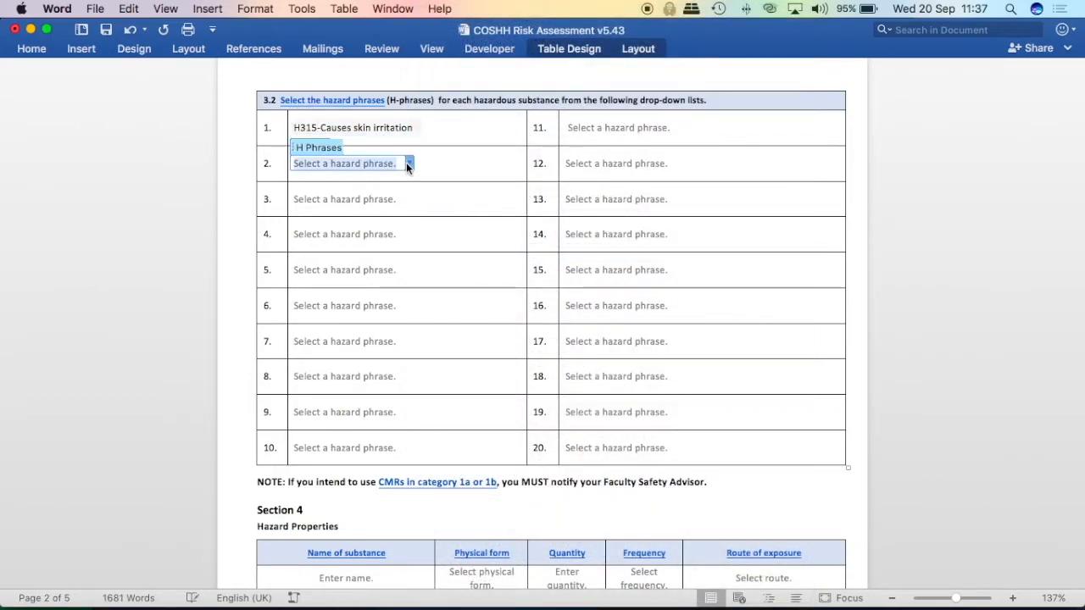
- Set entry 2 to H318 serious eye damage and entry 3 to H372 organ damage
{"action": "left_click", "coordinate": [409, 163]}
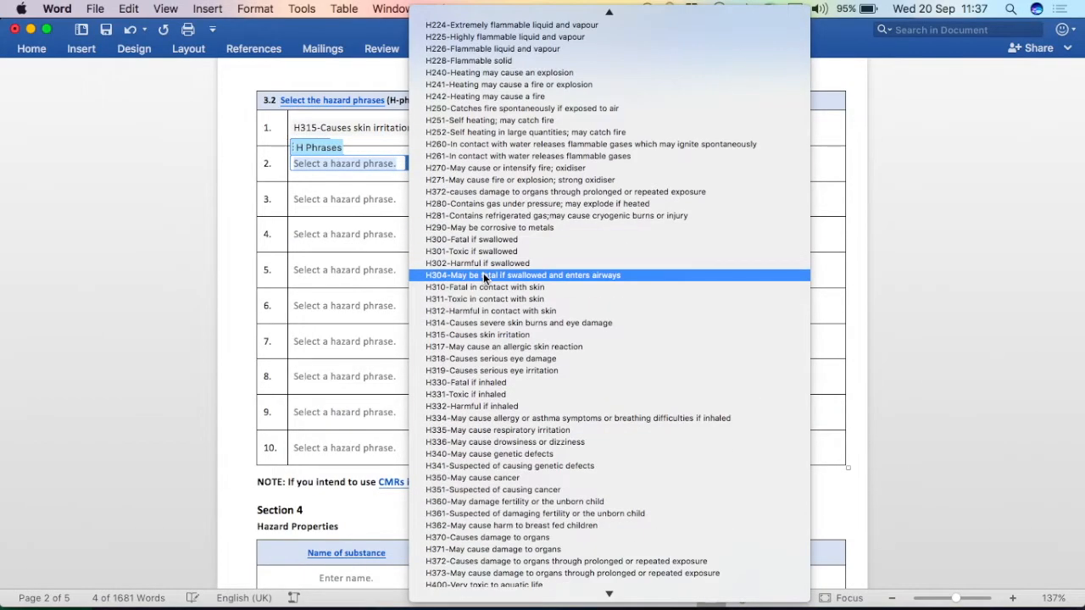
{"action": "left_click", "coordinate": [490, 357]}
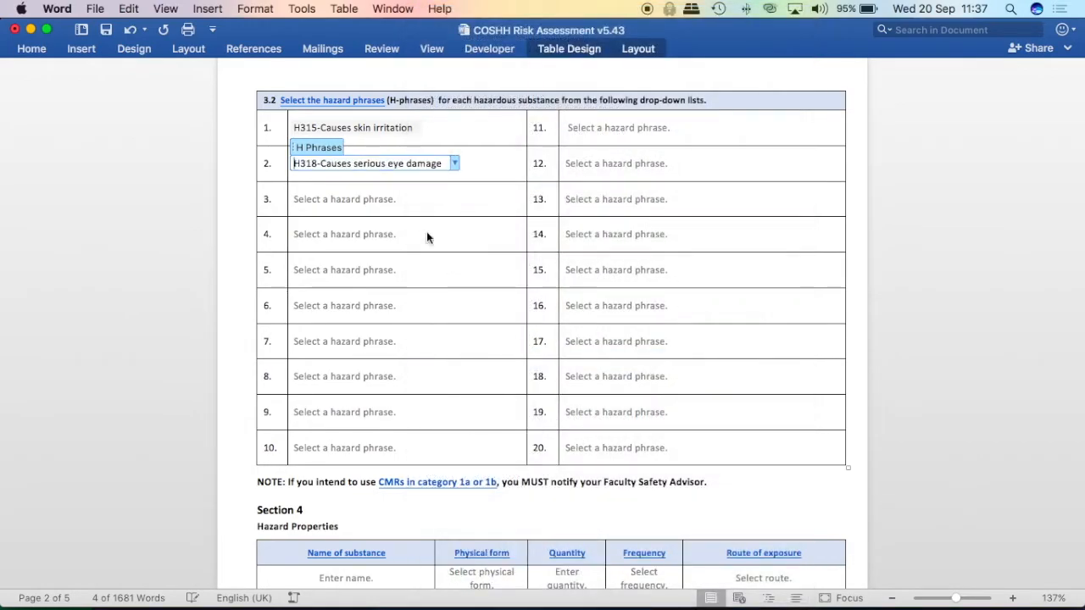
{"action": "left_click", "coordinate": [344, 199]}
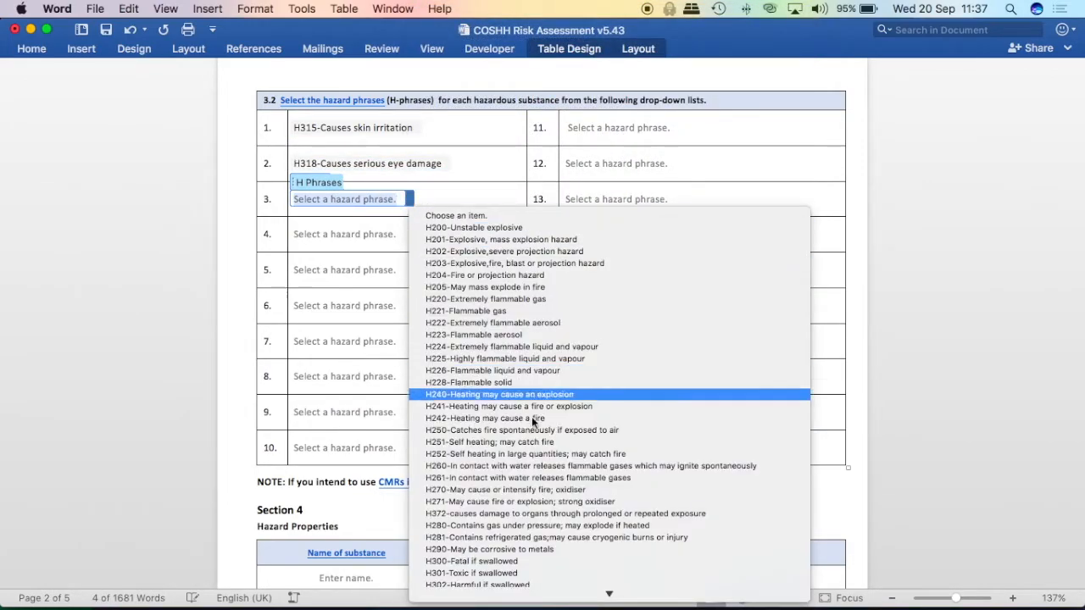
{"action": "scroll", "scroll_direction": "down", "scroll_amount": 3}
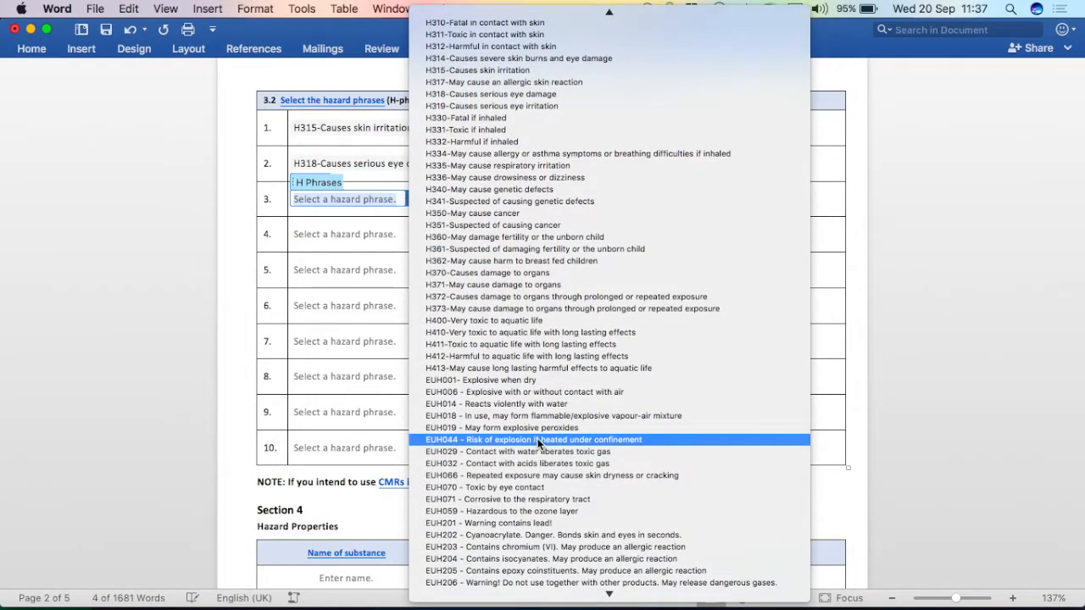
{"action": "mouse_move", "coordinate": [538, 297]}
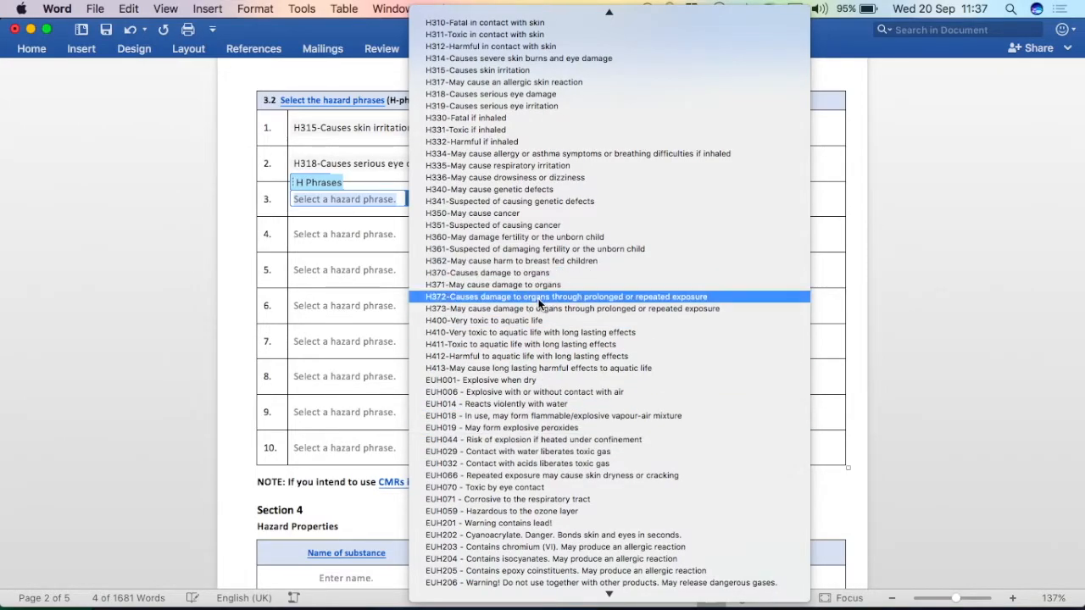
{"action": "left_click", "coordinate": [566, 297]}
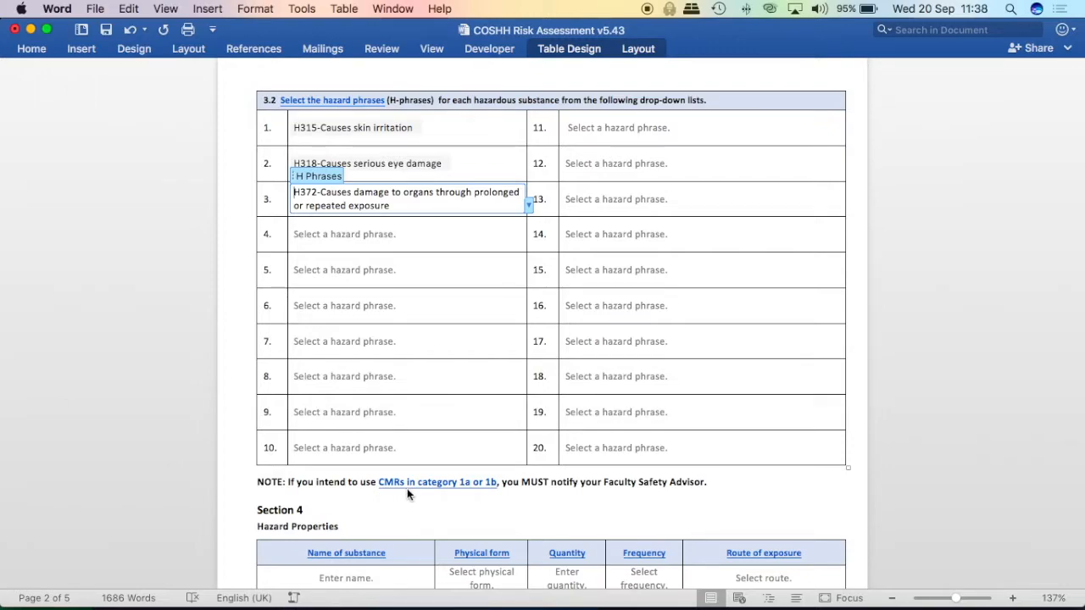
{"action": "mouse_move", "coordinate": [487, 501]}
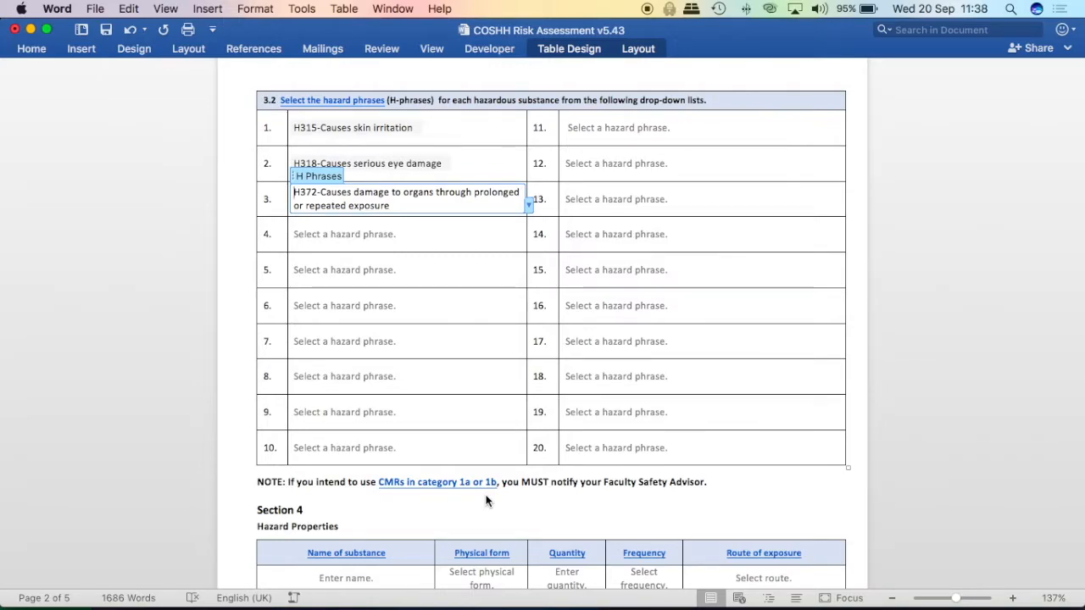
{"action": "mouse_move", "coordinate": [462, 485]}
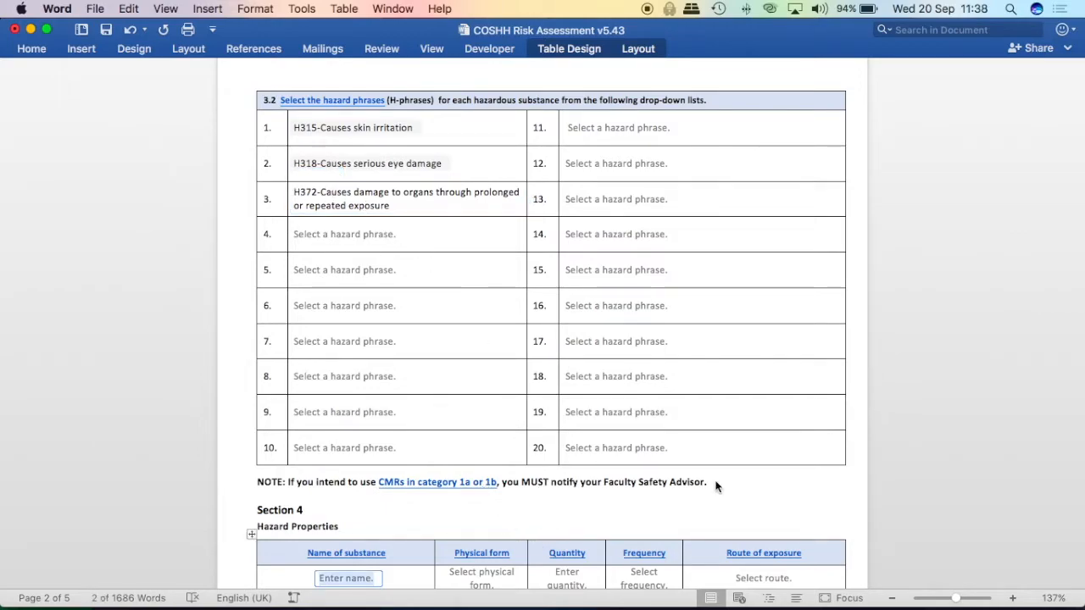
{"action": "scroll", "scroll_direction": "down", "scroll_amount": 3}
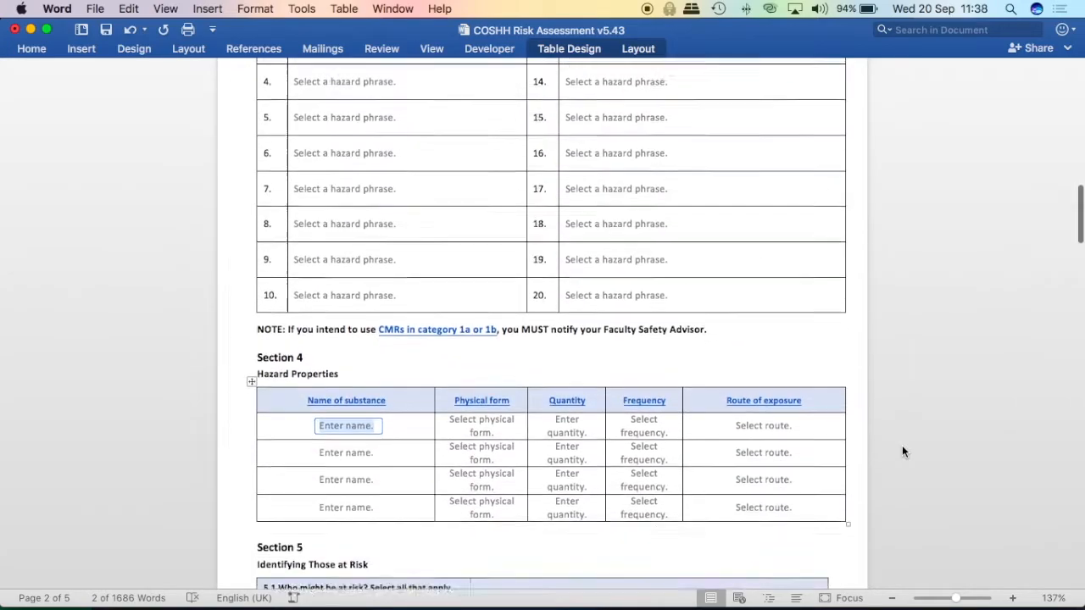
{"action": "scroll", "scroll_direction": "down", "scroll_amount": 3}
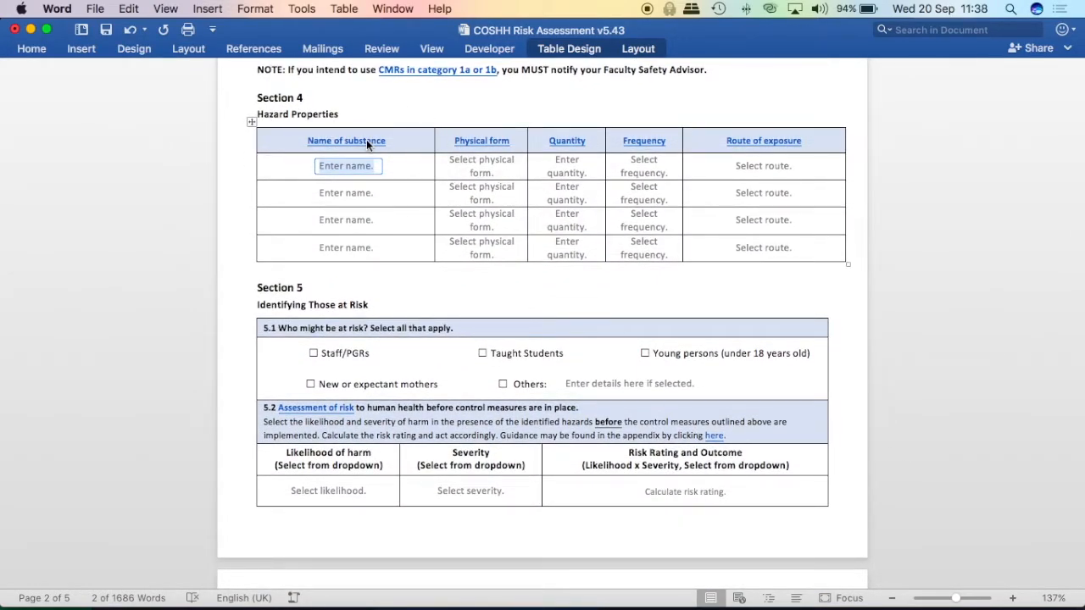
{"action": "mouse_move", "coordinate": [346, 141]}
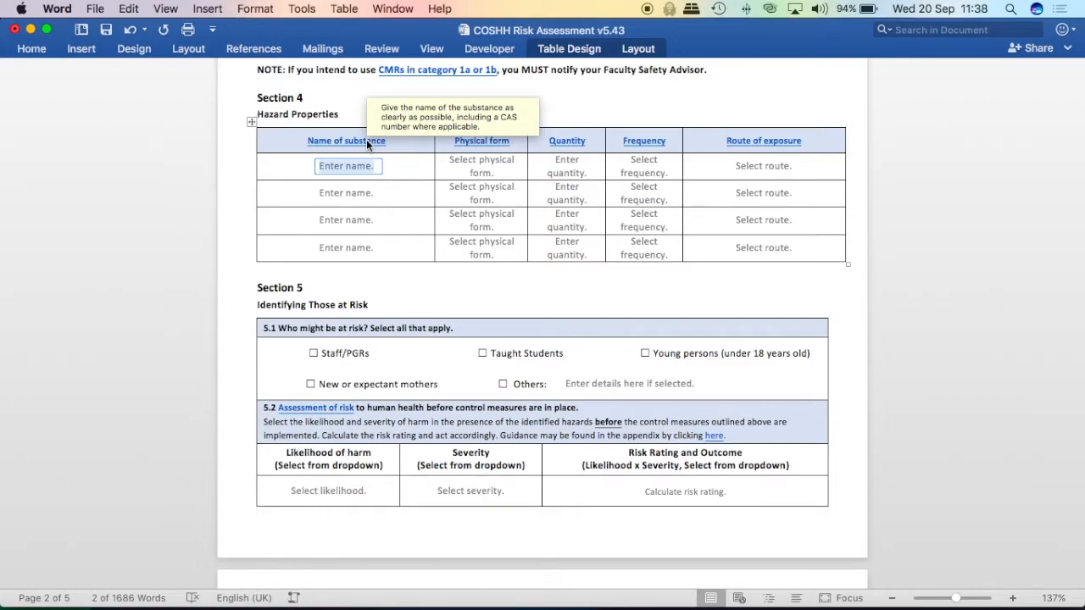
{"action": "mouse_move", "coordinate": [814, 331]}
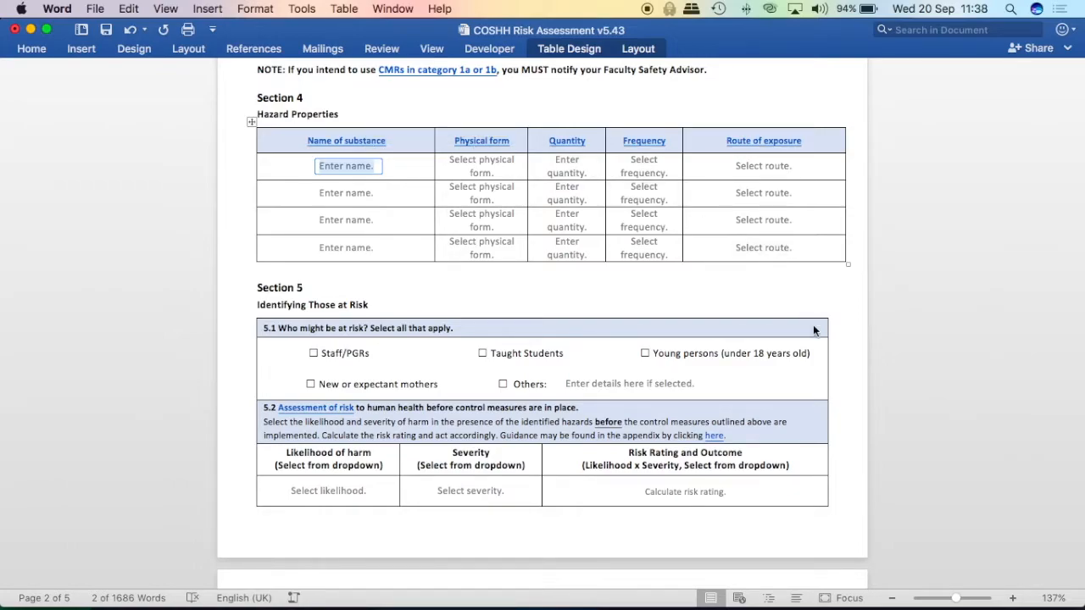
{"action": "scroll", "scroll_direction": "down", "scroll_amount": 3}
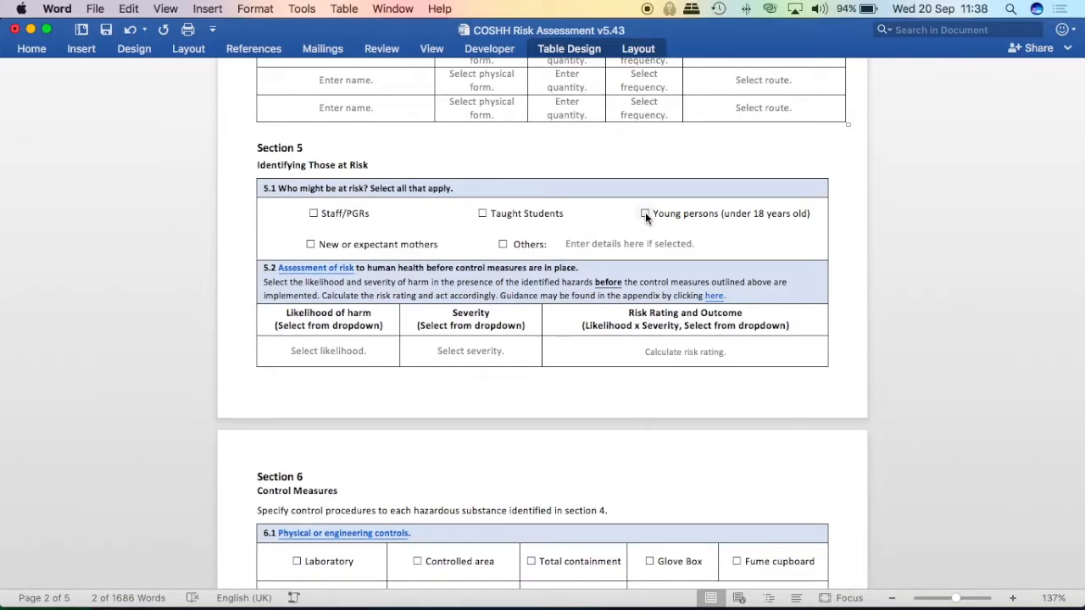
{"action": "left_click", "coordinate": [310, 244]}
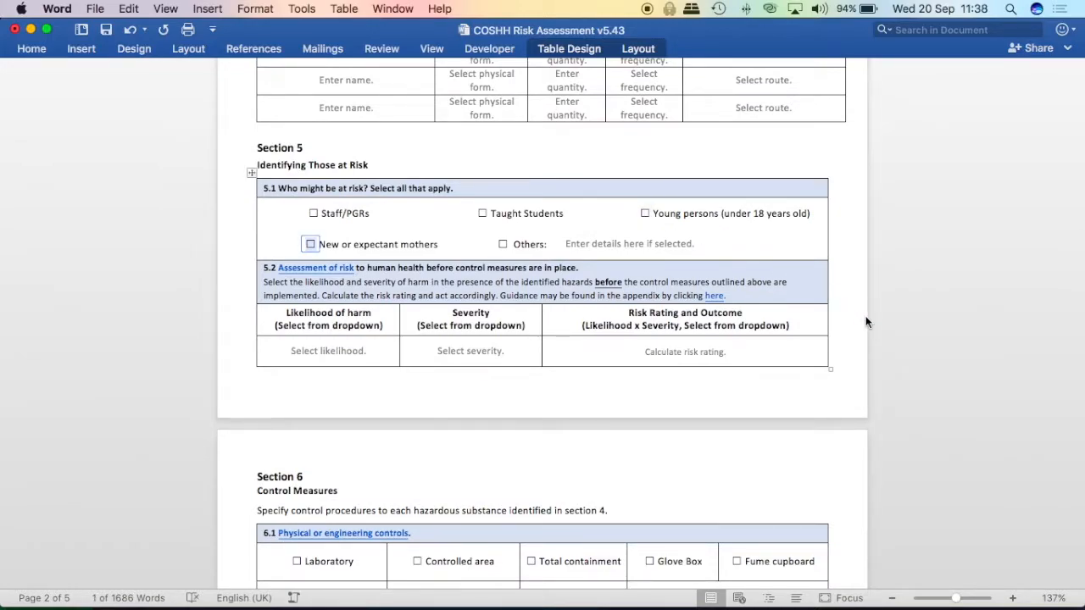
{"action": "scroll", "scroll_direction": "down", "scroll_amount": 3}
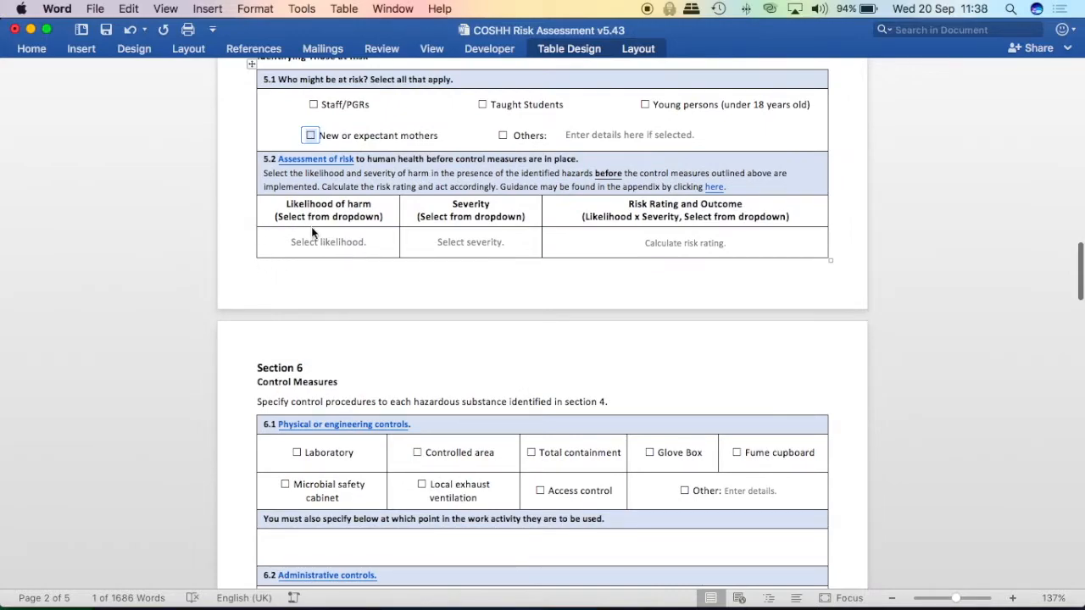
{"action": "mouse_move", "coordinate": [342, 295]}
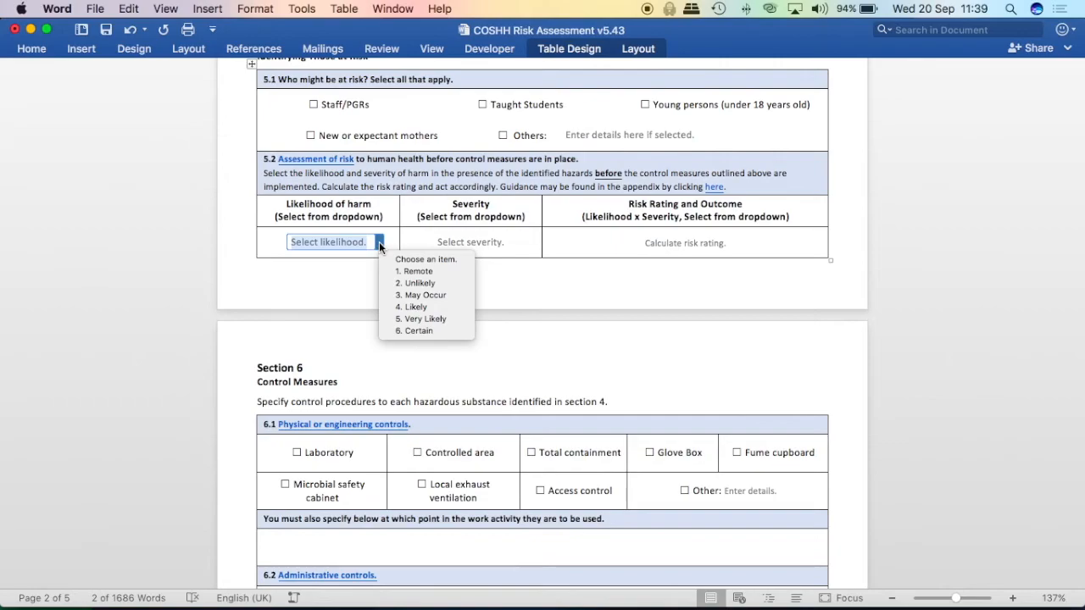
{"action": "left_click", "coordinate": [378, 241]}
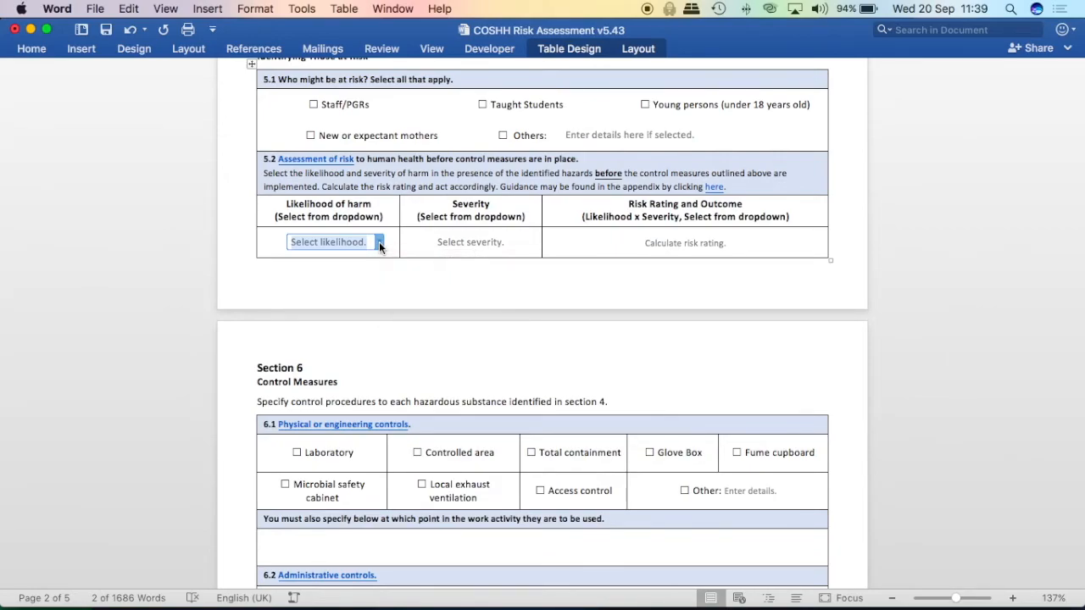
{"action": "scroll", "scroll_direction": "down", "scroll_amount": 3}
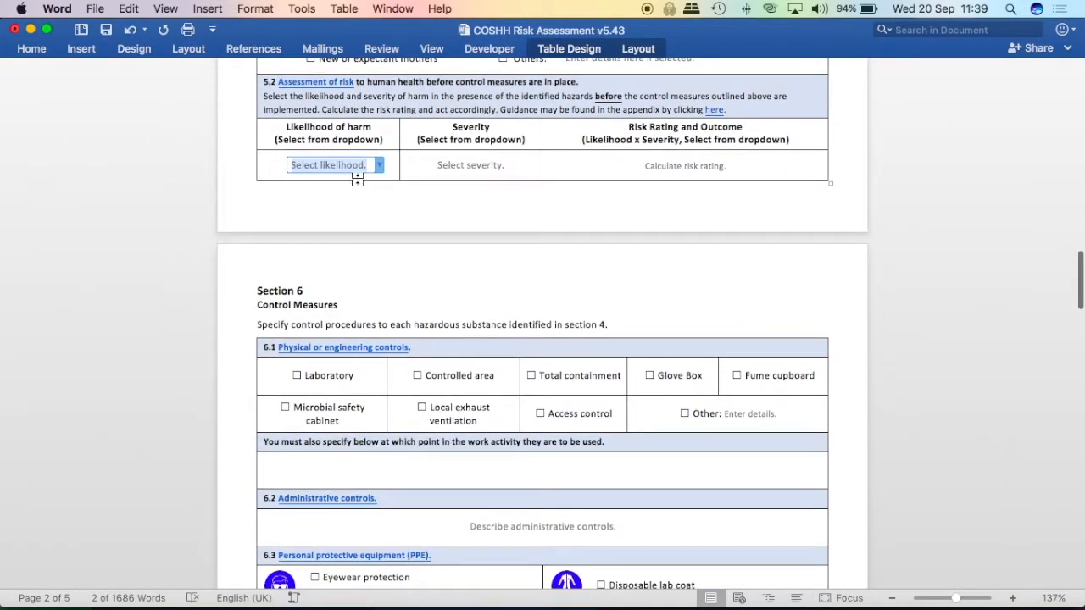
{"action": "mouse_move", "coordinate": [249, 90]}
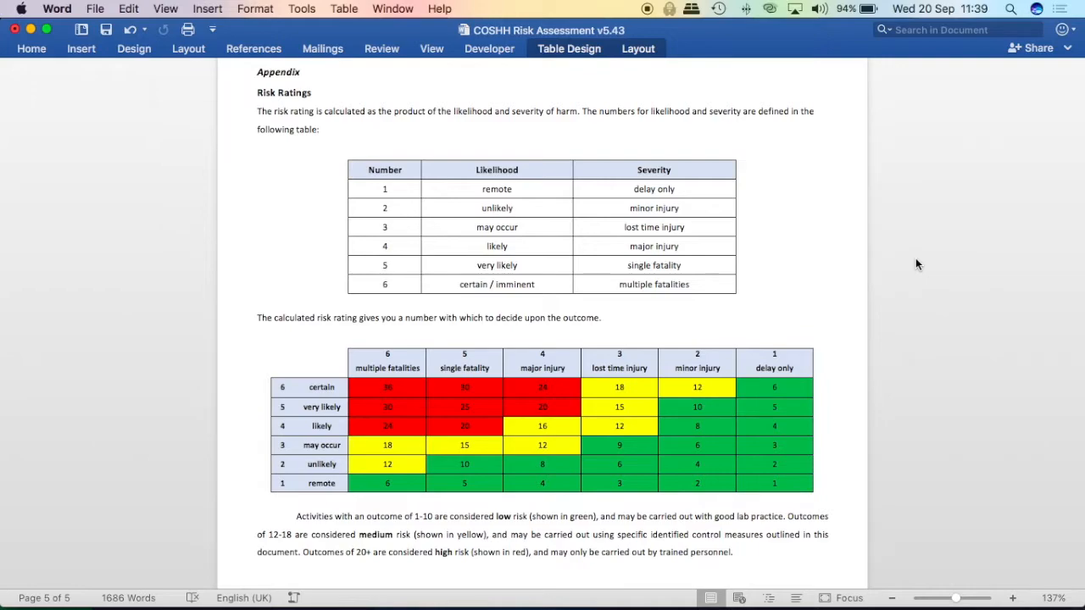
{"action": "mouse_move", "coordinate": [326, 388]}
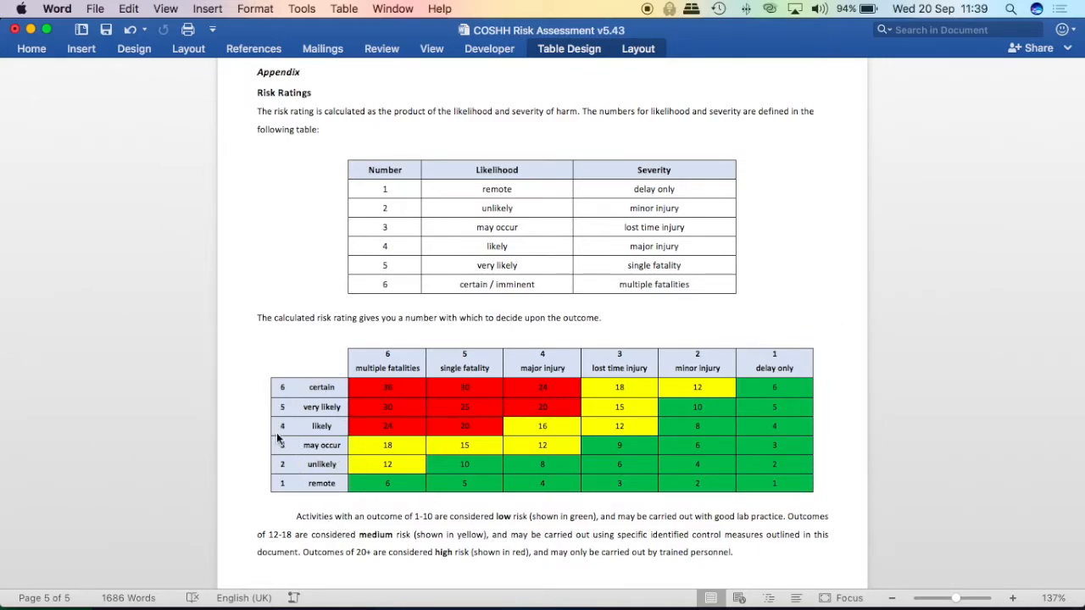
{"action": "mouse_move", "coordinate": [387, 381]}
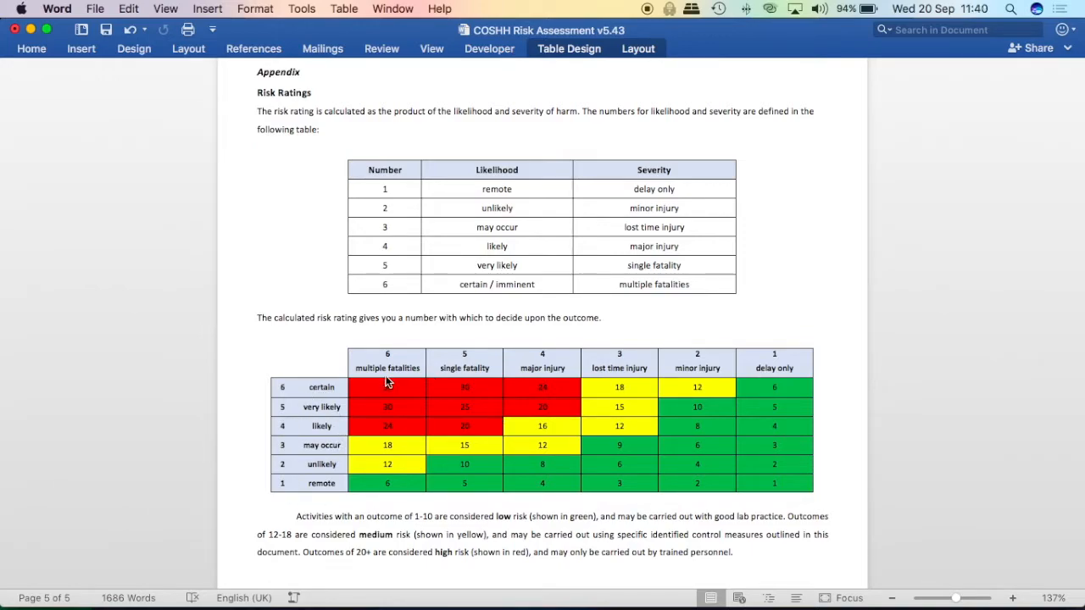
{"action": "mouse_move", "coordinate": [824, 370]}
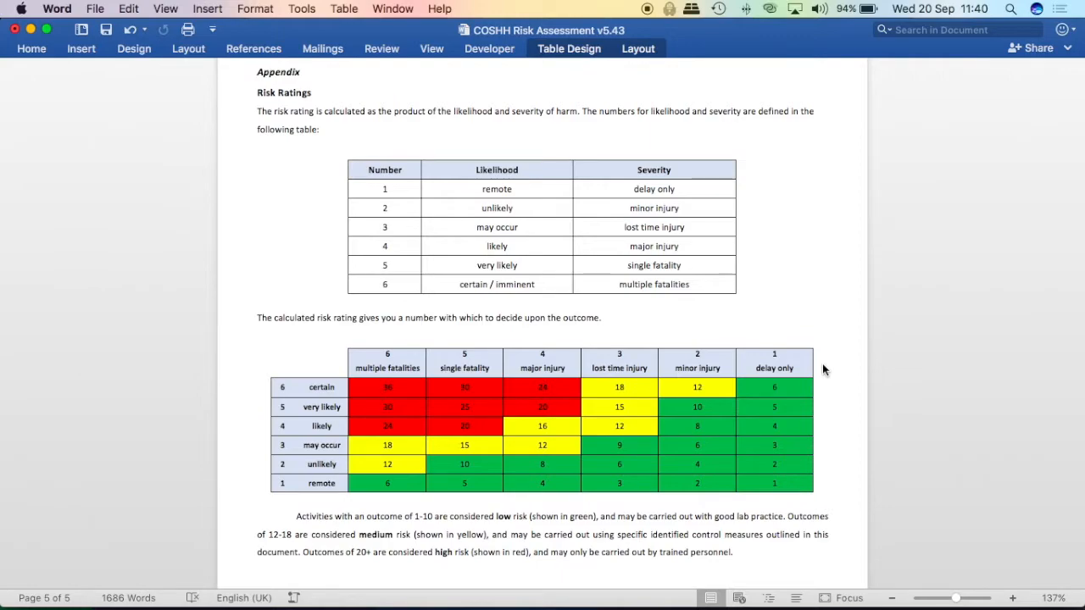
{"action": "mouse_move", "coordinate": [320, 477]}
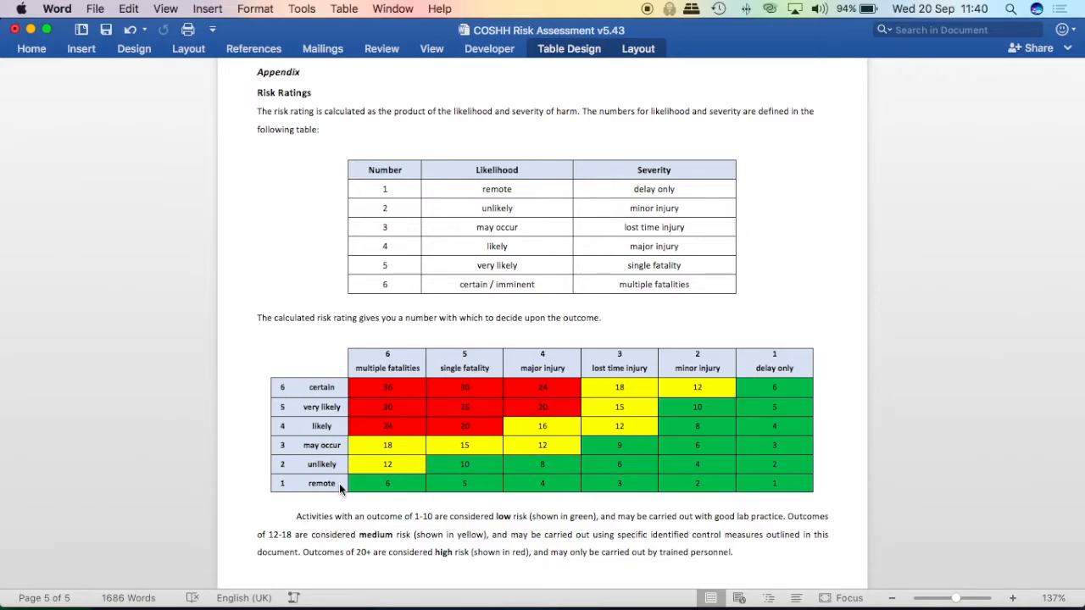
{"action": "mouse_move", "coordinate": [778, 474]}
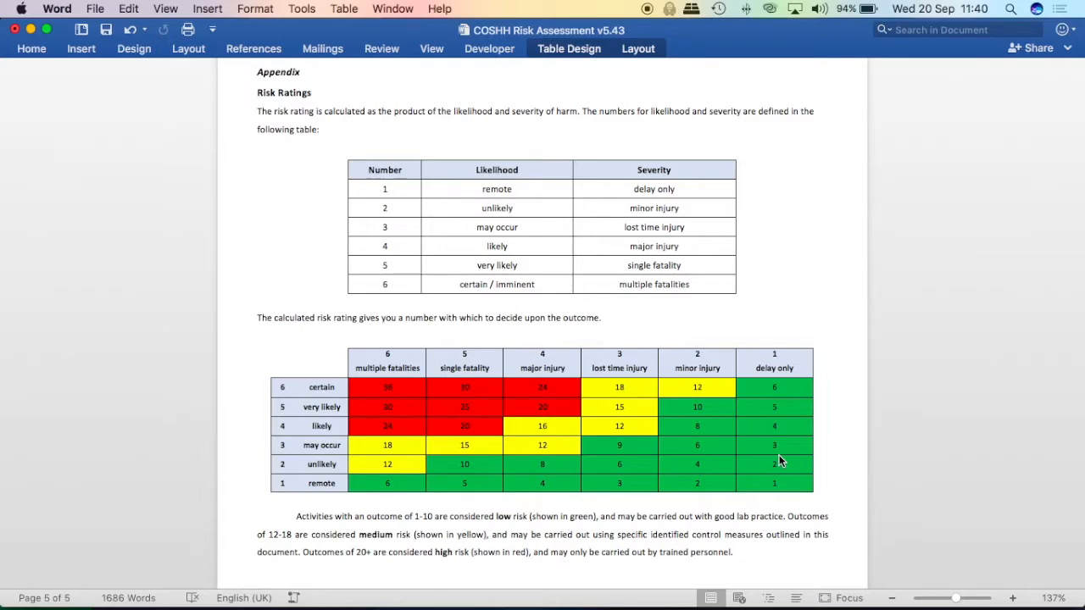
{"action": "mouse_move", "coordinate": [245, 415]}
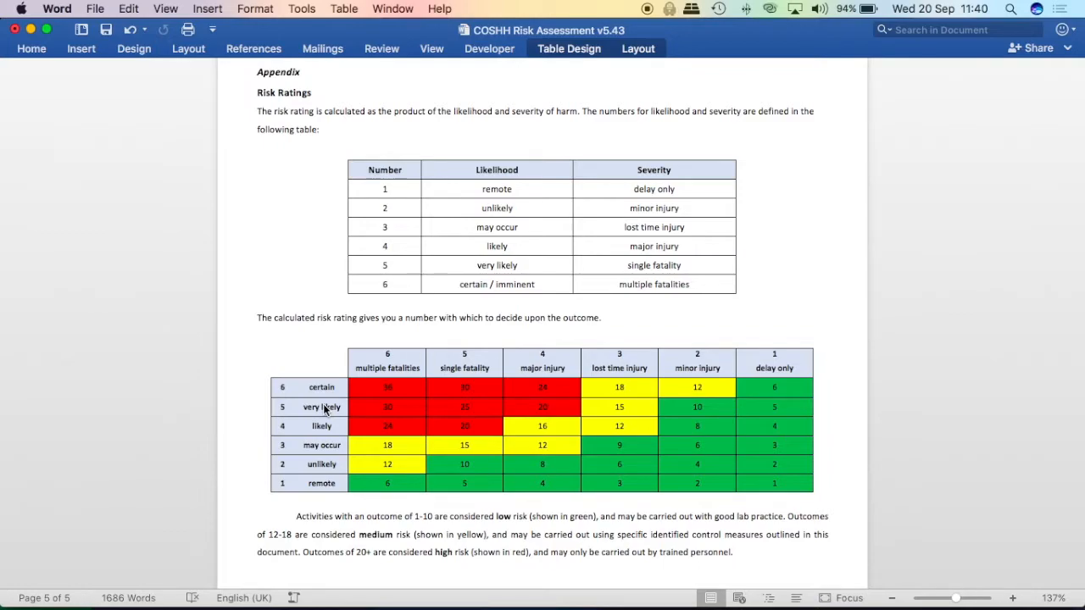
{"action": "mouse_move", "coordinate": [431, 397]}
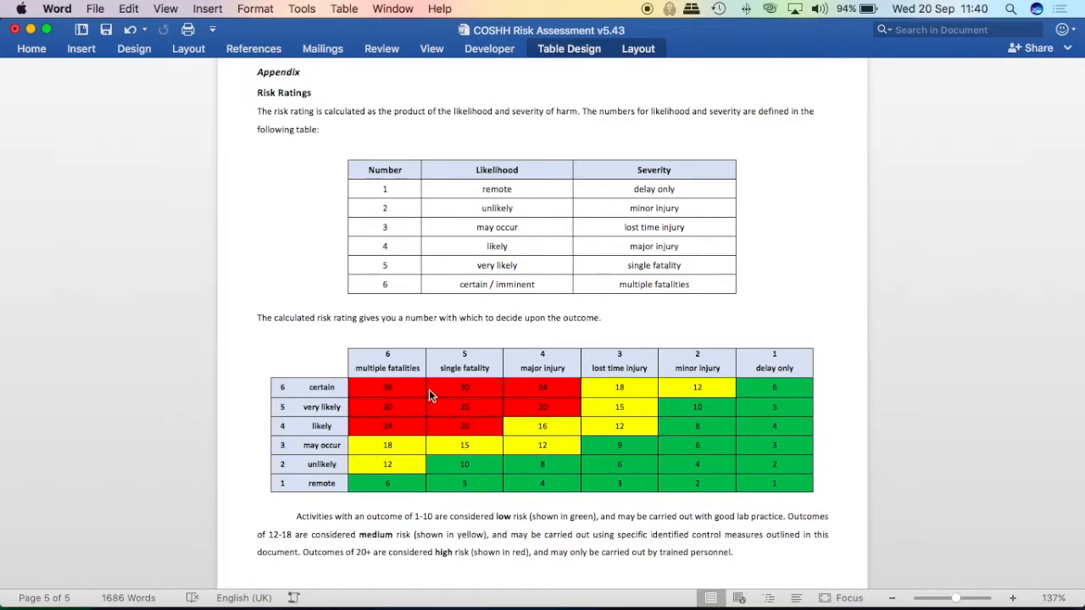
{"action": "mouse_move", "coordinate": [482, 416]}
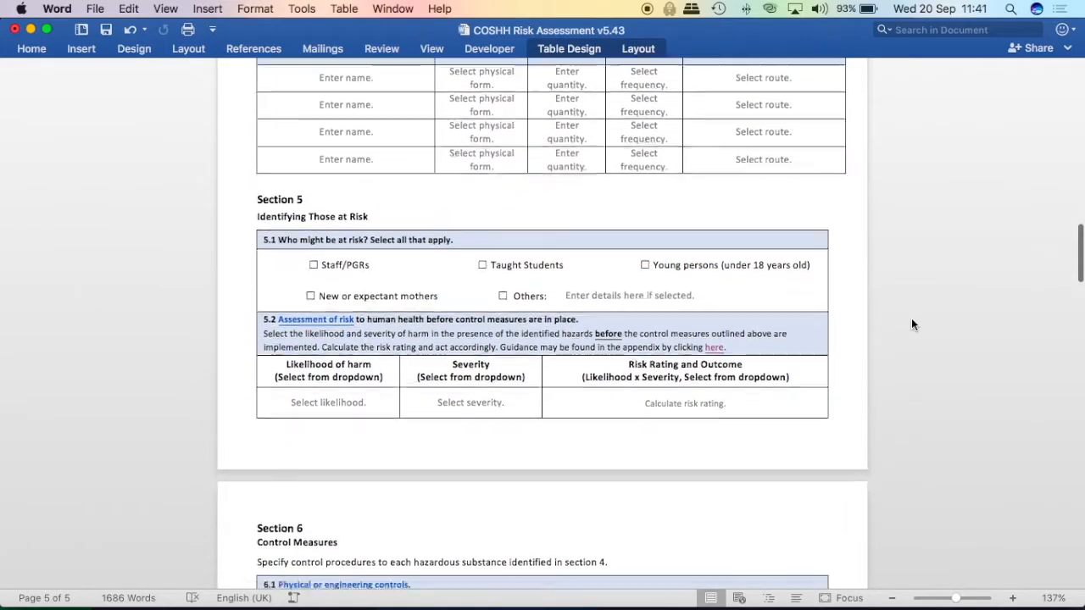
- In table 5.2, choose 3. May Occur, 3. Lost-Time Injury and rating 9. Good lab practice required
{"action": "scroll", "scroll_direction": "down", "scroll_amount": 3}
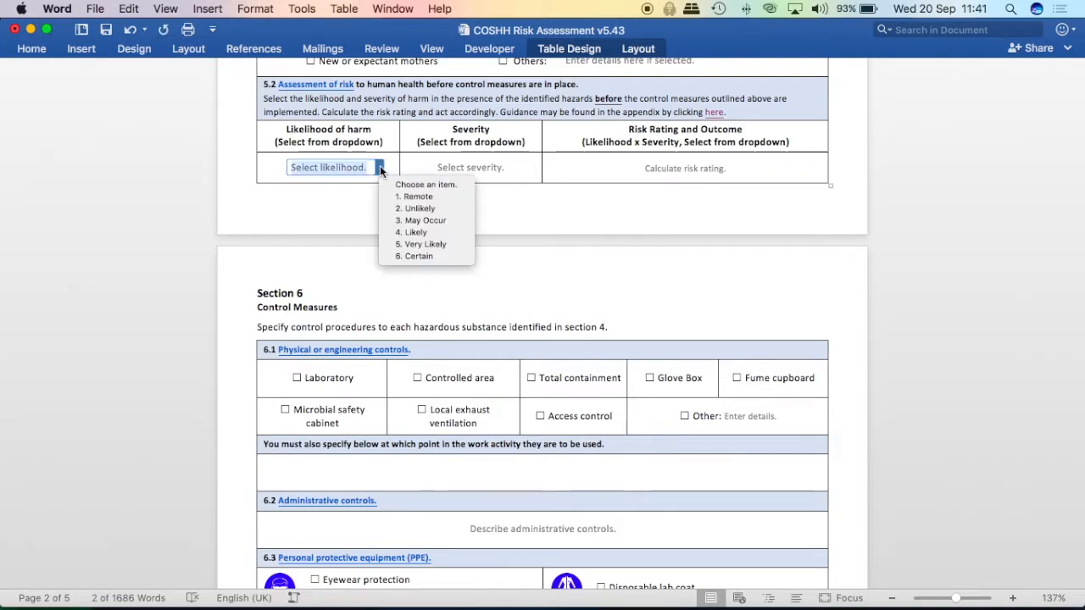
{"action": "mouse_move", "coordinate": [424, 220]}
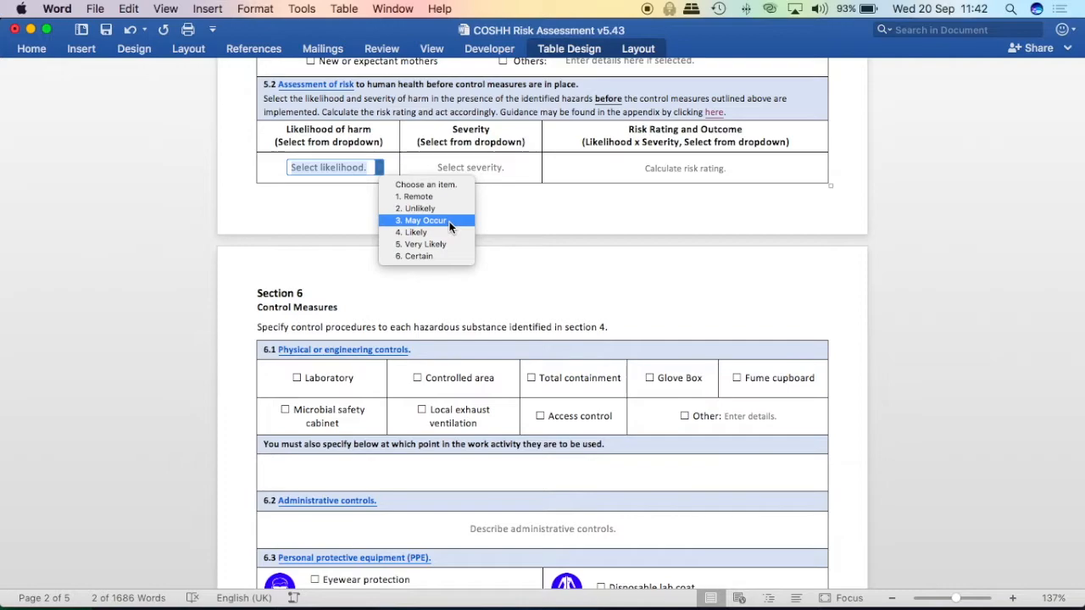
{"action": "left_click", "coordinate": [423, 219]}
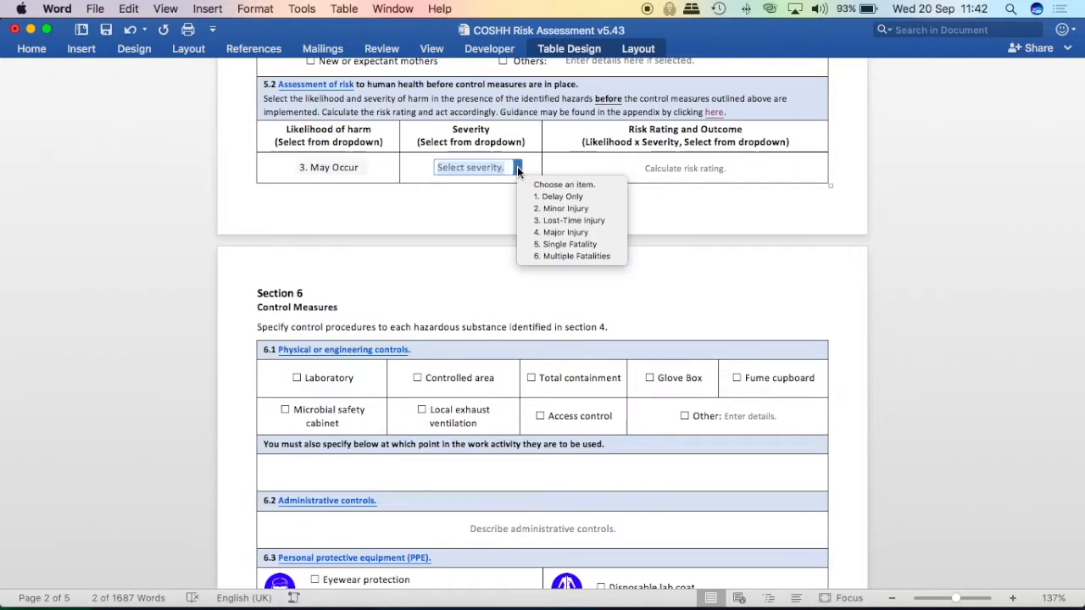
{"action": "mouse_move", "coordinate": [572, 220]}
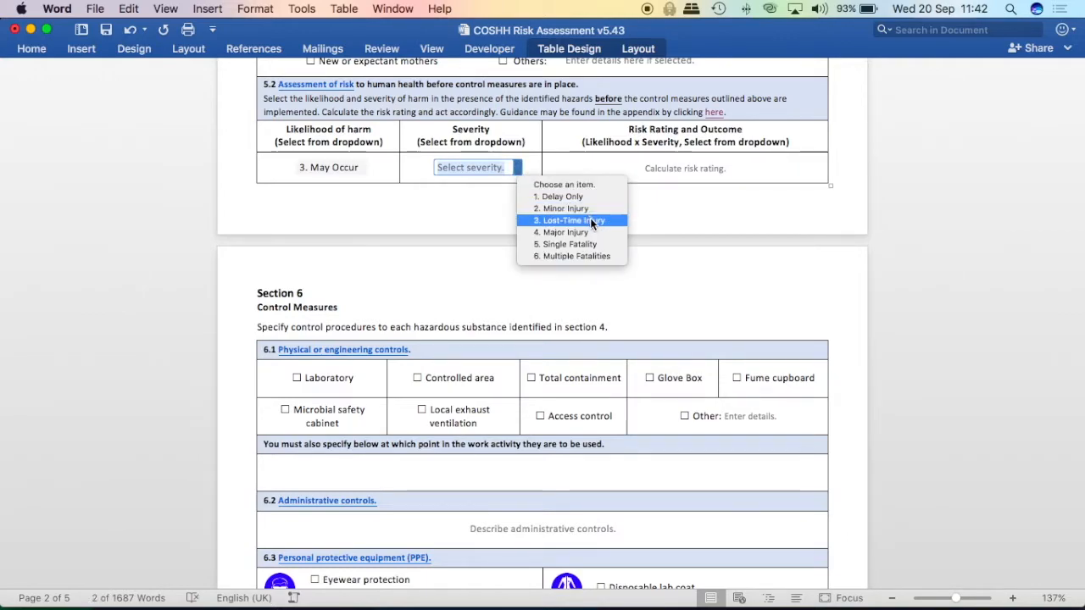
{"action": "mouse_move", "coordinate": [608, 227]}
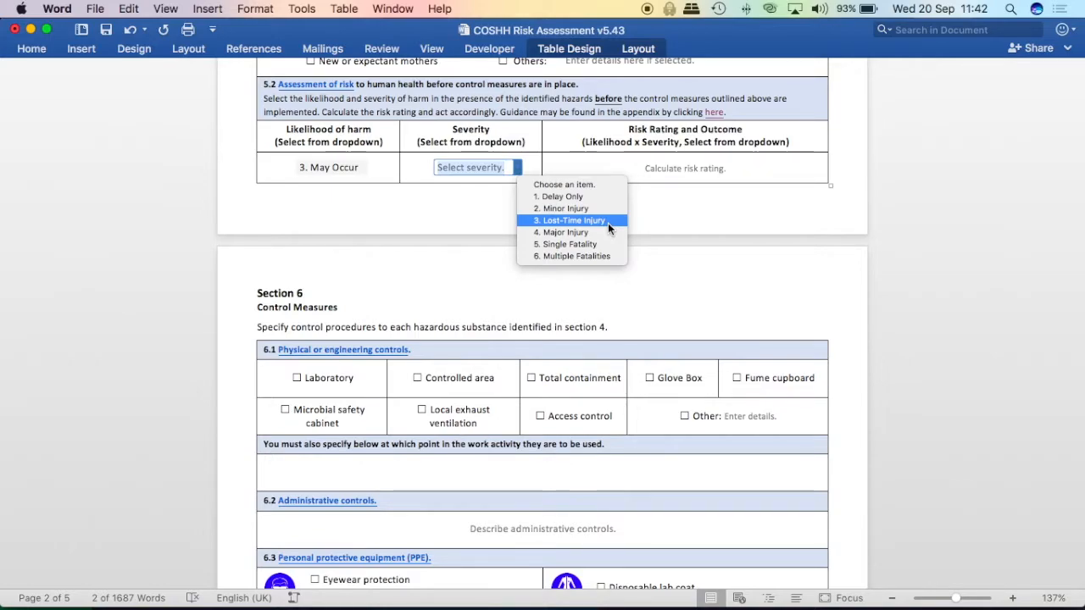
{"action": "left_click", "coordinate": [568, 220]}
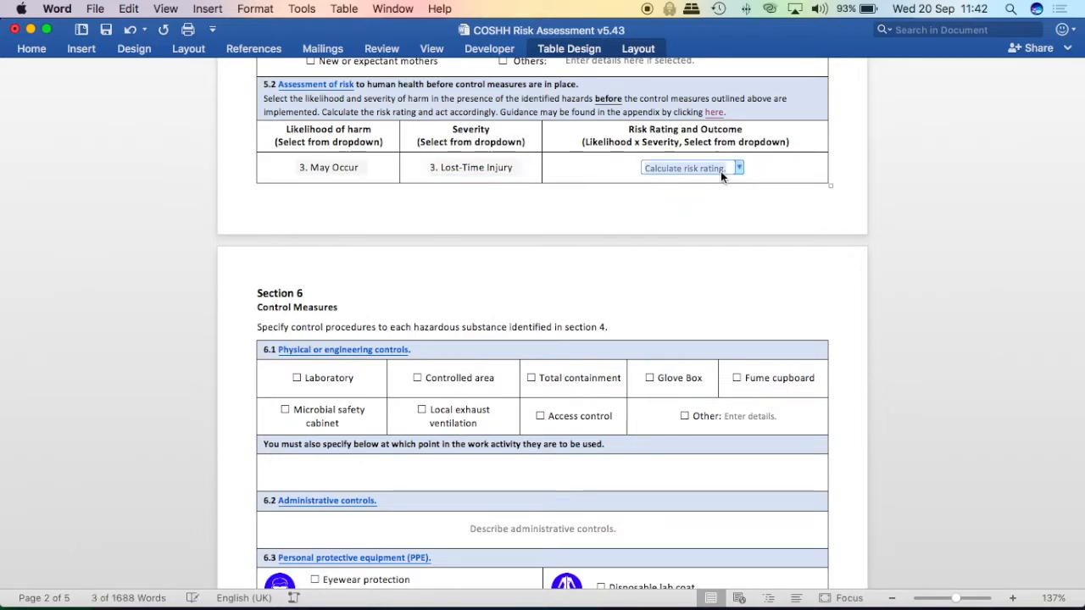
{"action": "left_click", "coordinate": [739, 167]}
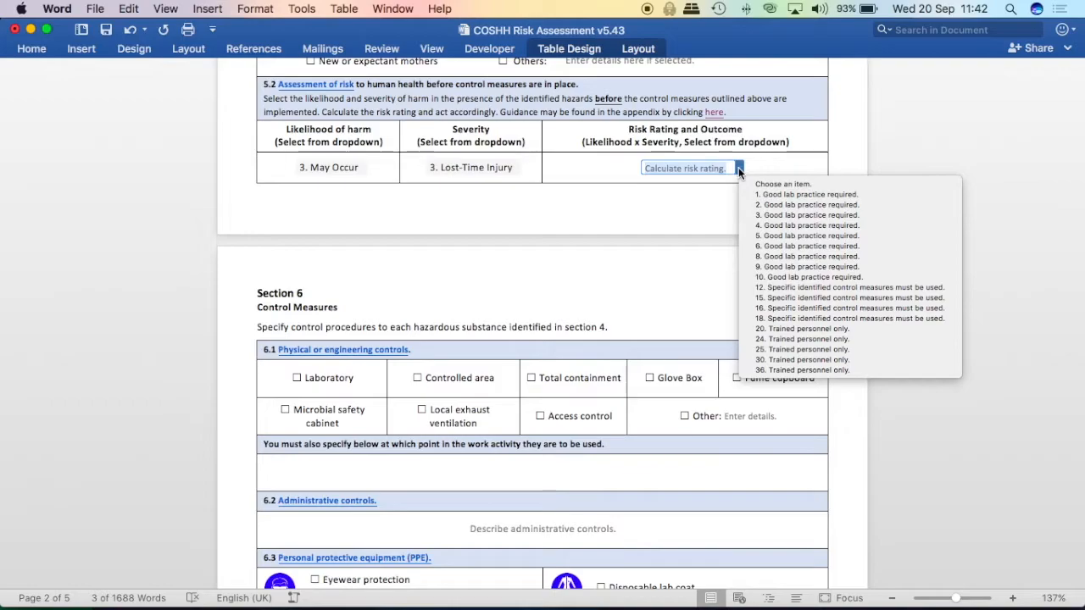
{"action": "mouse_move", "coordinate": [801, 266]}
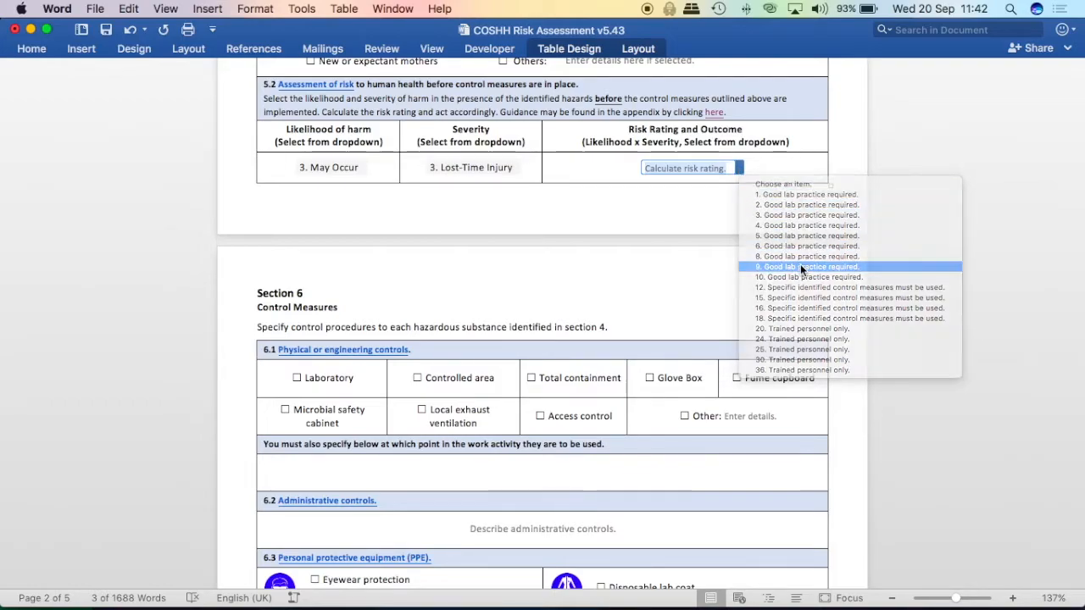
{"action": "left_click", "coordinate": [806, 266]}
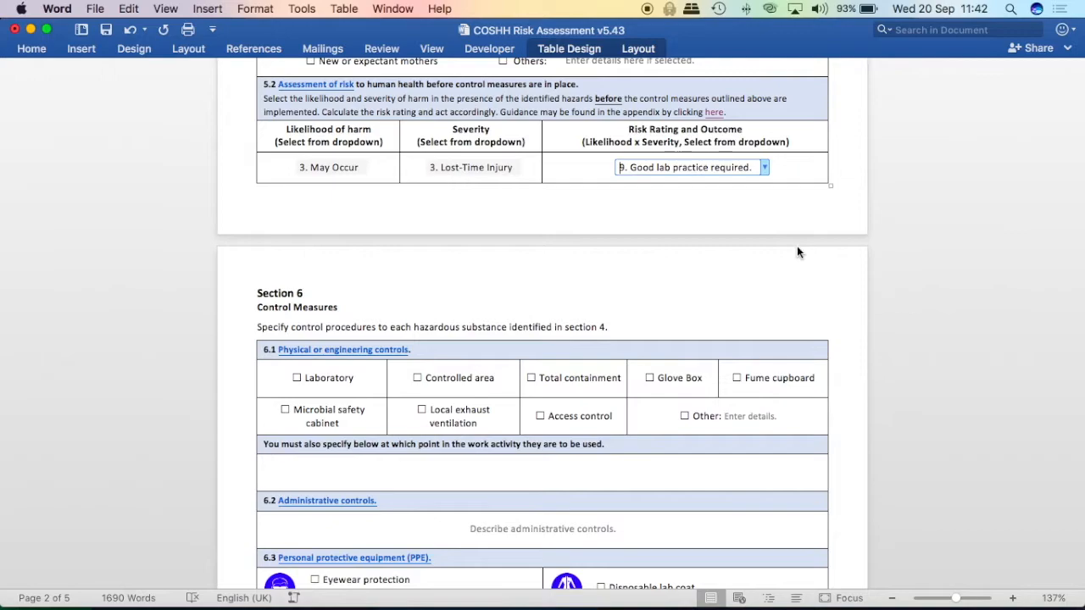
{"action": "left_click", "coordinate": [764, 167]}
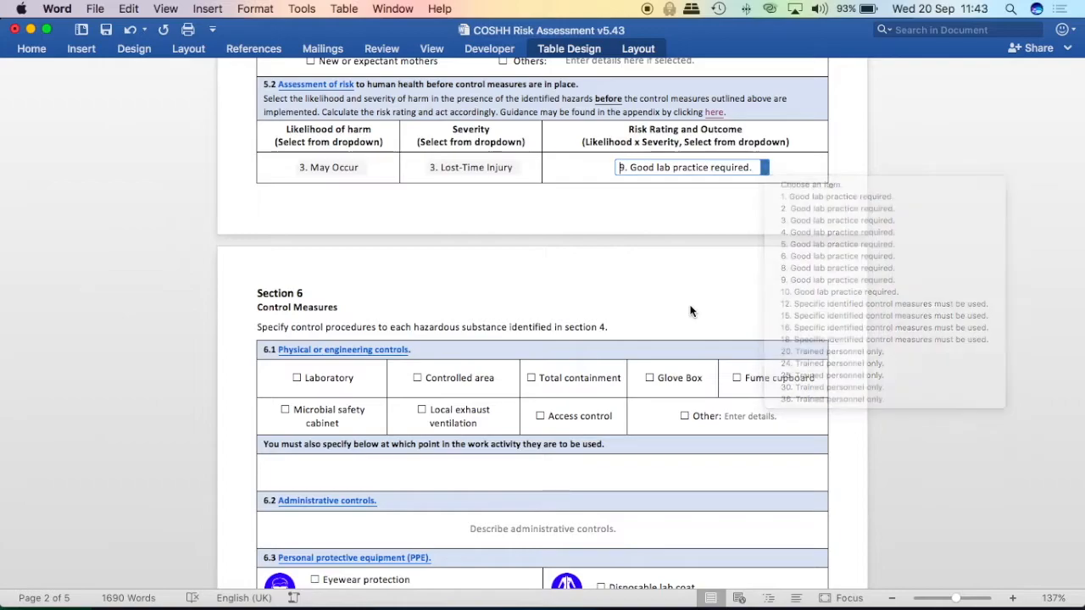
{"action": "scroll", "scroll_direction": "down", "scroll_amount": 3}
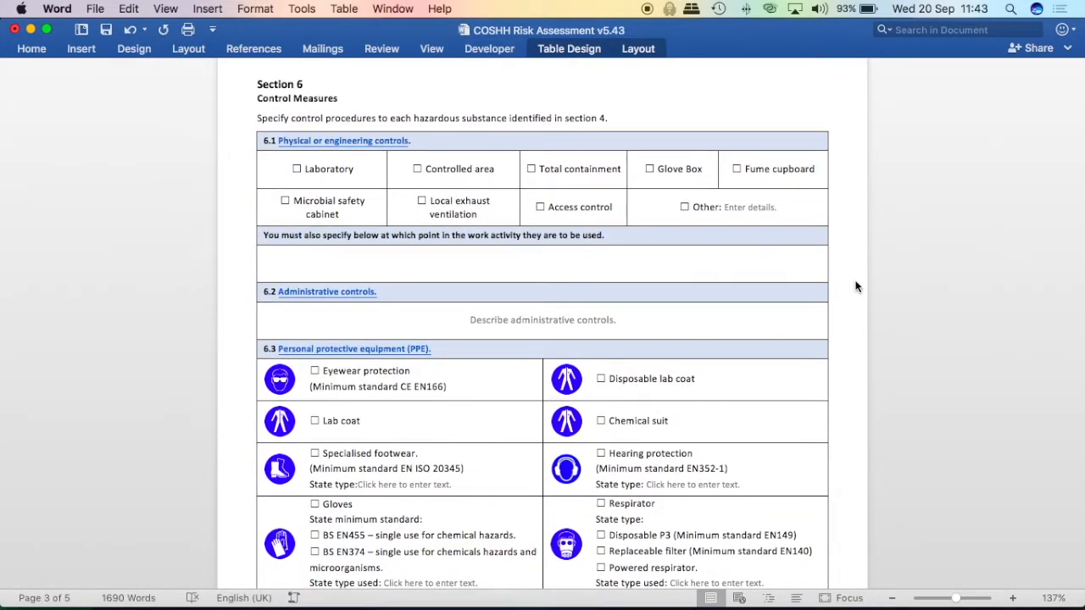
{"action": "mouse_move", "coordinate": [453, 119]}
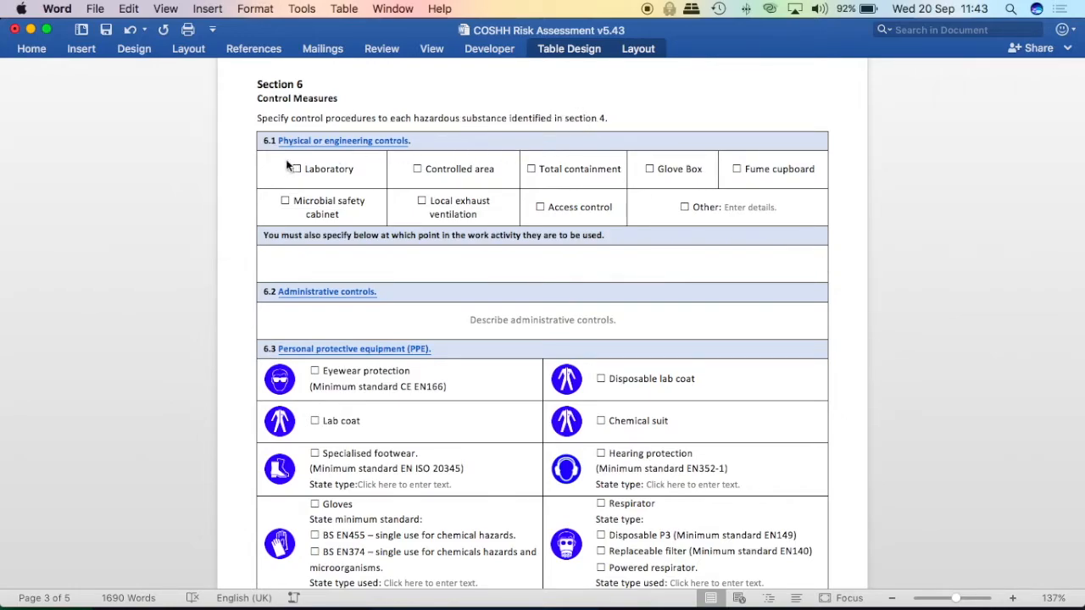
{"action": "mouse_move", "coordinate": [439, 144]}
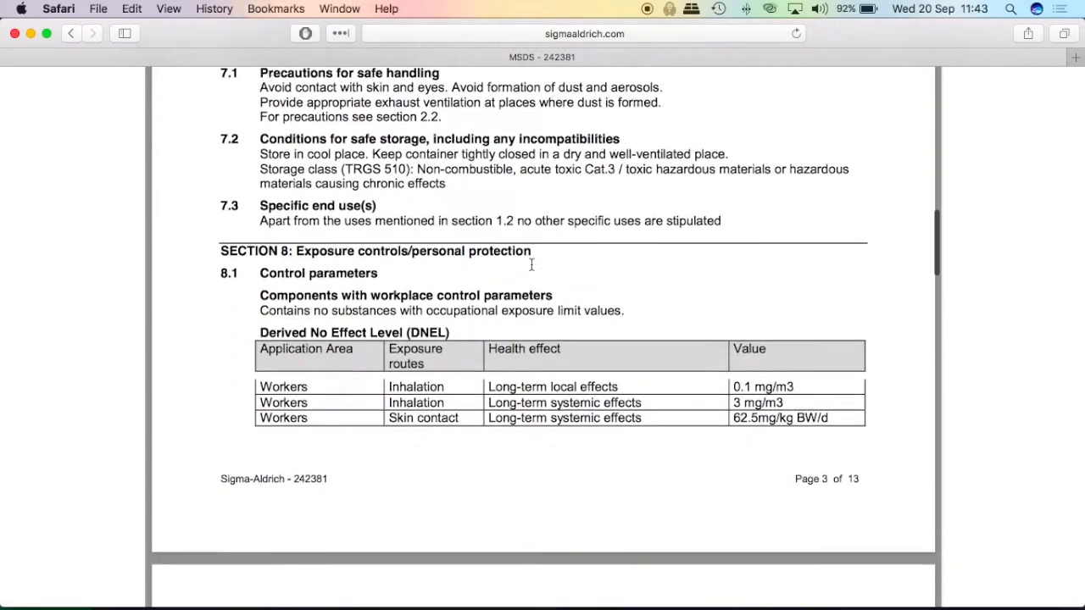
{"action": "scroll", "scroll_direction": "down", "scroll_amount": 3}
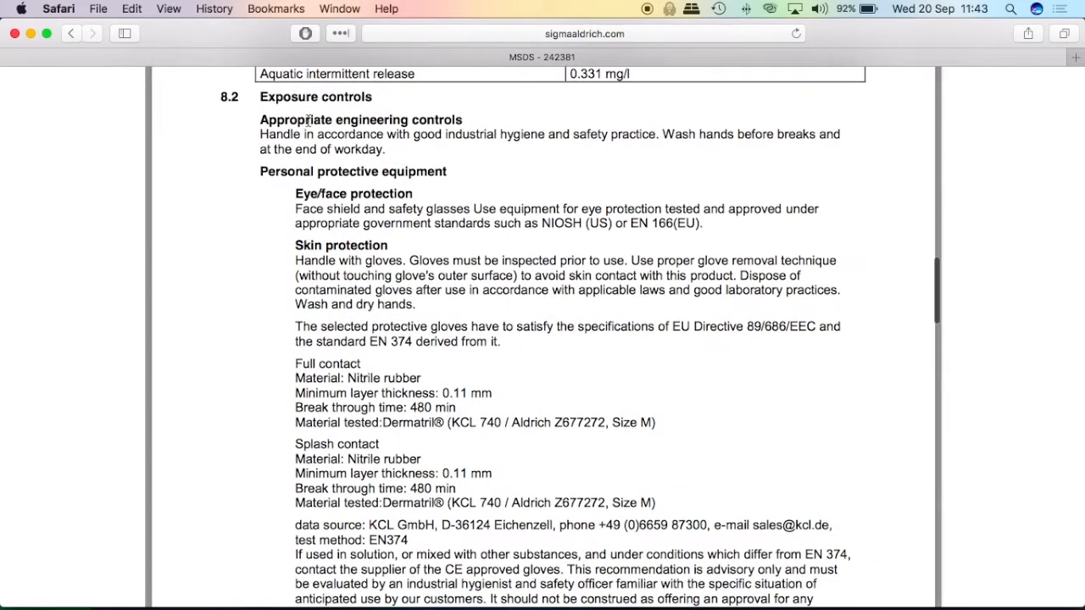
{"action": "mouse_move", "coordinate": [322, 206]}
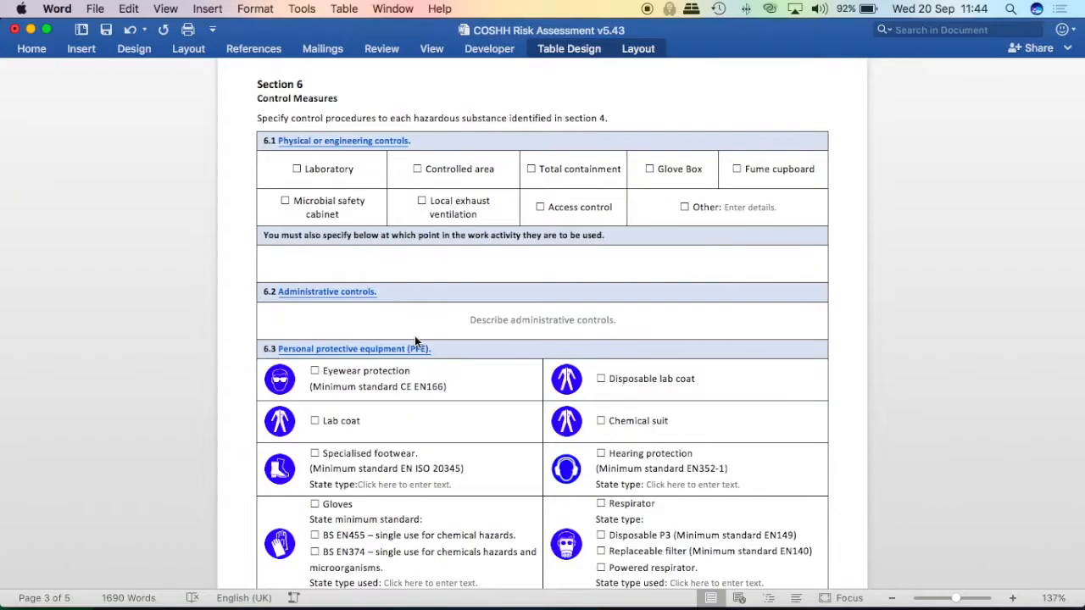
{"action": "mouse_move", "coordinate": [470, 287]}
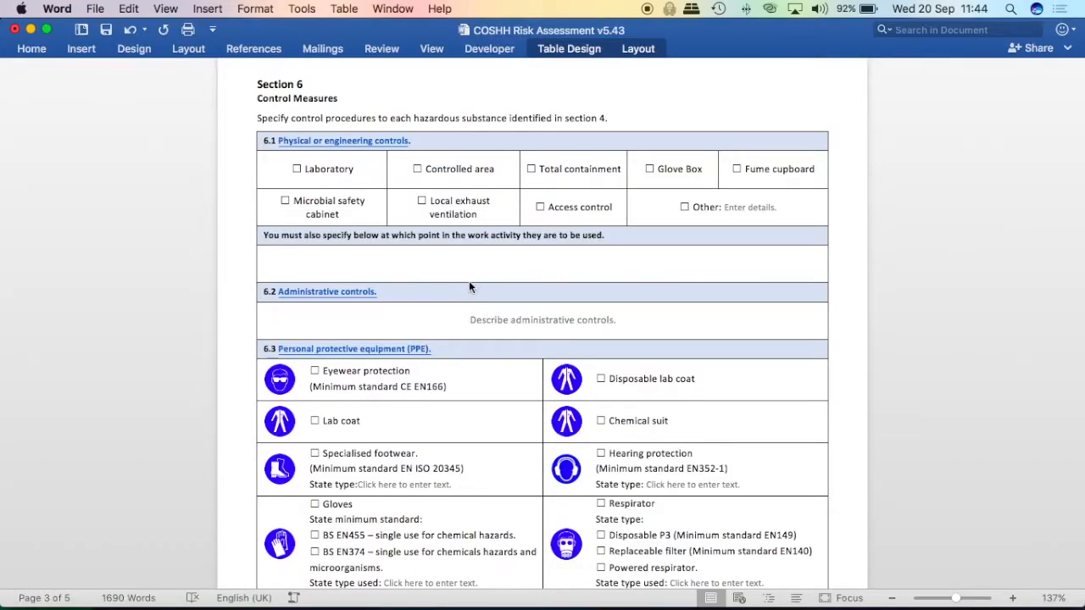
{"action": "mouse_move", "coordinate": [362, 176]}
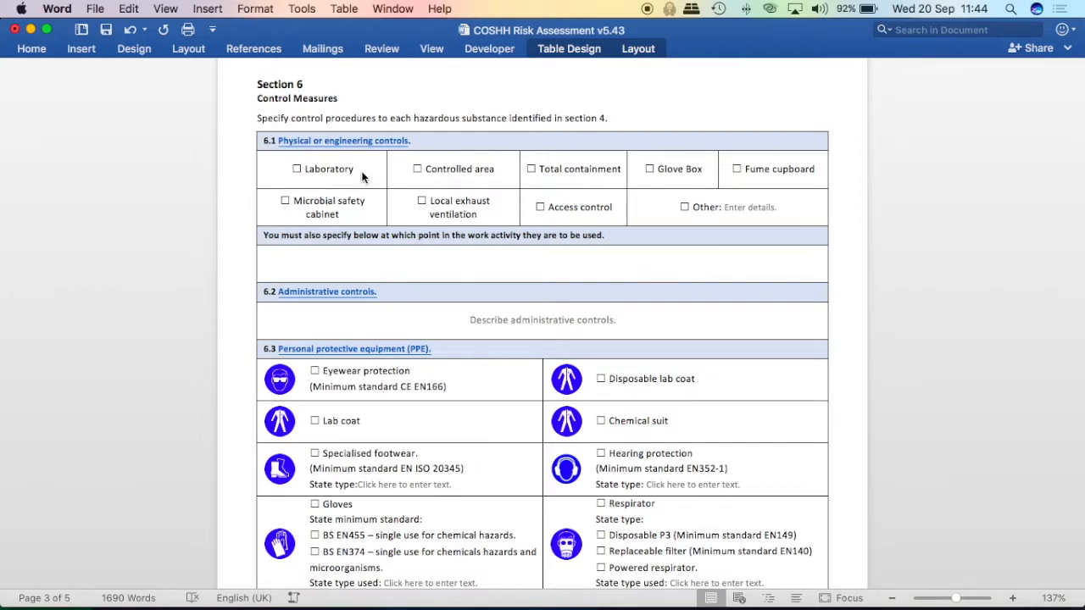
- Tick Laboratory under 6.1 and select the field for where controls are used
{"action": "left_click", "coordinate": [297, 168]}
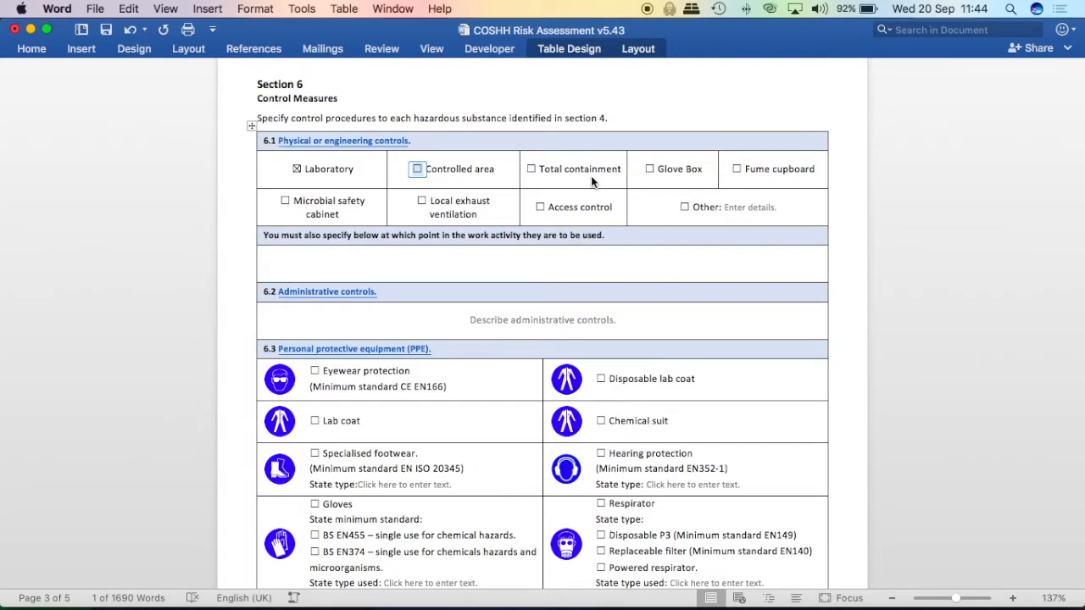
{"action": "mouse_move", "coordinate": [674, 185]}
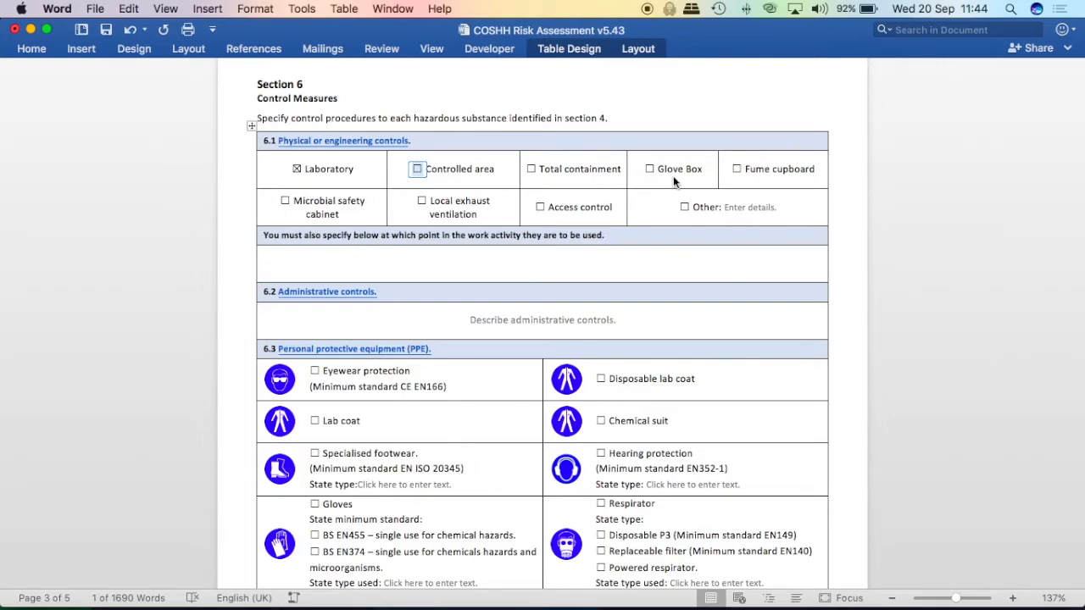
{"action": "mouse_move", "coordinate": [767, 185]}
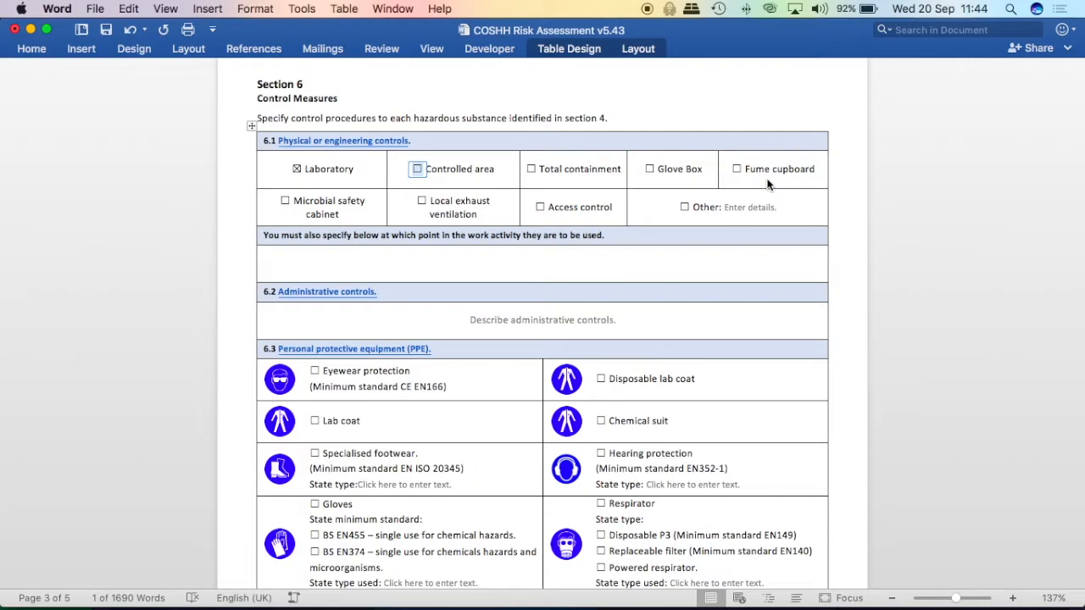
{"action": "mouse_move", "coordinate": [331, 229]}
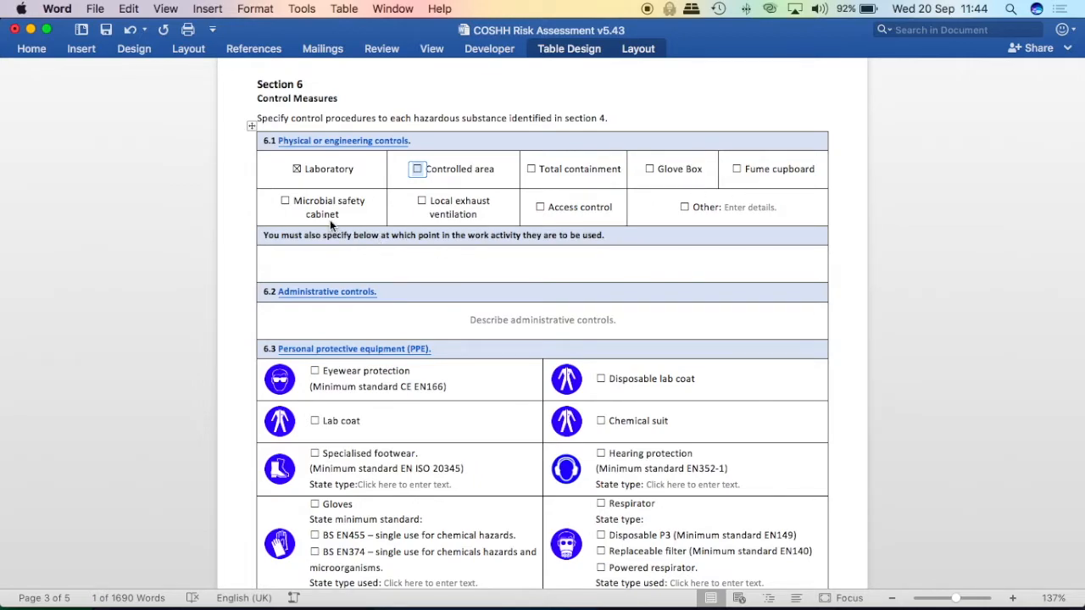
{"action": "mouse_move", "coordinate": [463, 223]}
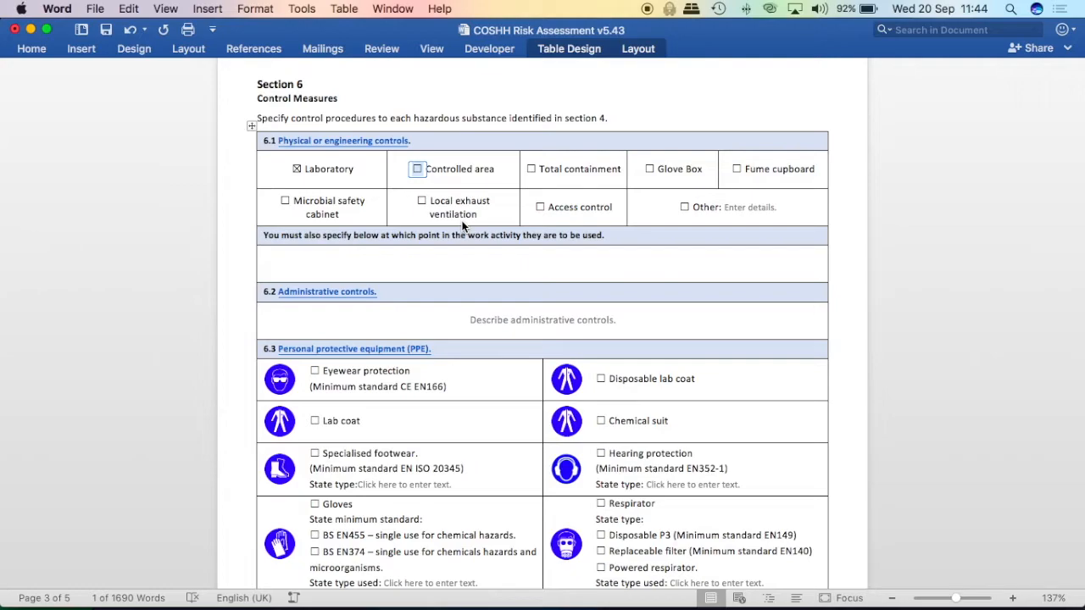
{"action": "mouse_move", "coordinate": [576, 223]}
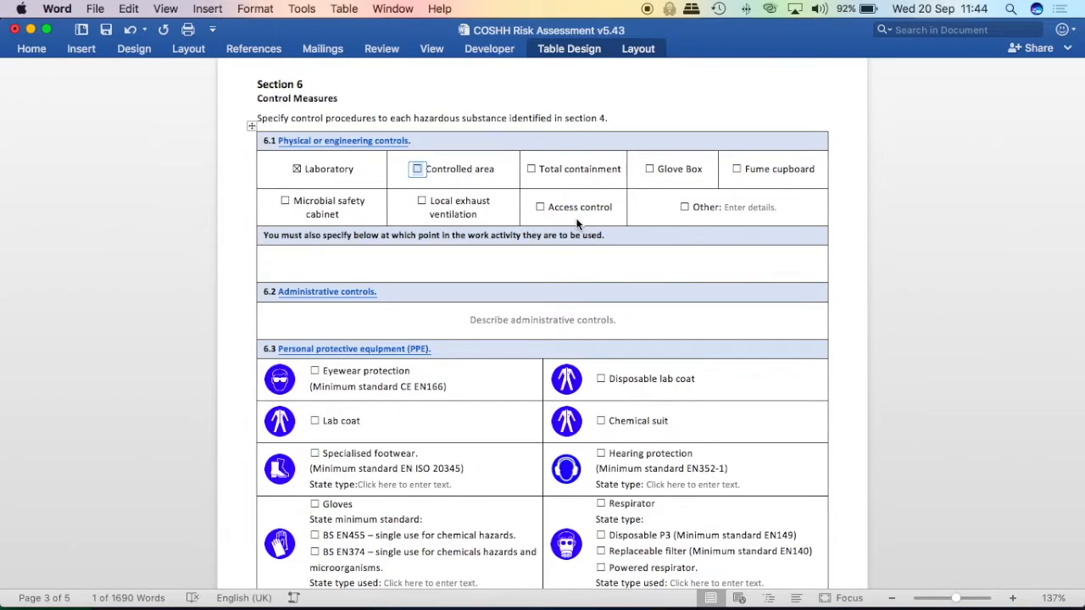
{"action": "mouse_move", "coordinate": [321, 244]}
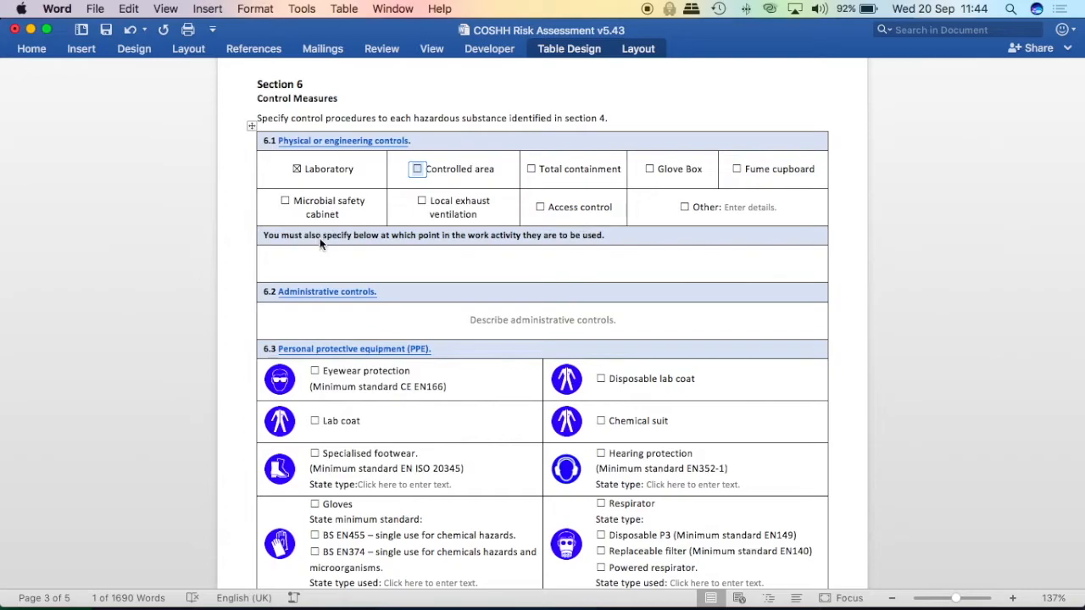
{"action": "left_click", "coordinate": [550, 263]}
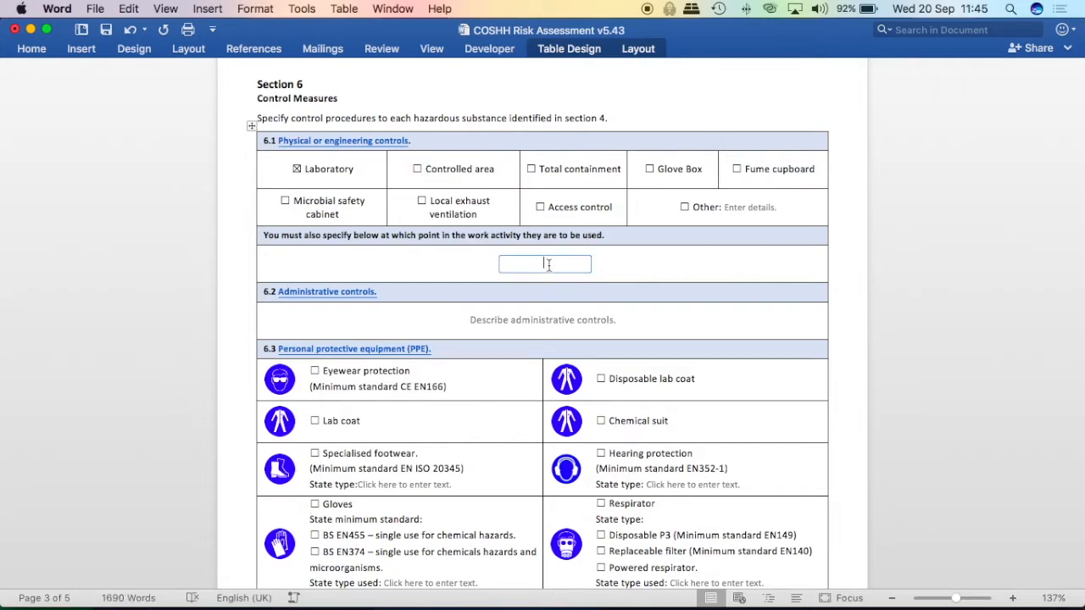
- Enter 'For all work involving benzoic acid.' in 6.1 and 'No additional controls.' in 6.2
{"action": "type", "text": "For all work involving benzoic acid."}
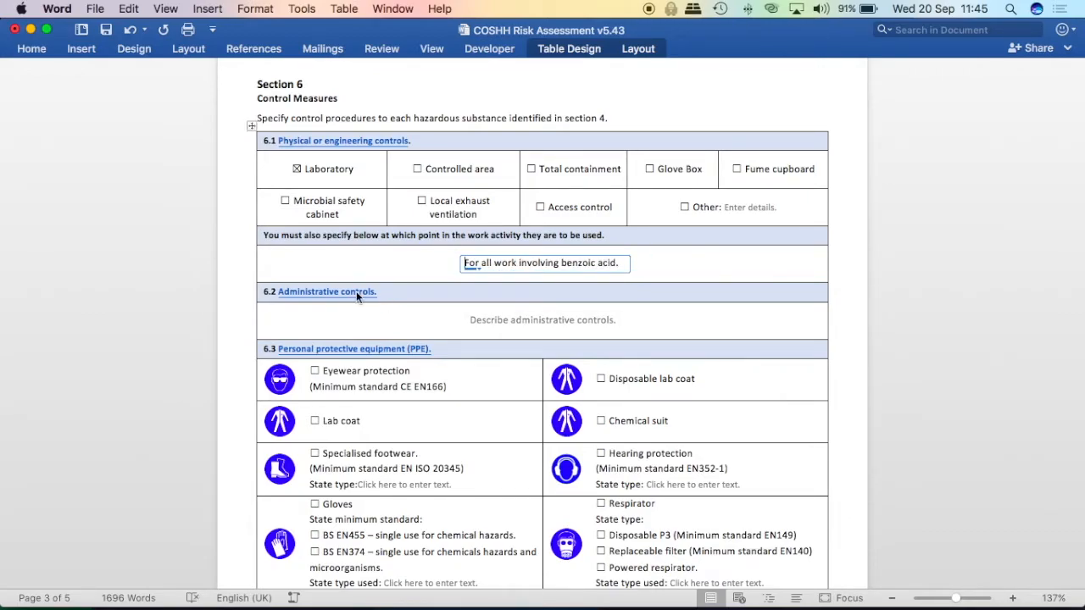
{"action": "scroll", "scroll_direction": "down", "scroll_amount": 3}
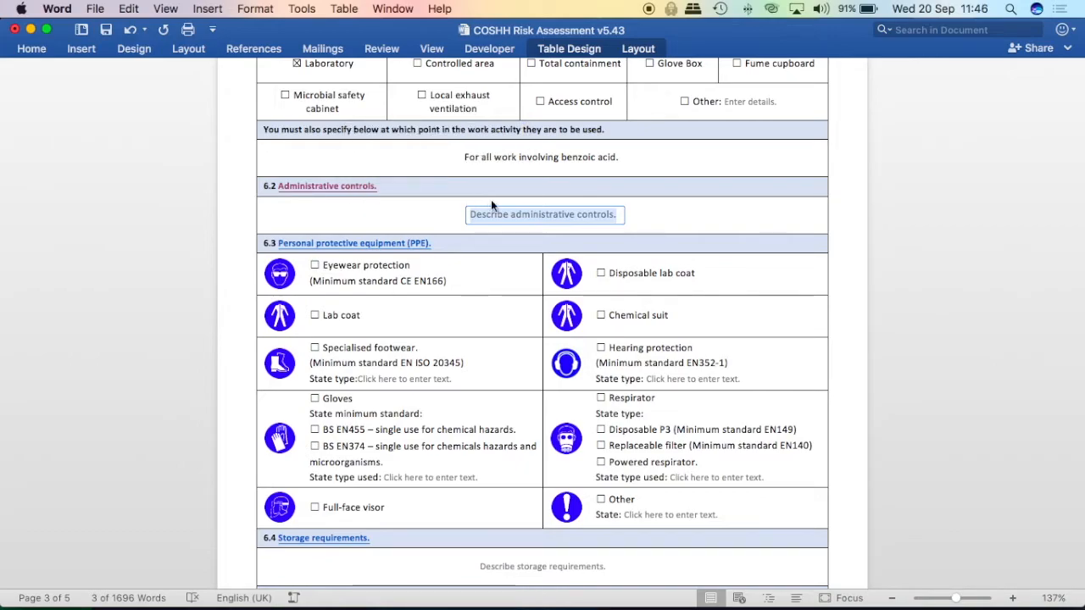
{"action": "type", "text": "No additional controls."}
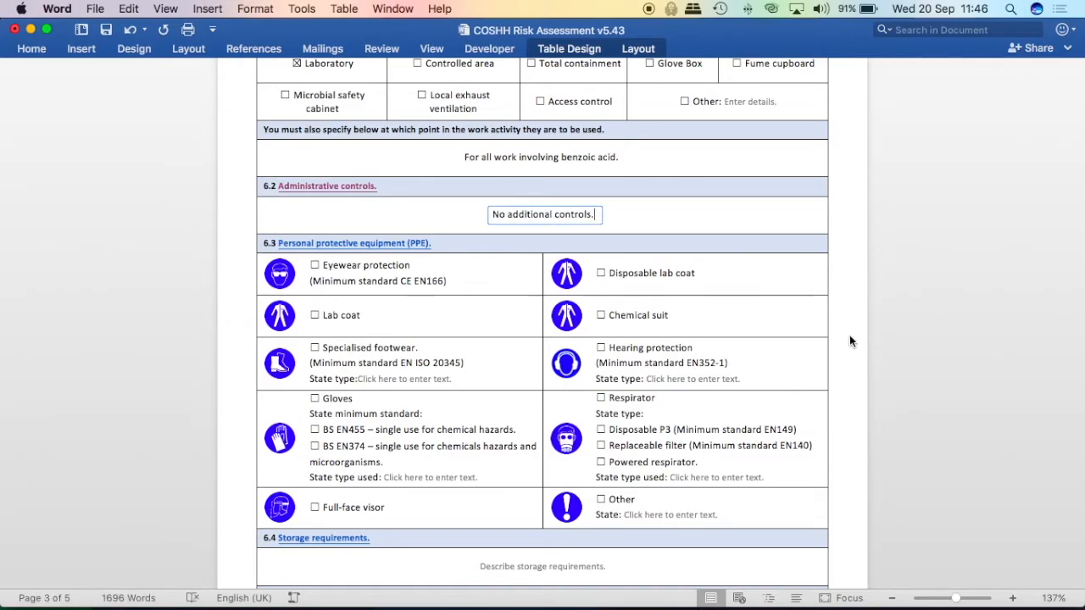
{"action": "scroll", "scroll_direction": "down", "scroll_amount": 3}
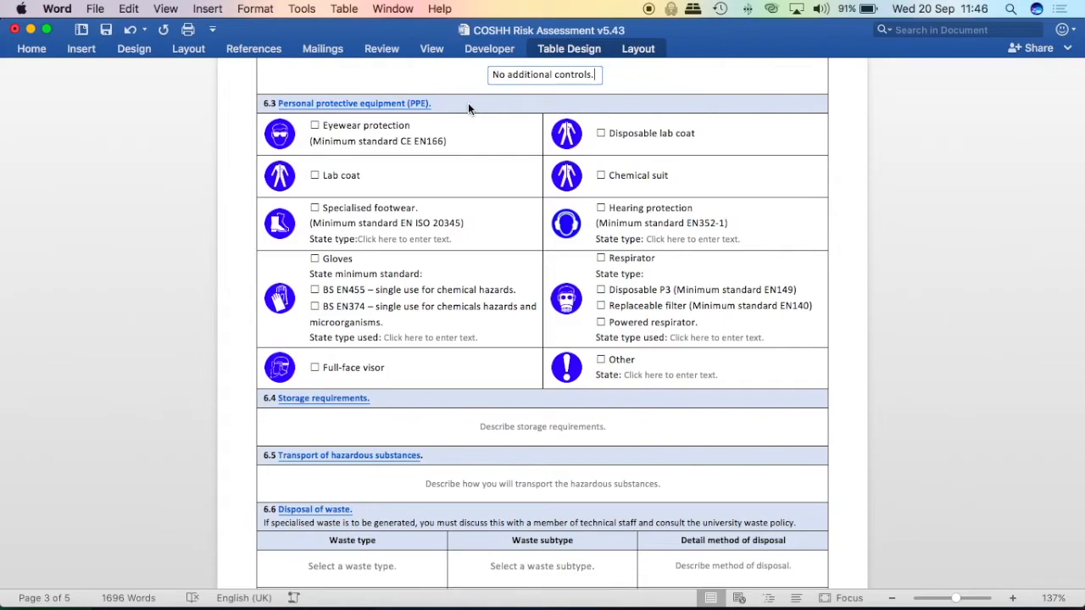
{"action": "mouse_move", "coordinate": [390, 103]}
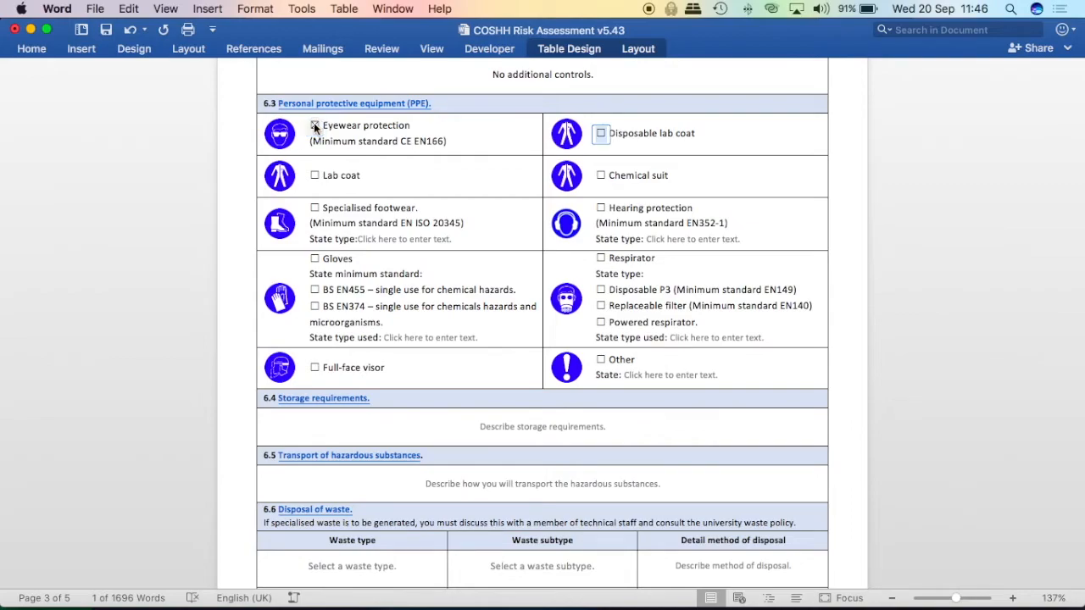
- Tick Eyewear protection, Lab coat and Gloves in section 6.3
{"action": "left_click", "coordinate": [314, 125]}
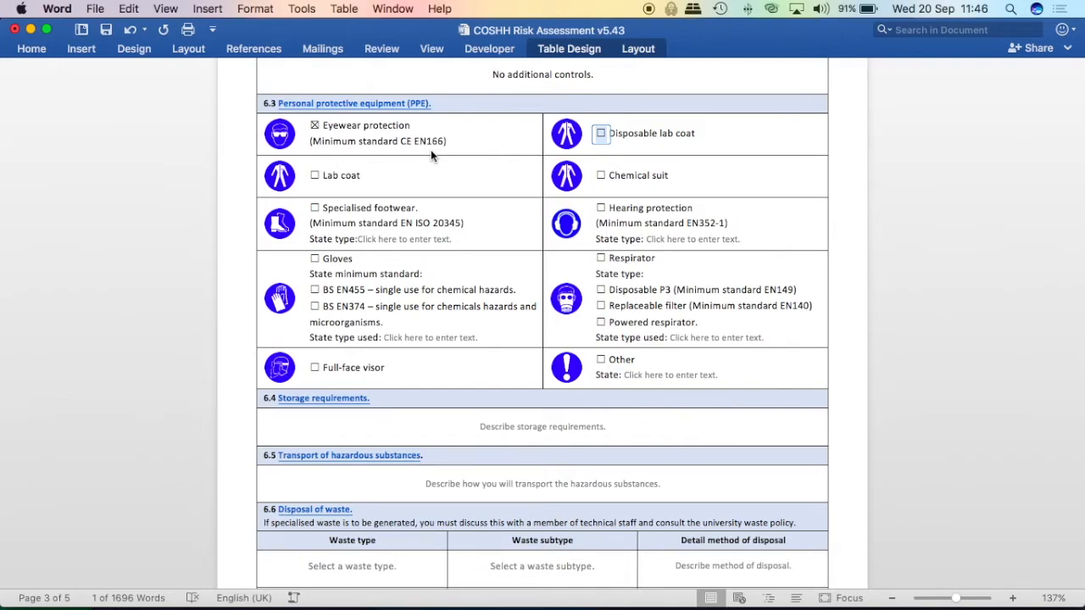
{"action": "mouse_move", "coordinate": [663, 153]}
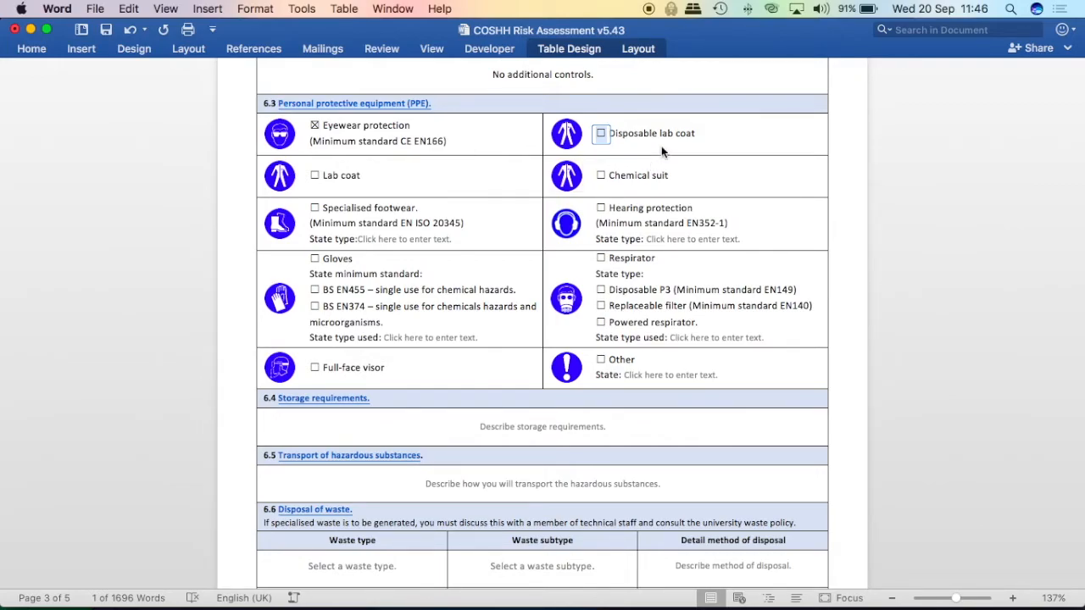
{"action": "left_click", "coordinate": [315, 176]}
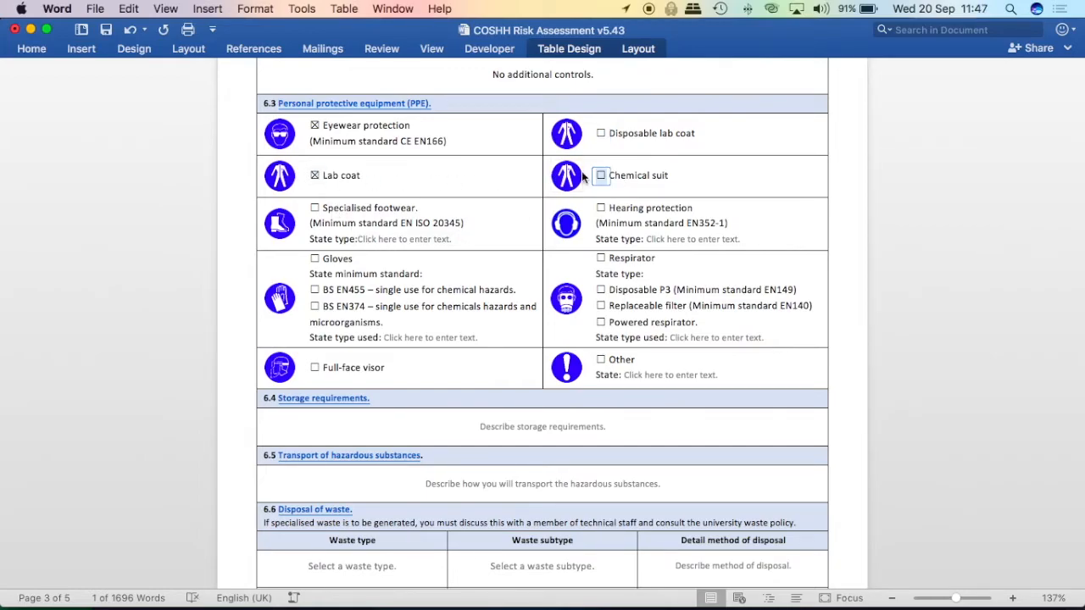
{"action": "mouse_move", "coordinate": [390, 252]}
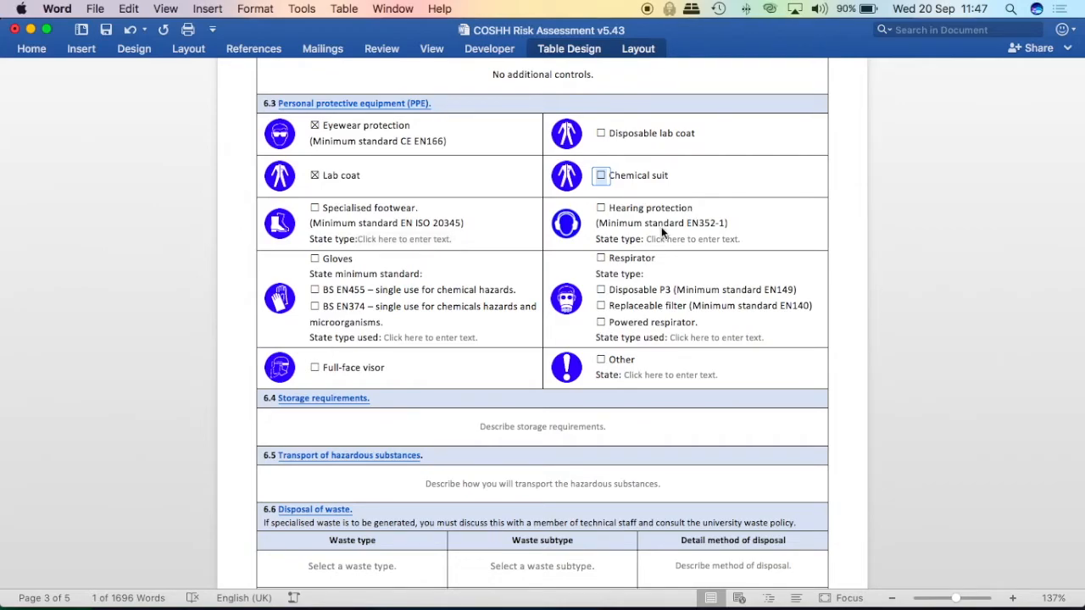
{"action": "mouse_move", "coordinate": [331, 261]}
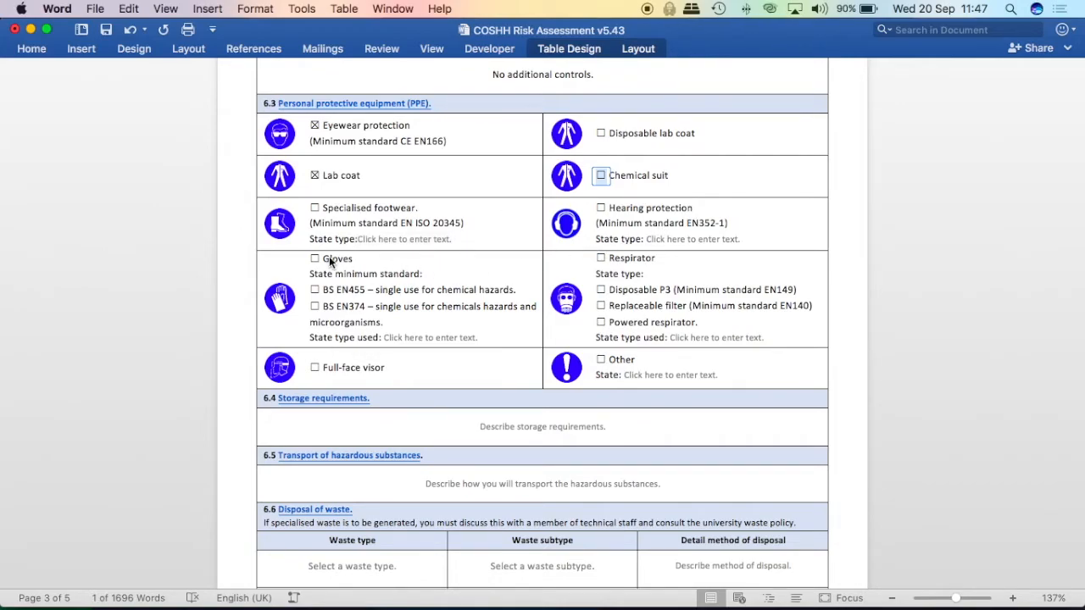
{"action": "left_click", "coordinate": [314, 258]}
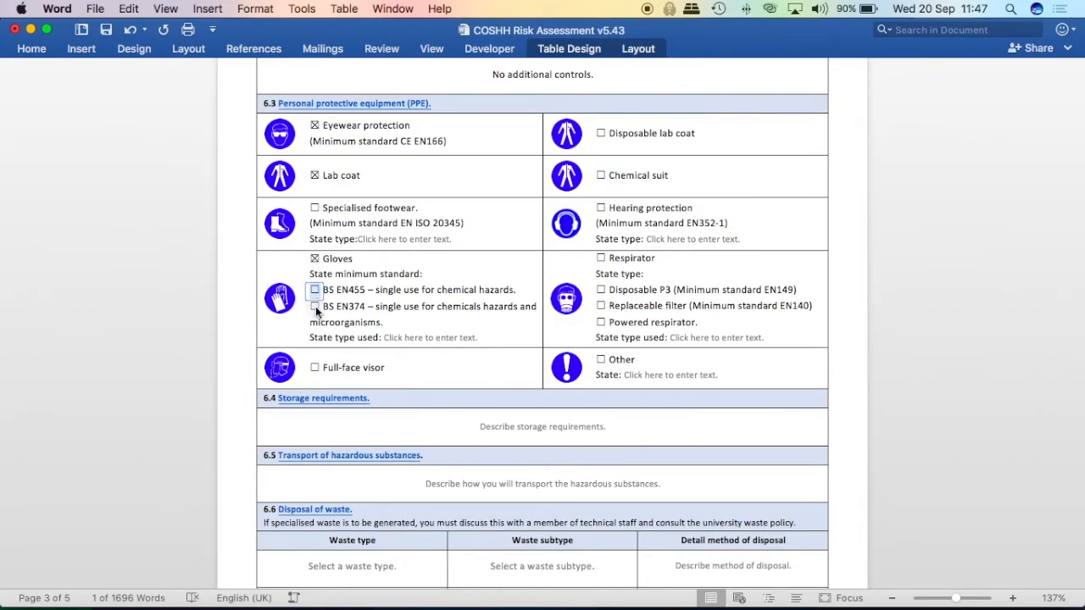
- Tick BS EN374 for gloves and enter 'nitrile rubber' as the glove type
{"action": "left_click", "coordinate": [315, 305]}
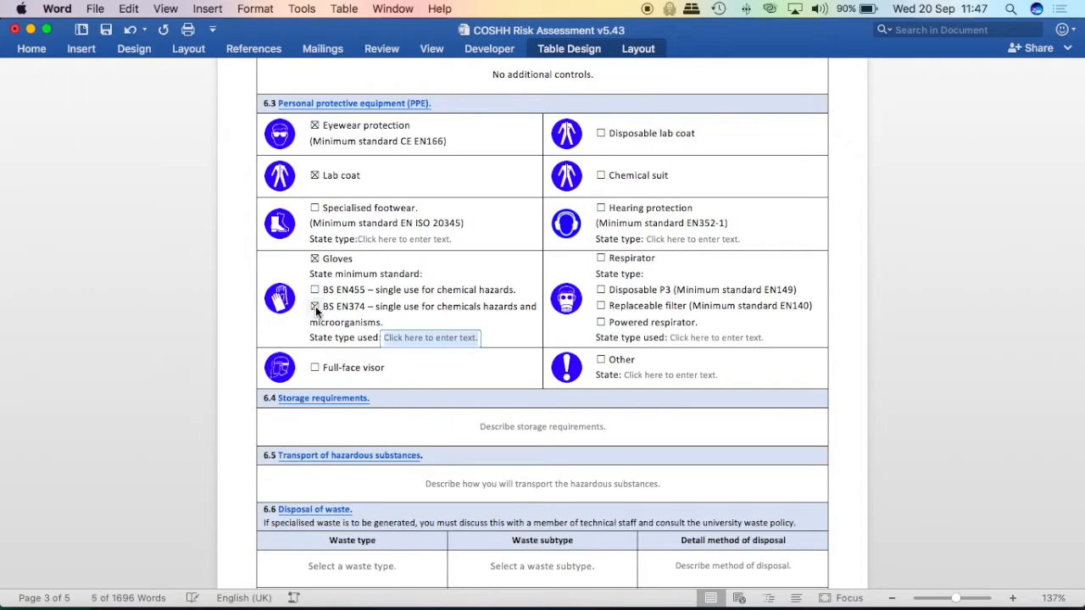
{"action": "left_click", "coordinate": [315, 306]}
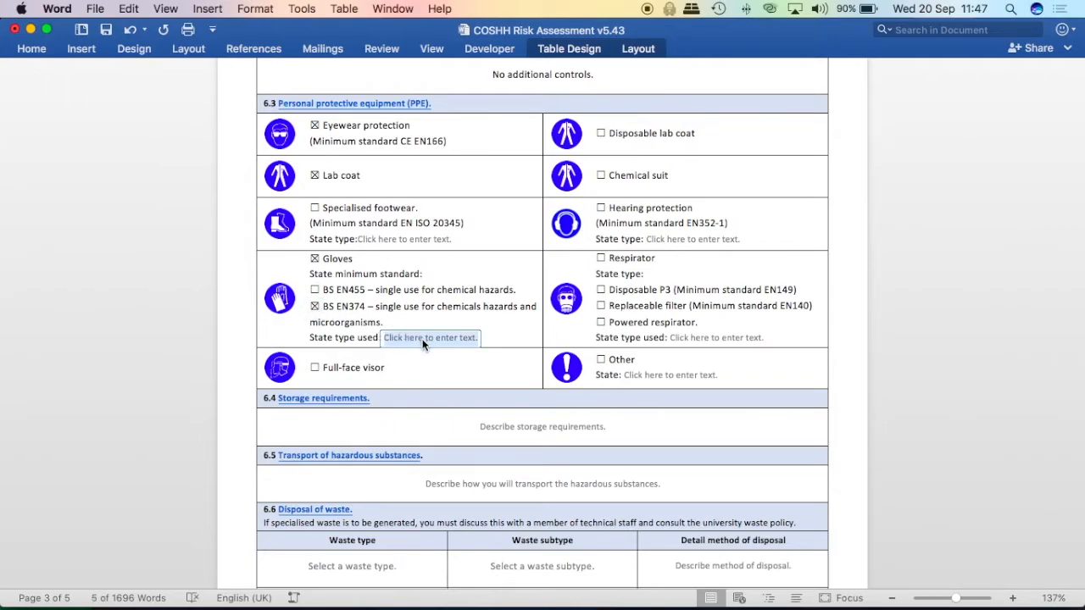
{"action": "type", "text": "nitrile rubber"}
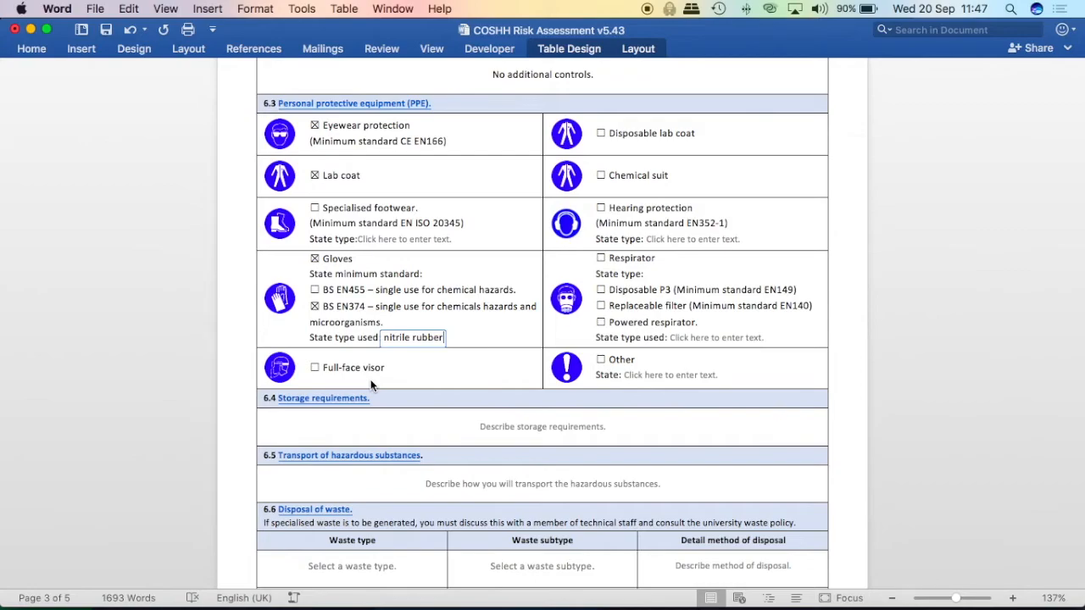
- Scroll down to section 6.8, the assessment of risk after control measures
{"action": "scroll", "scroll_direction": "down", "scroll_amount": 3}
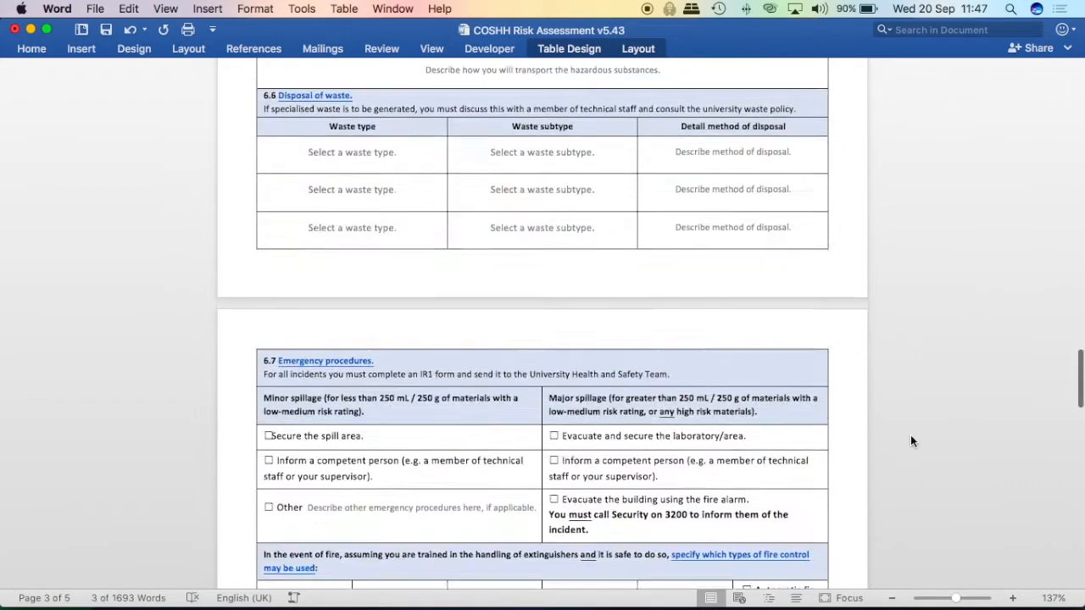
{"action": "scroll", "scroll_direction": "down", "scroll_amount": 3}
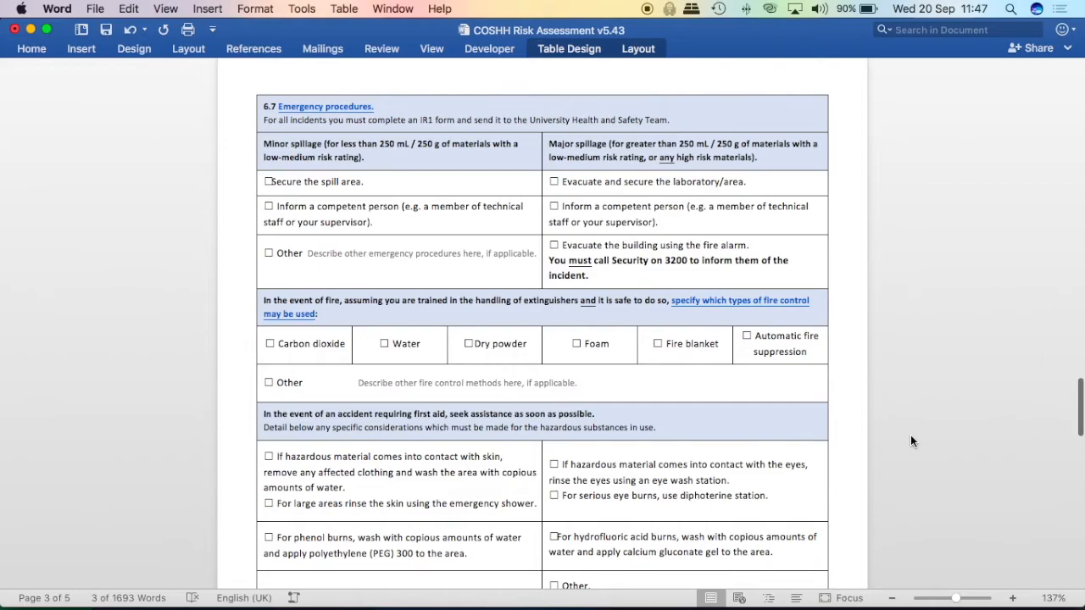
{"action": "scroll", "scroll_direction": "down", "scroll_amount": 3}
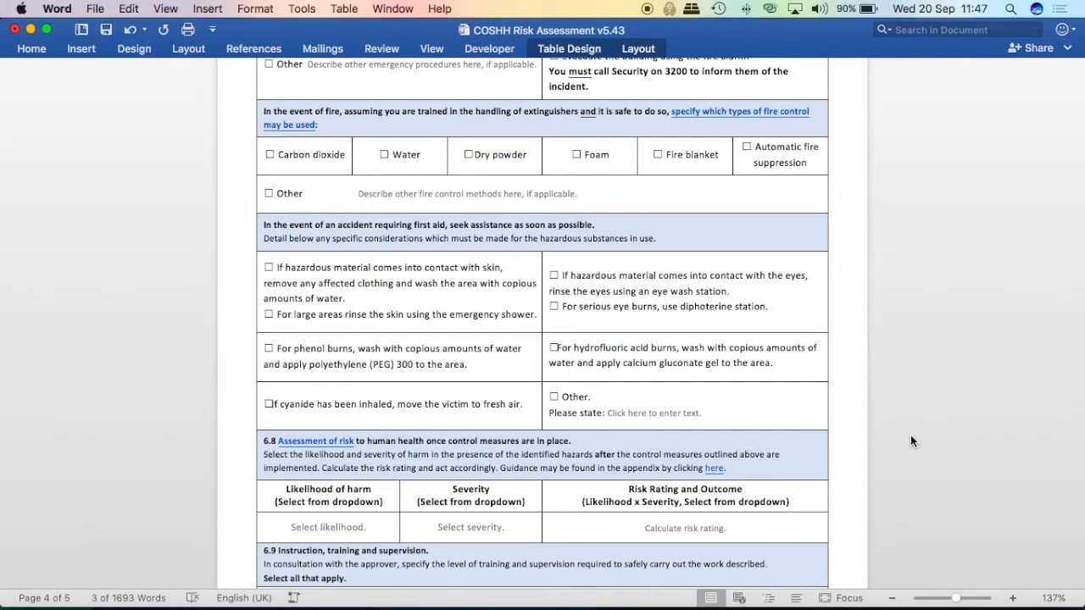
{"action": "scroll", "scroll_direction": "down", "scroll_amount": 3}
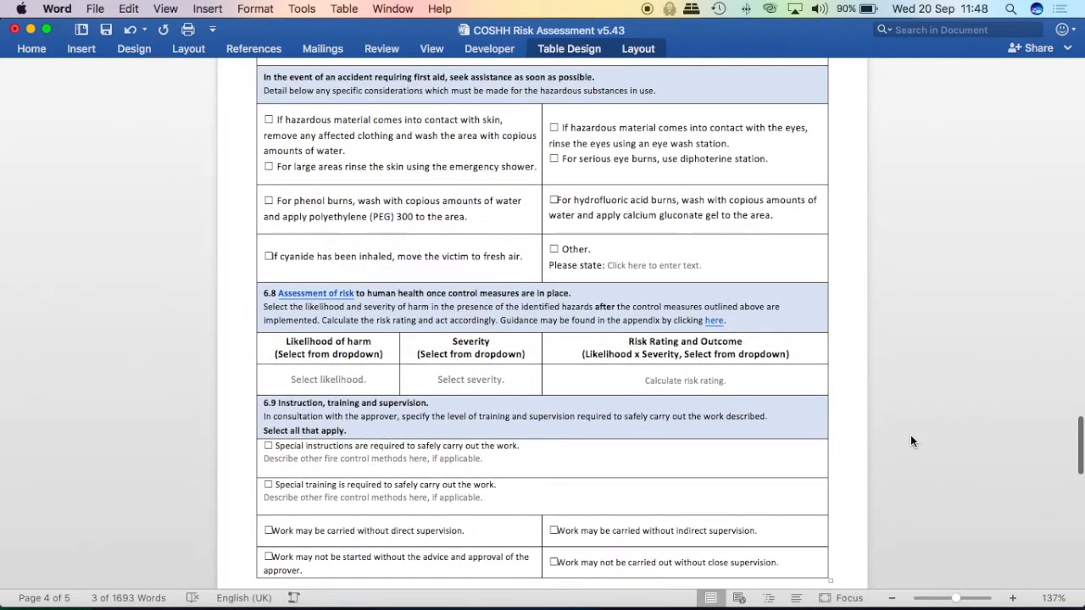
{"action": "scroll", "scroll_direction": "down", "scroll_amount": 3}
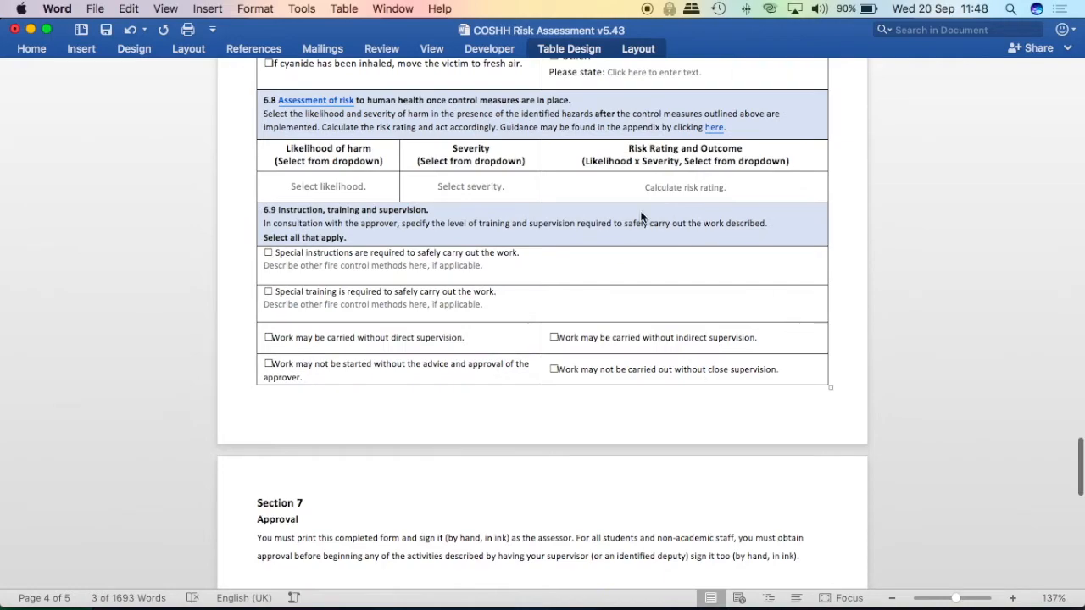
{"action": "mouse_move", "coordinate": [409, 113]}
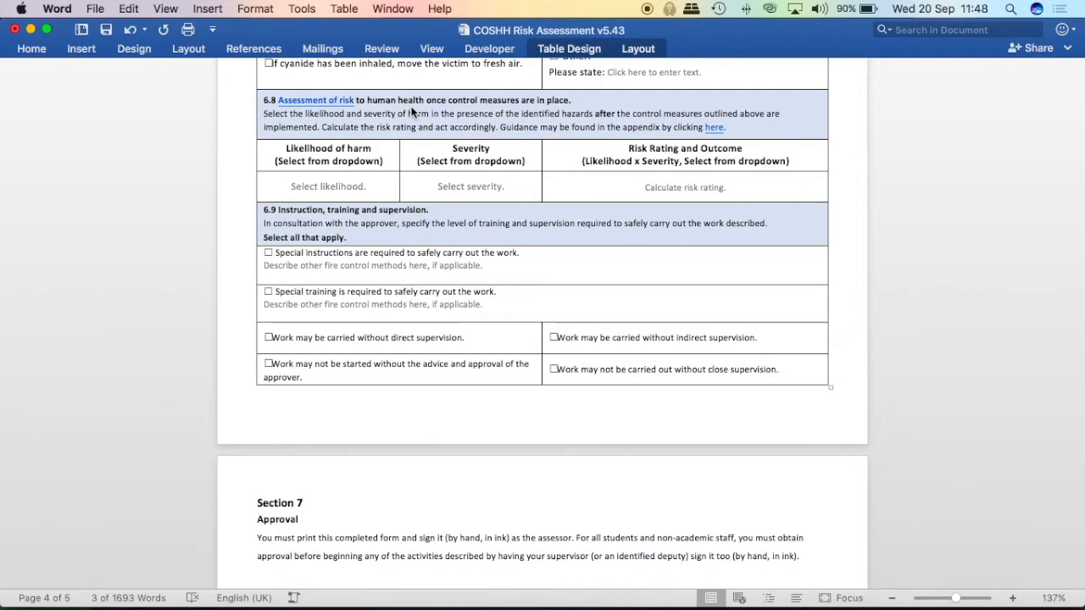
- Set post-control likelihood to 2. Unlikely and severity to 3. Lost-Time Injury, then open the outcome list
{"action": "left_click", "coordinate": [328, 185]}
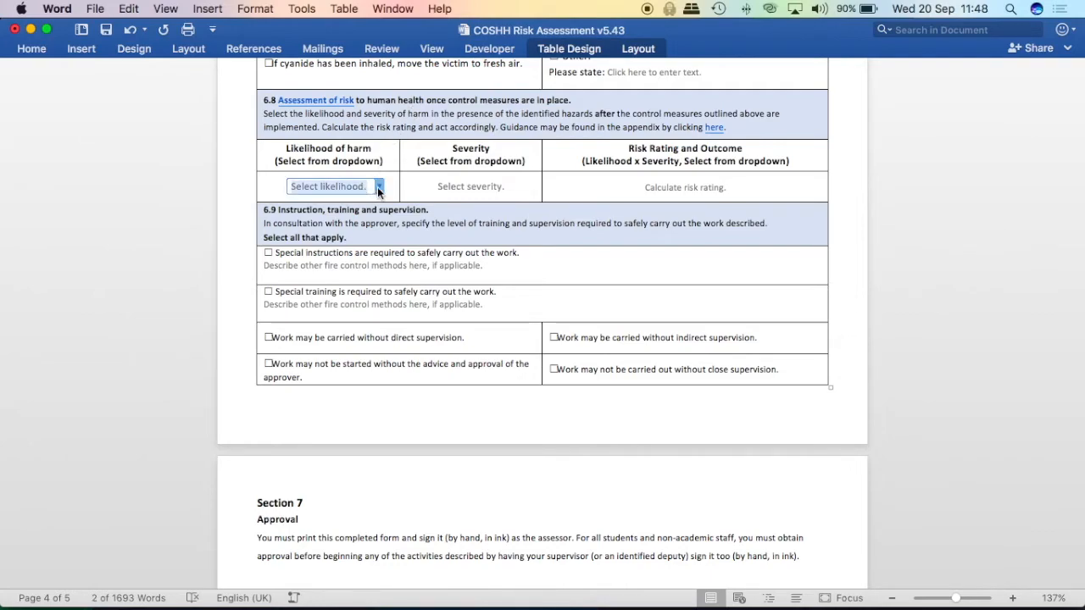
{"action": "left_click", "coordinate": [378, 186]}
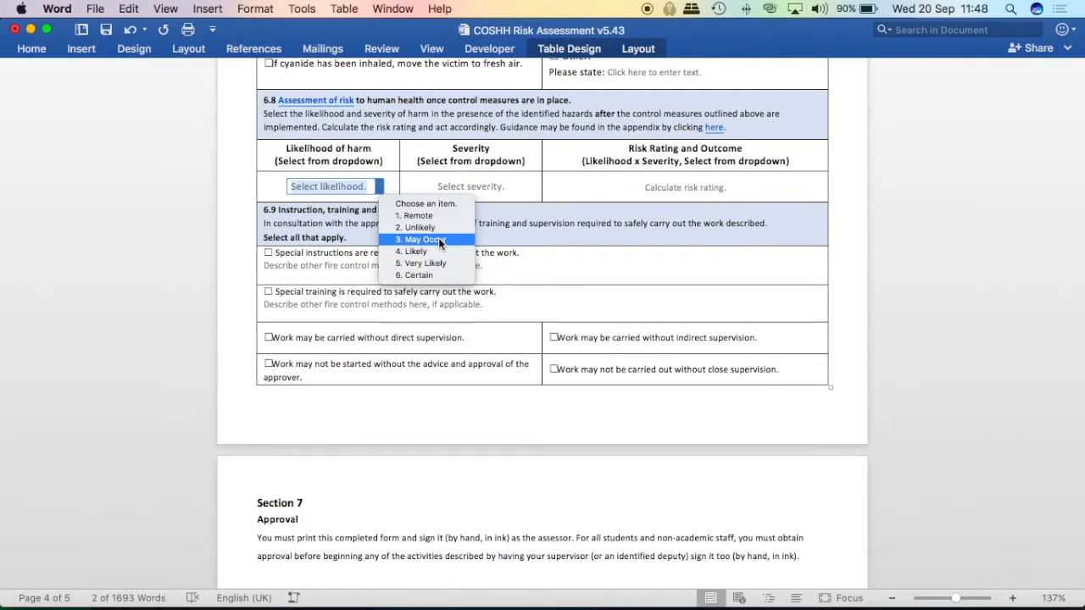
{"action": "mouse_move", "coordinate": [418, 227]}
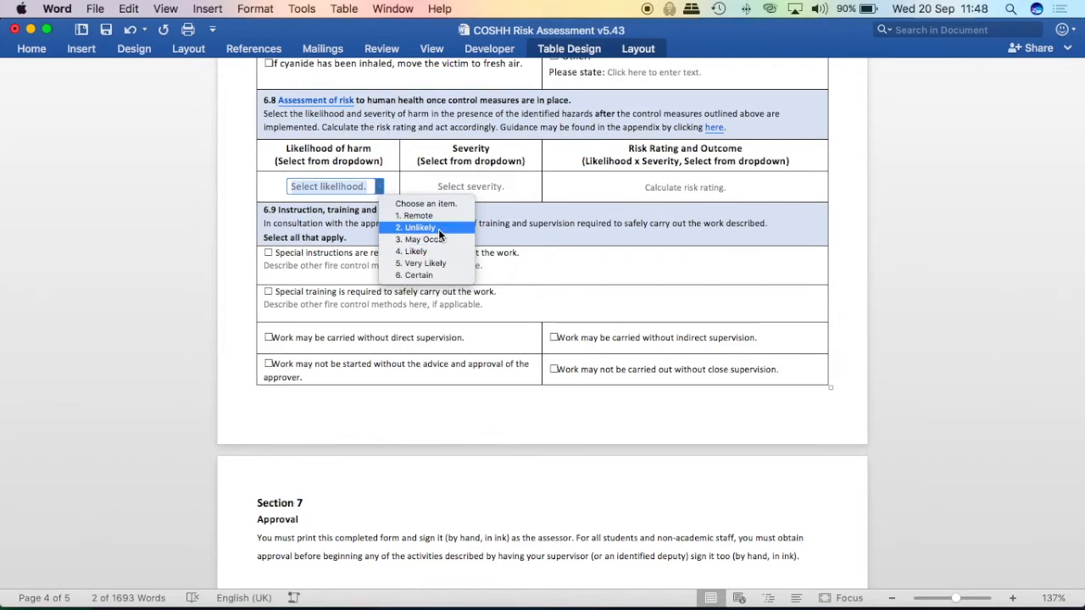
{"action": "left_click", "coordinate": [419, 227]}
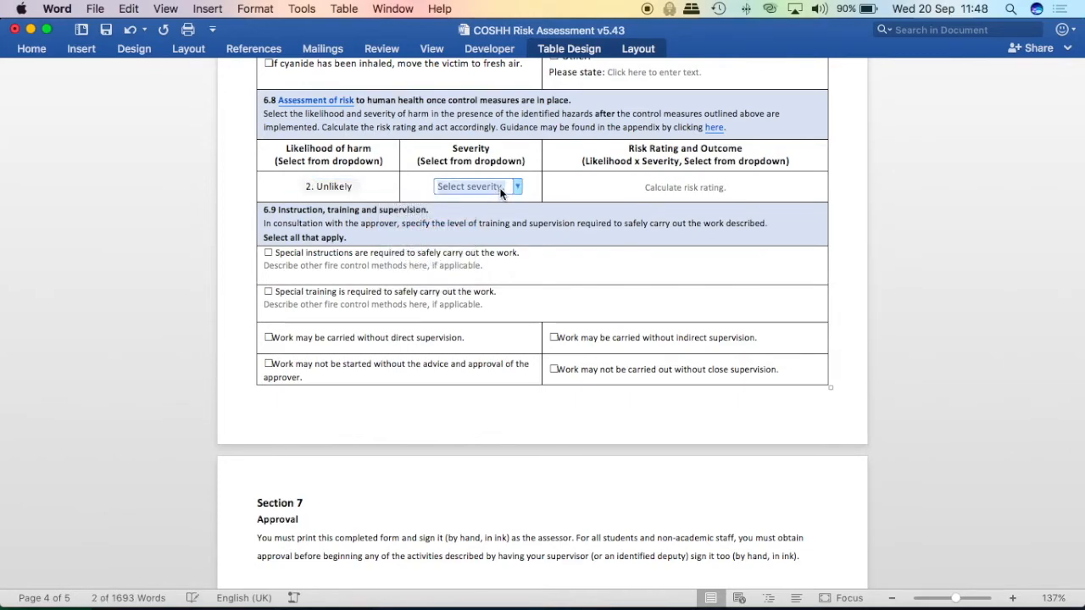
{"action": "left_click", "coordinate": [517, 185]}
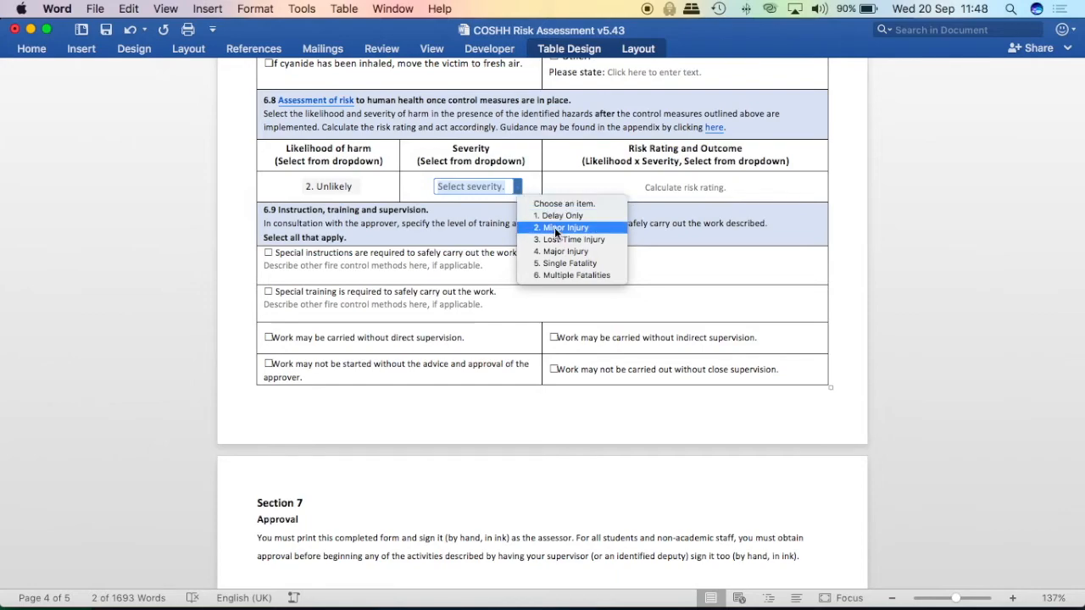
{"action": "left_click", "coordinate": [572, 239]}
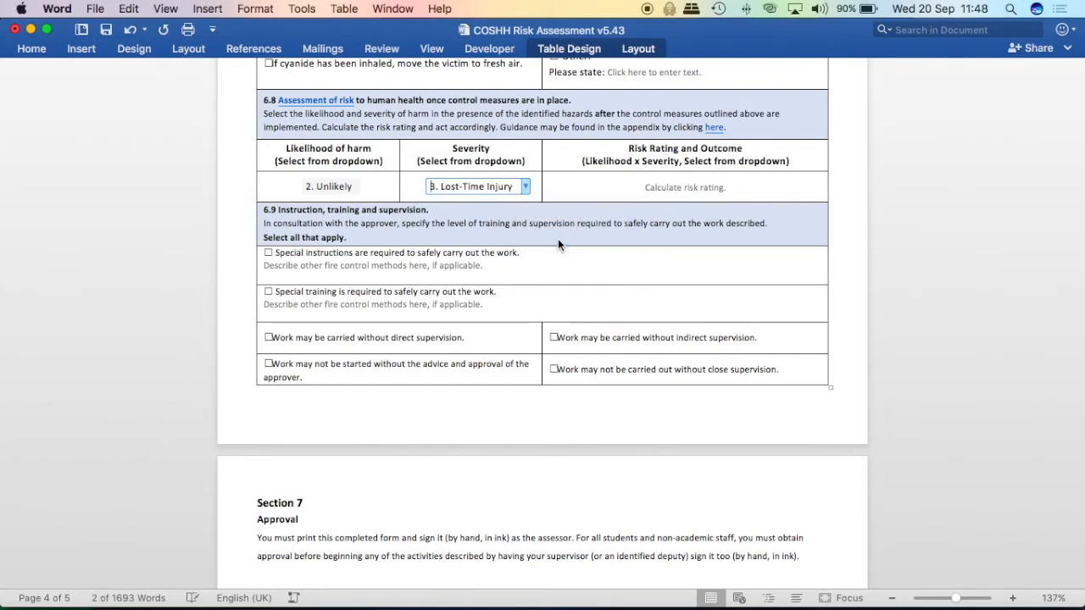
{"action": "left_click", "coordinate": [737, 187]}
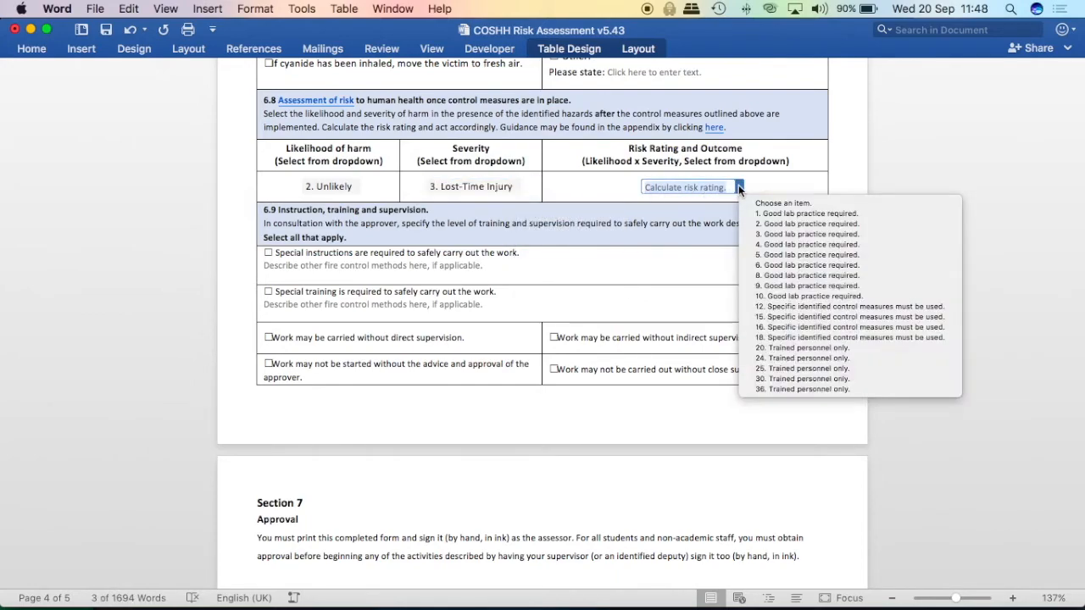
{"action": "mouse_move", "coordinate": [807, 265]}
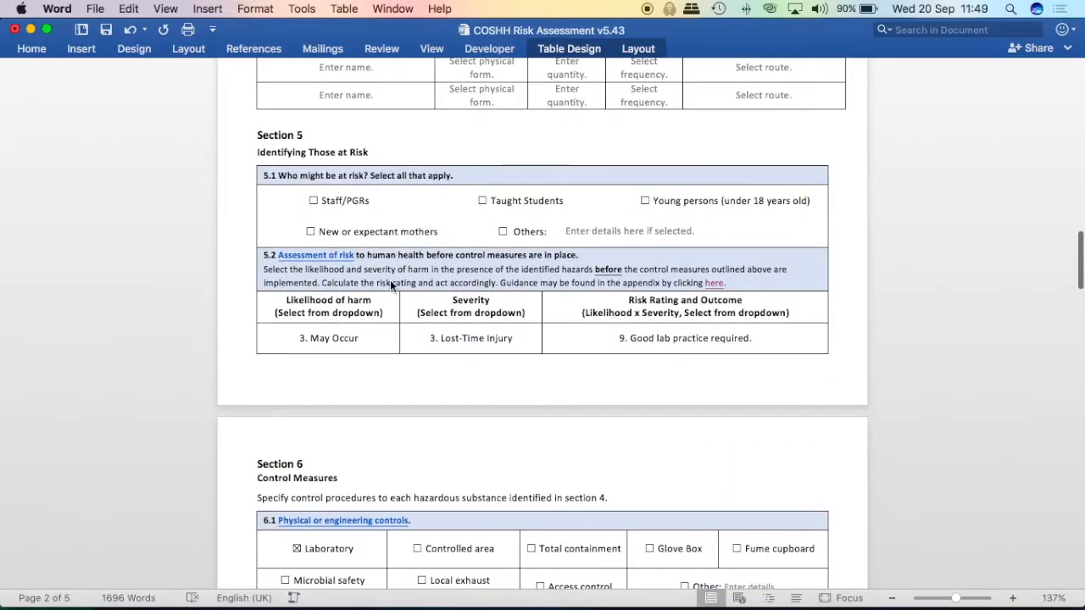
{"action": "mouse_move", "coordinate": [791, 275]}
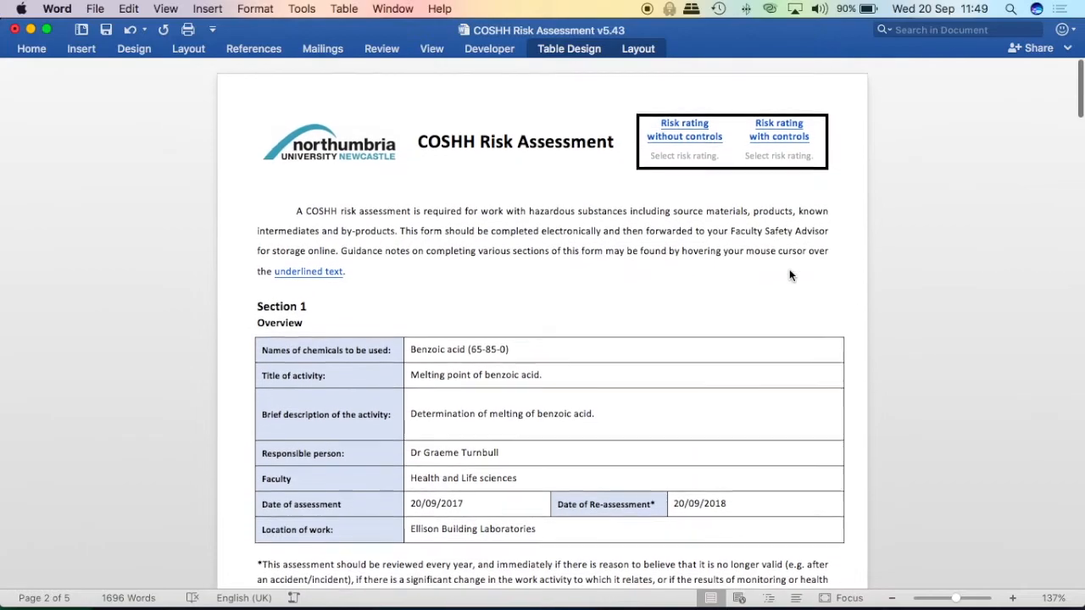
- Set the header risk ratings to 9 without controls and 6 with controls
{"action": "left_click", "coordinate": [684, 155]}
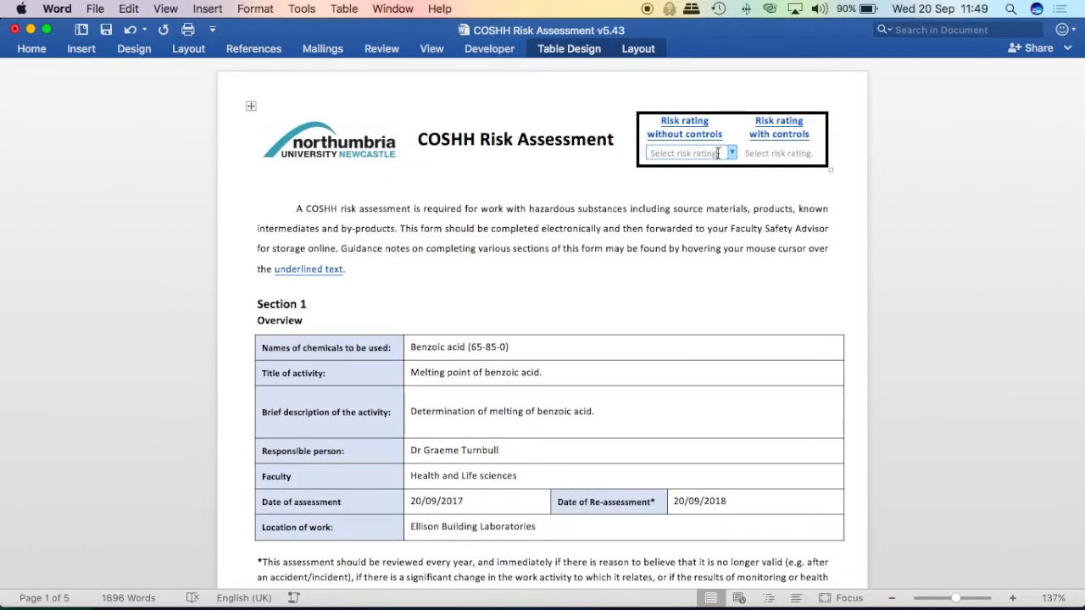
{"action": "mouse_move", "coordinate": [710, 129]}
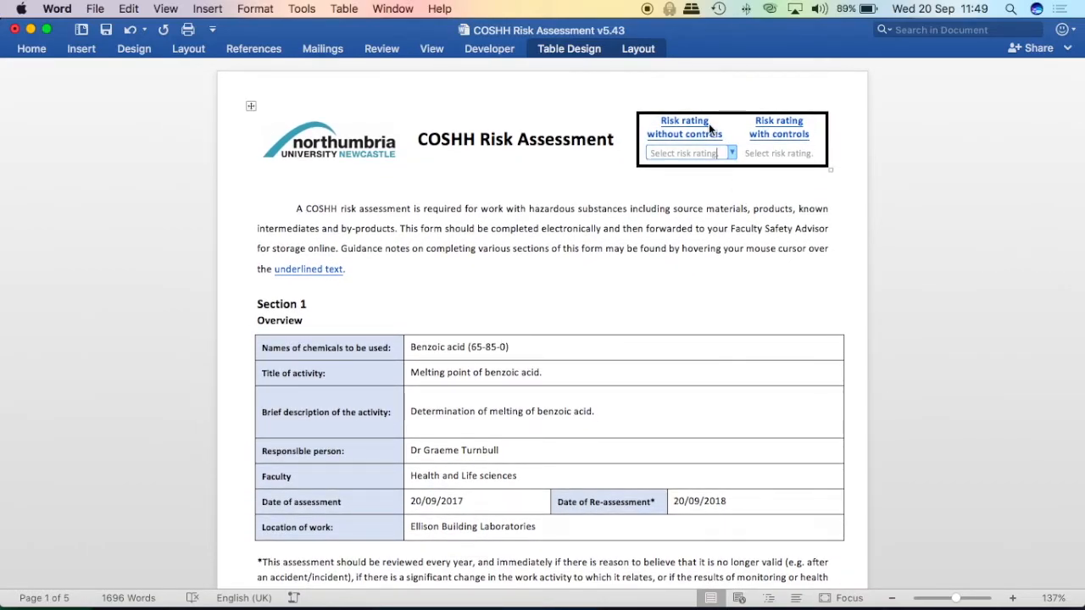
{"action": "left_click", "coordinate": [731, 152]}
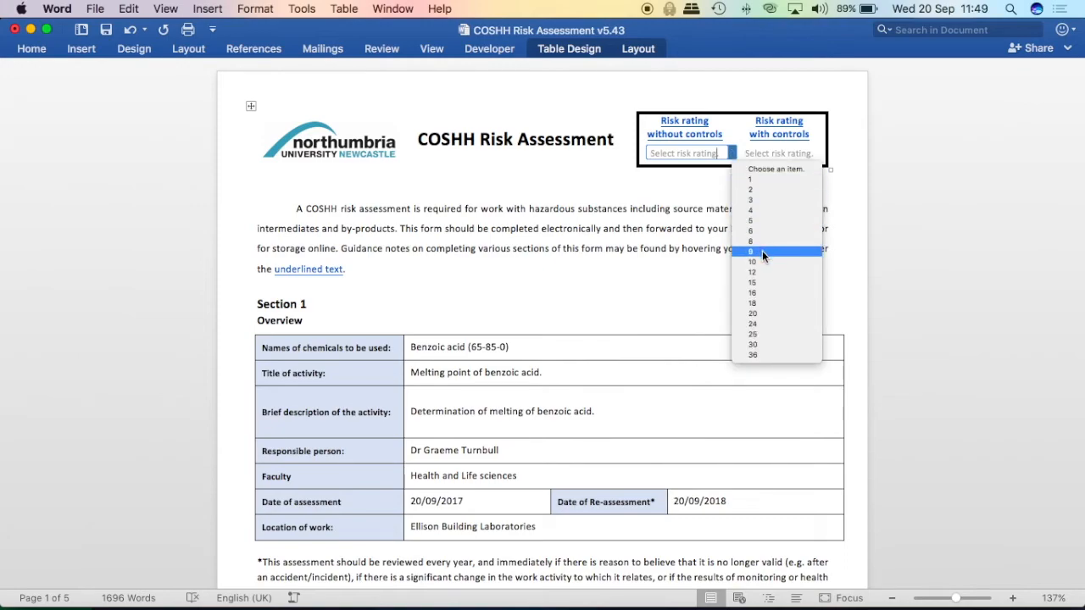
{"action": "left_click", "coordinate": [749, 250]}
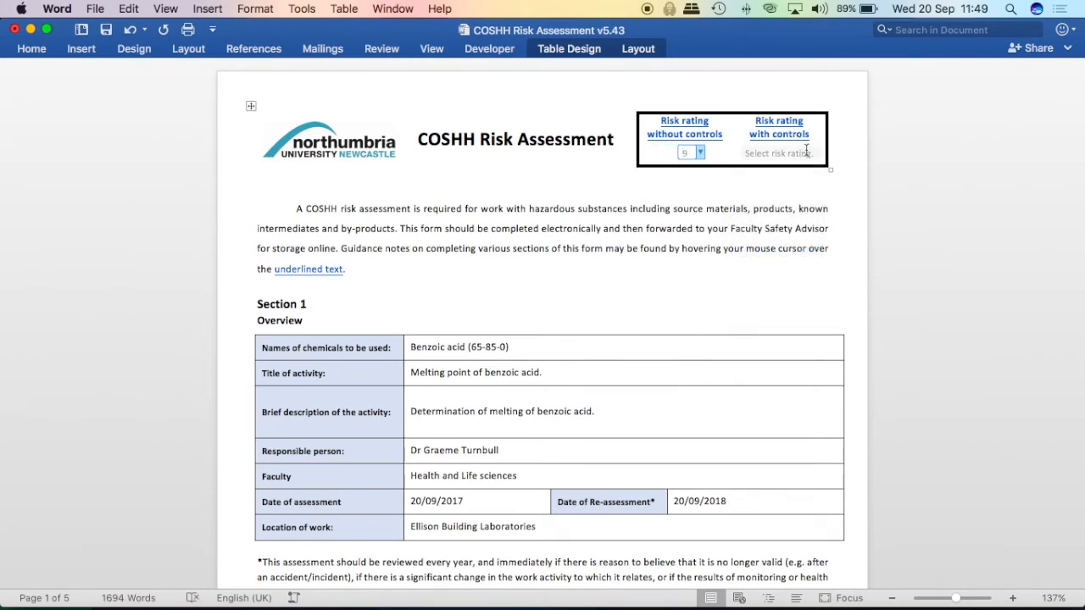
{"action": "left_click", "coordinate": [776, 152]}
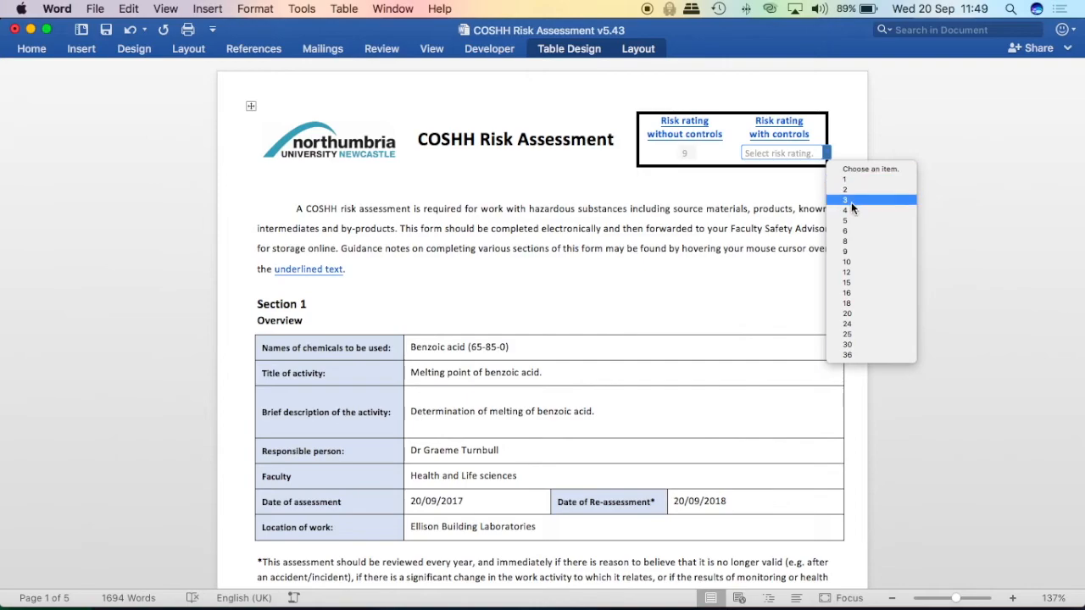
{"action": "left_click", "coordinate": [845, 199]}
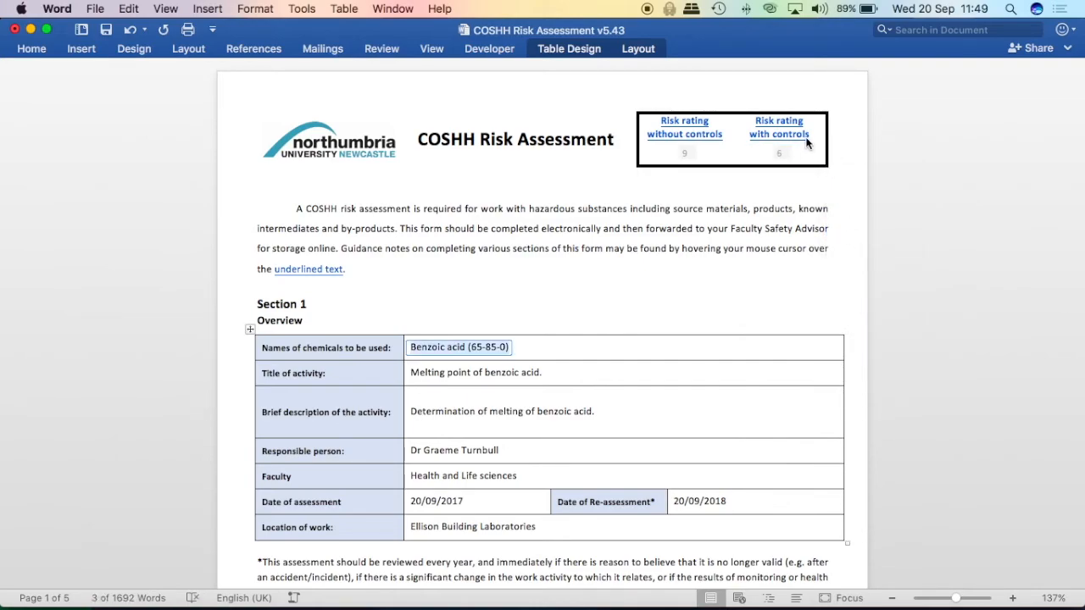
{"action": "scroll", "scroll_direction": "down", "scroll_amount": 3}
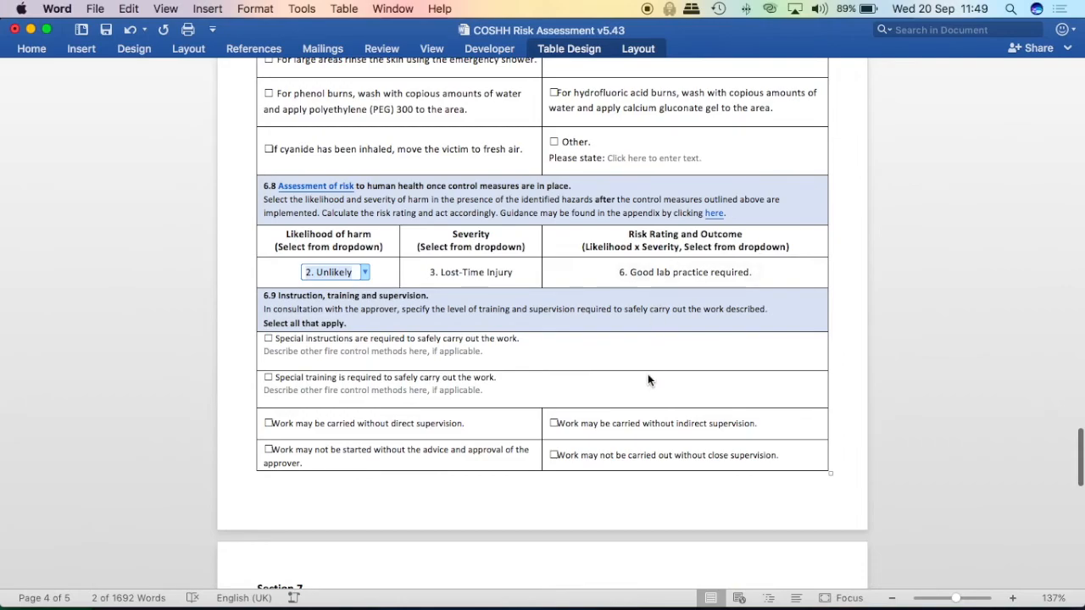
{"action": "scroll", "scroll_direction": "down", "scroll_amount": 3}
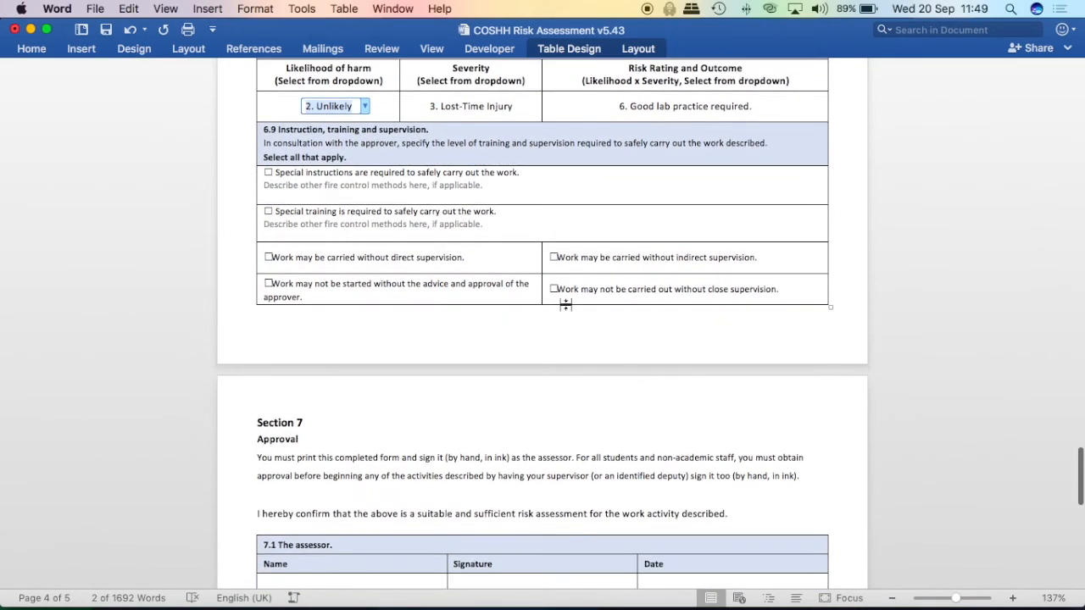
{"action": "mouse_move", "coordinate": [345, 140]}
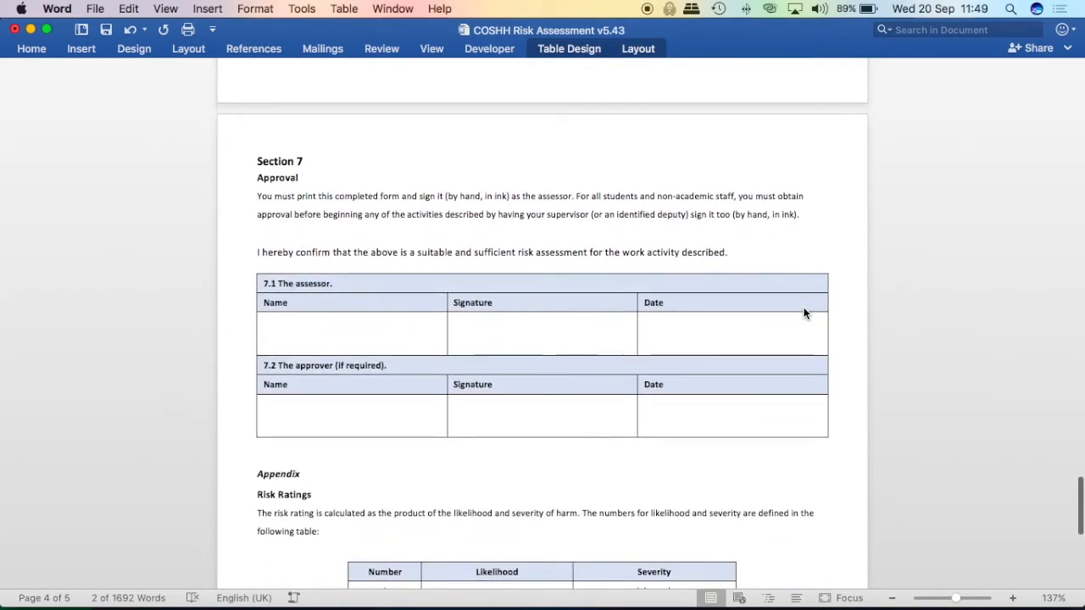
{"action": "scroll", "scroll_direction": "down", "scroll_amount": 3}
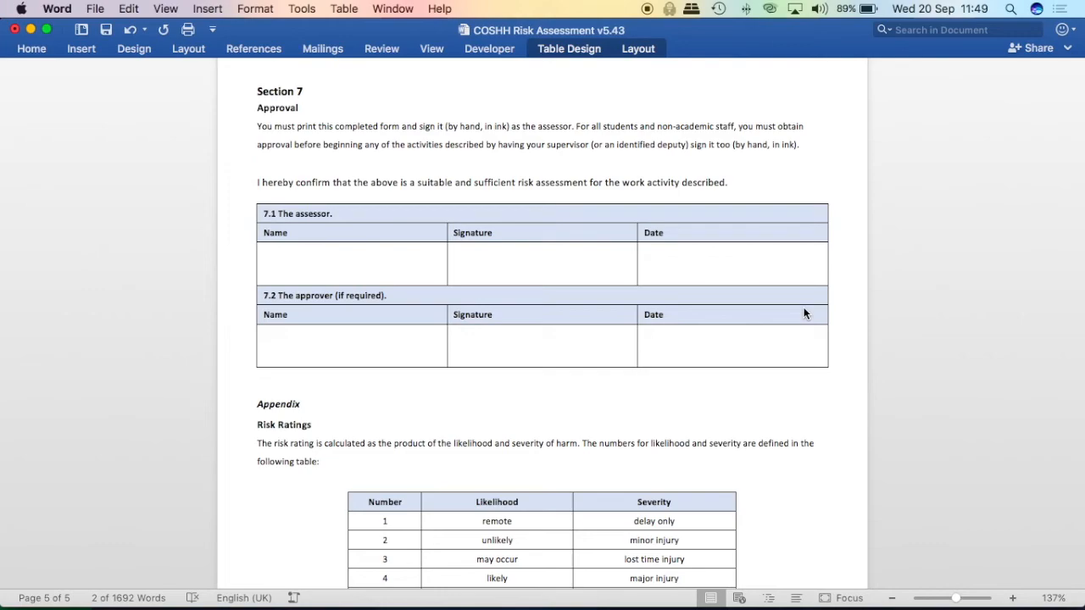
{"action": "mouse_move", "coordinate": [307, 139]}
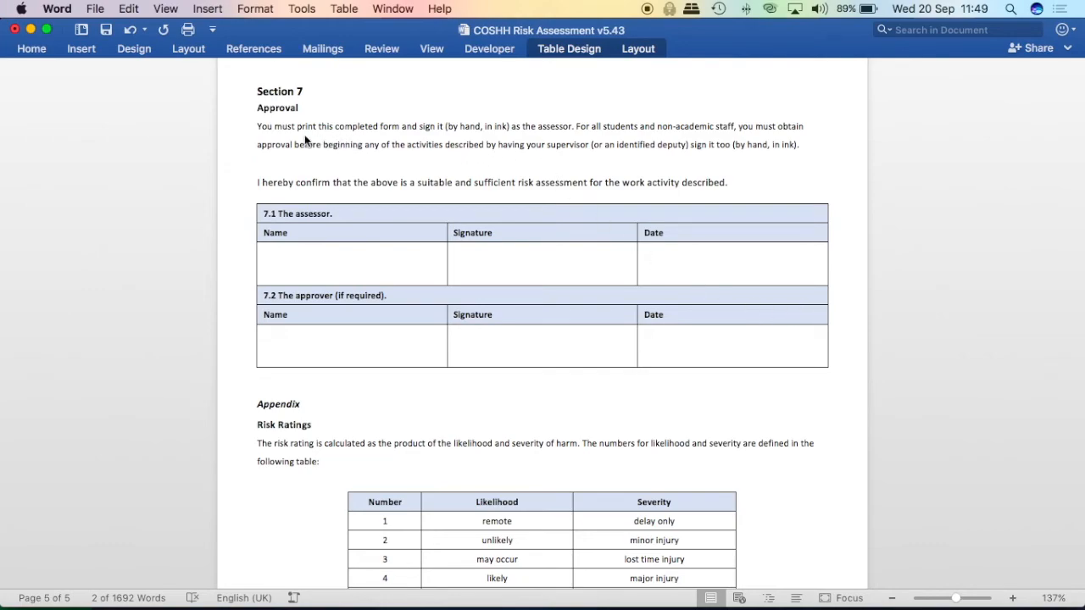
{"action": "mouse_move", "coordinate": [415, 136]}
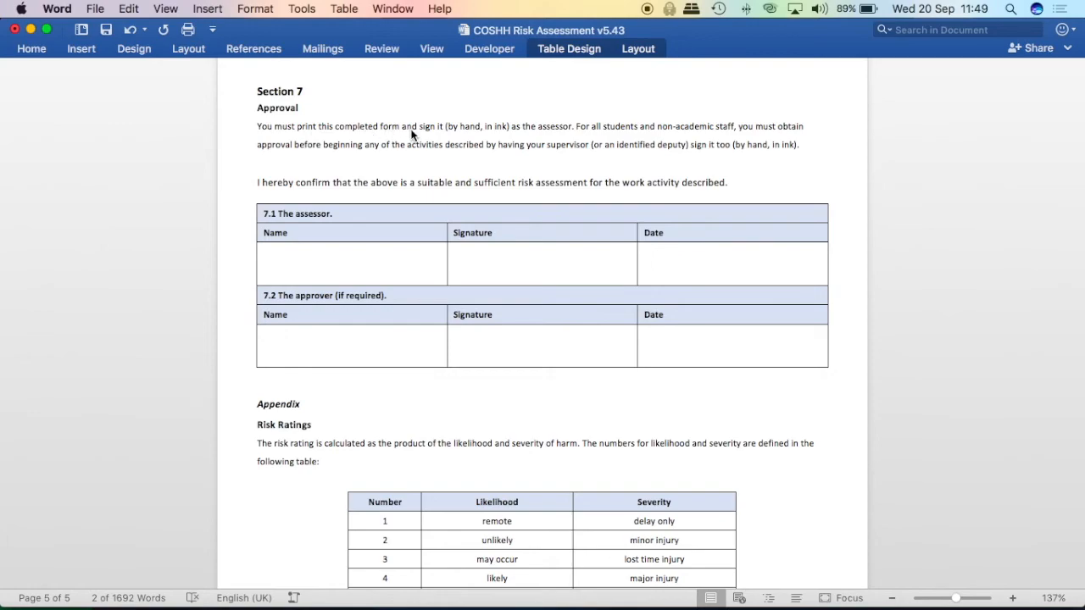
{"action": "mouse_move", "coordinate": [494, 134]}
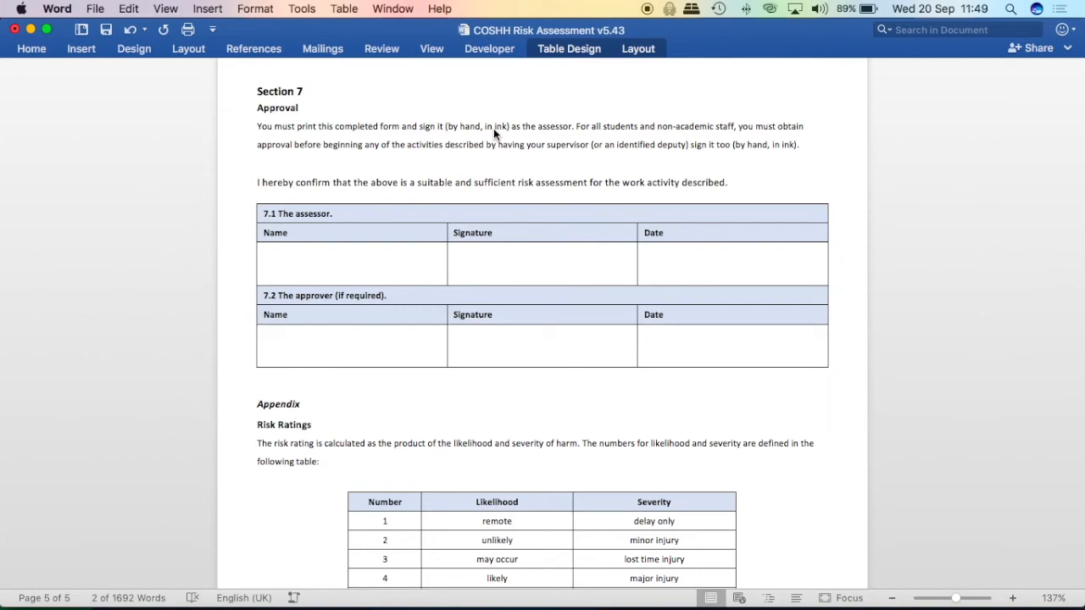
{"action": "mouse_move", "coordinate": [567, 158]}
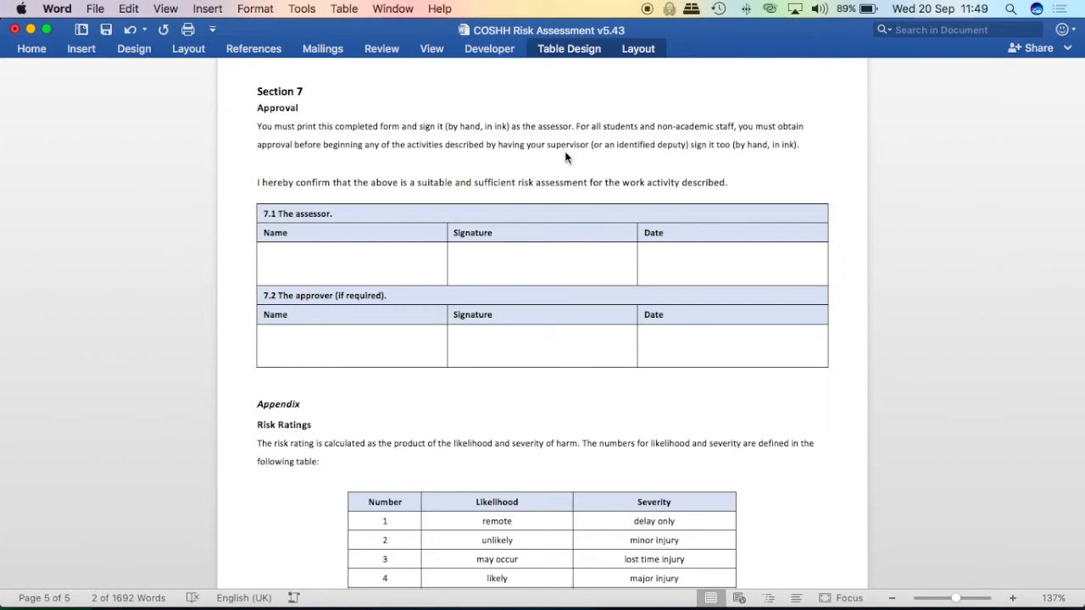
{"action": "mouse_move", "coordinate": [545, 280]}
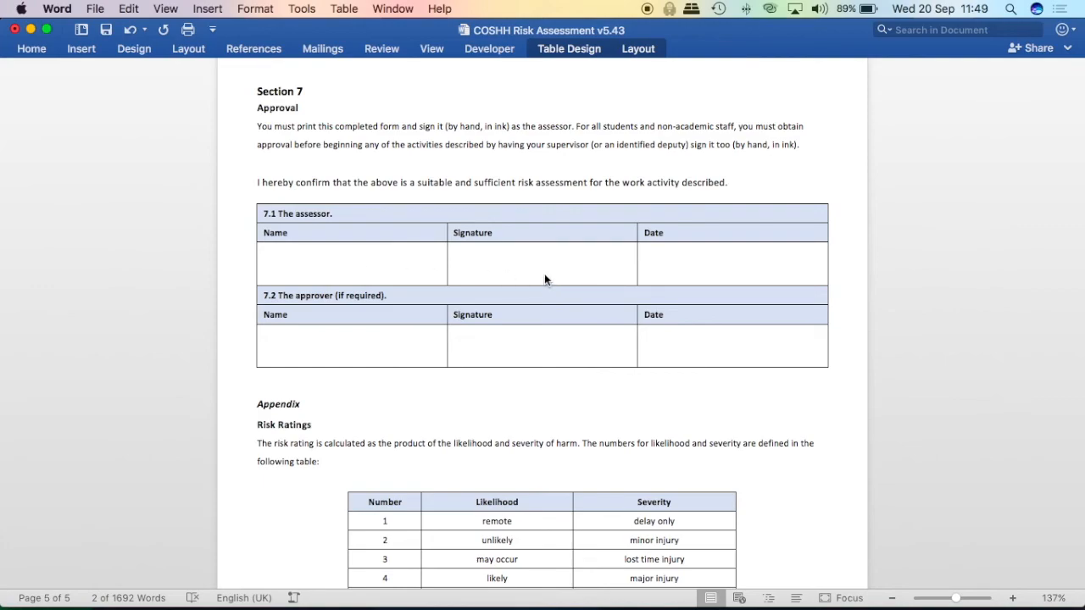
{"action": "mouse_move", "coordinate": [708, 271]}
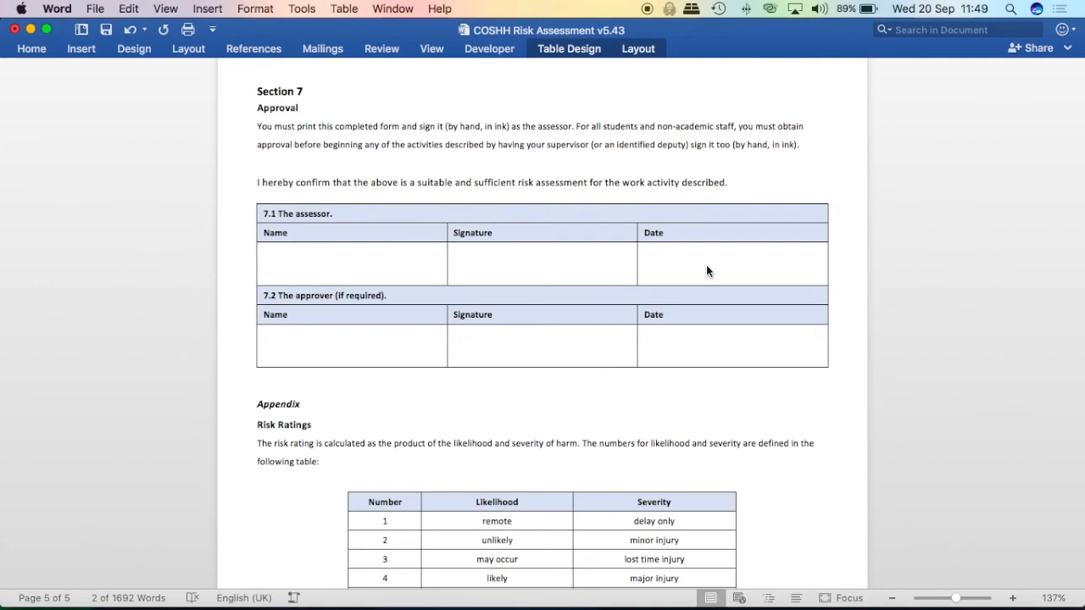
{"action": "mouse_move", "coordinate": [335, 360]}
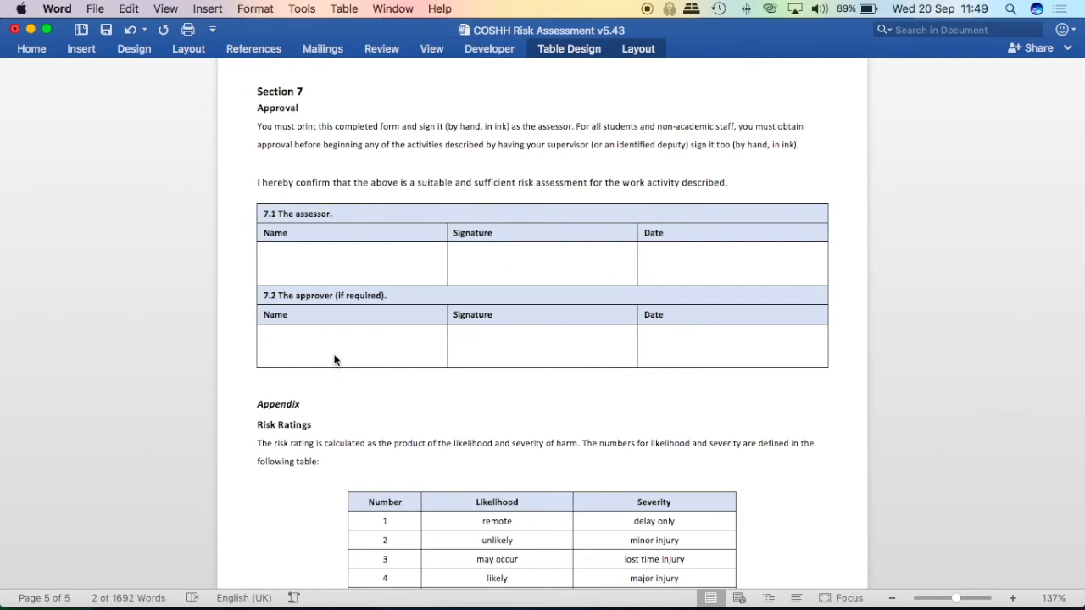
{"action": "mouse_move", "coordinate": [715, 362]}
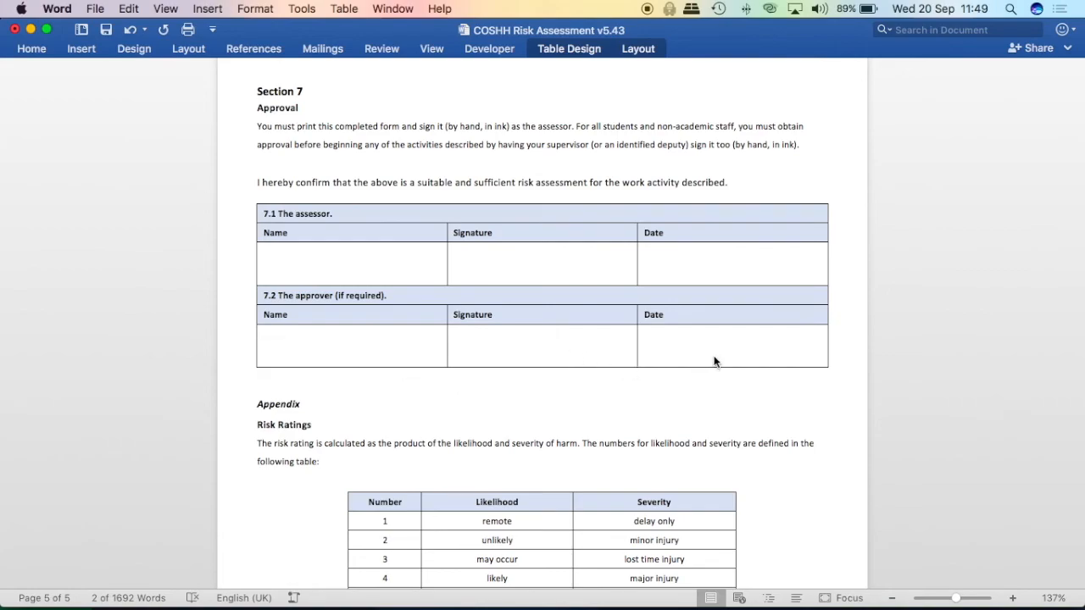
{"action": "mouse_move", "coordinate": [844, 317]}
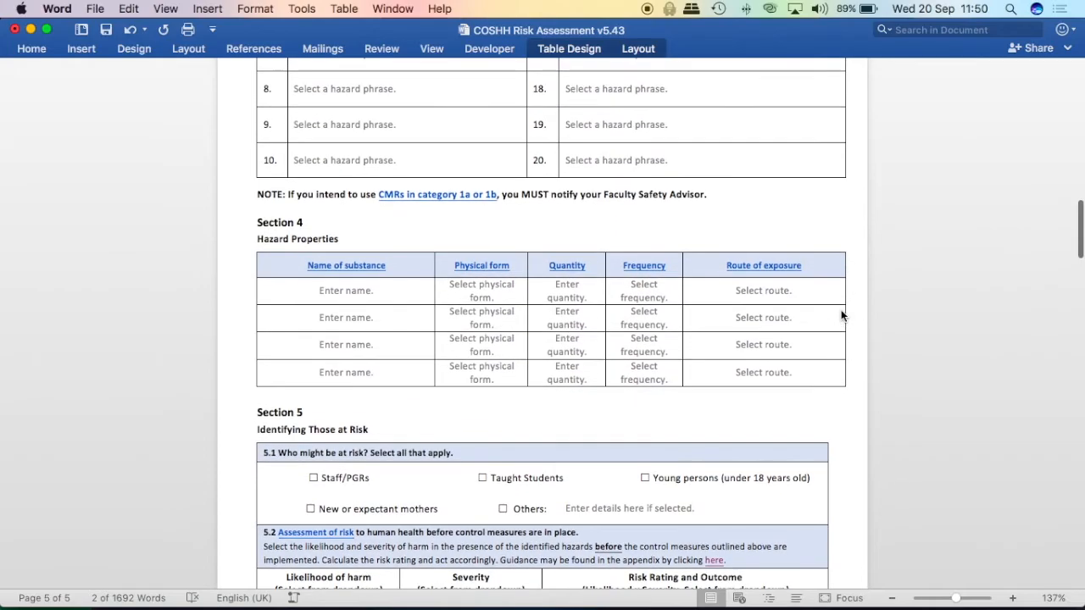
- Type 'Benzoic acid' as the first substance name in the Section 4 table
{"action": "left_click", "coordinate": [346, 290]}
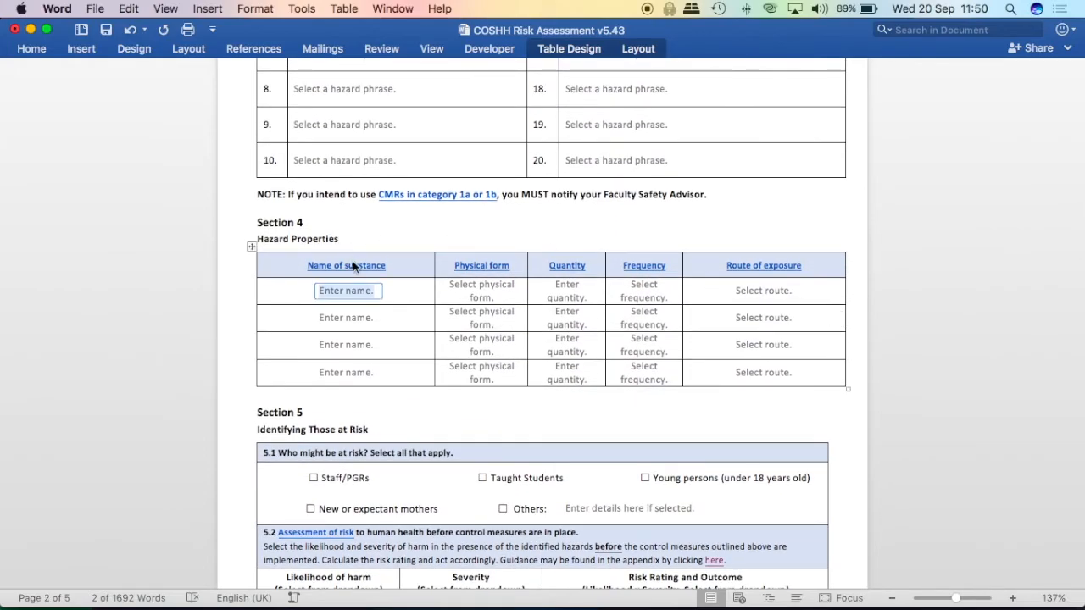
{"action": "mouse_move", "coordinate": [345, 265]}
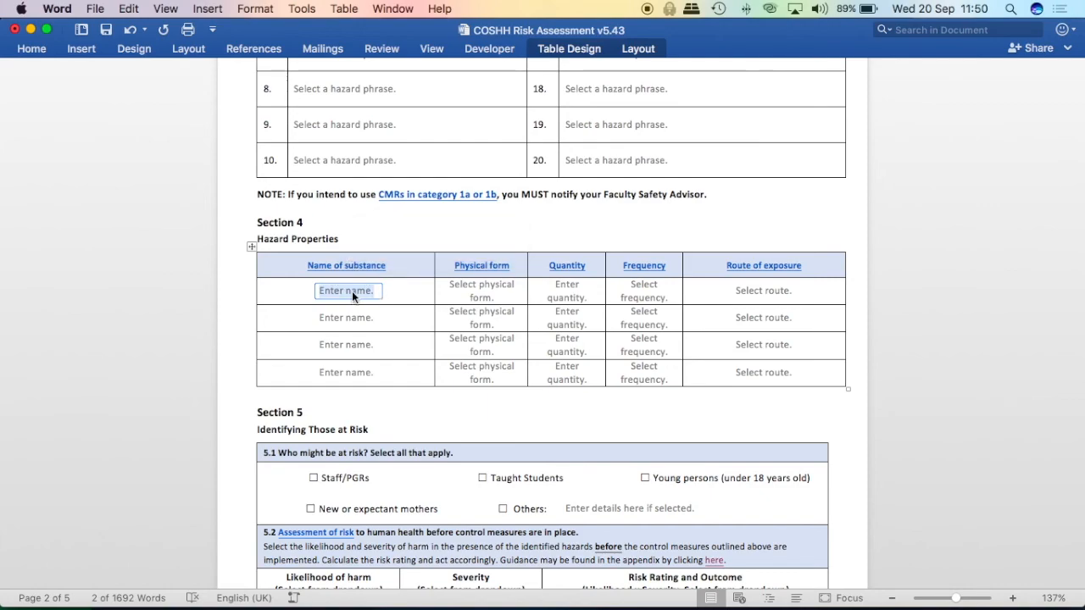
{"action": "type", "text": "benx"}
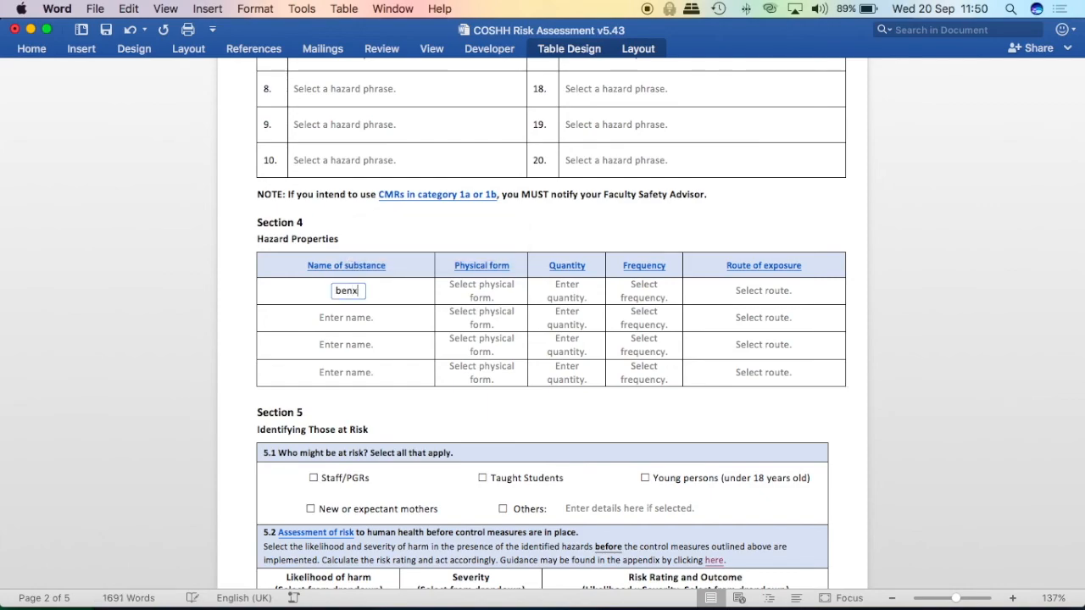
{"action": "type", "text": "Benzoic acid"}
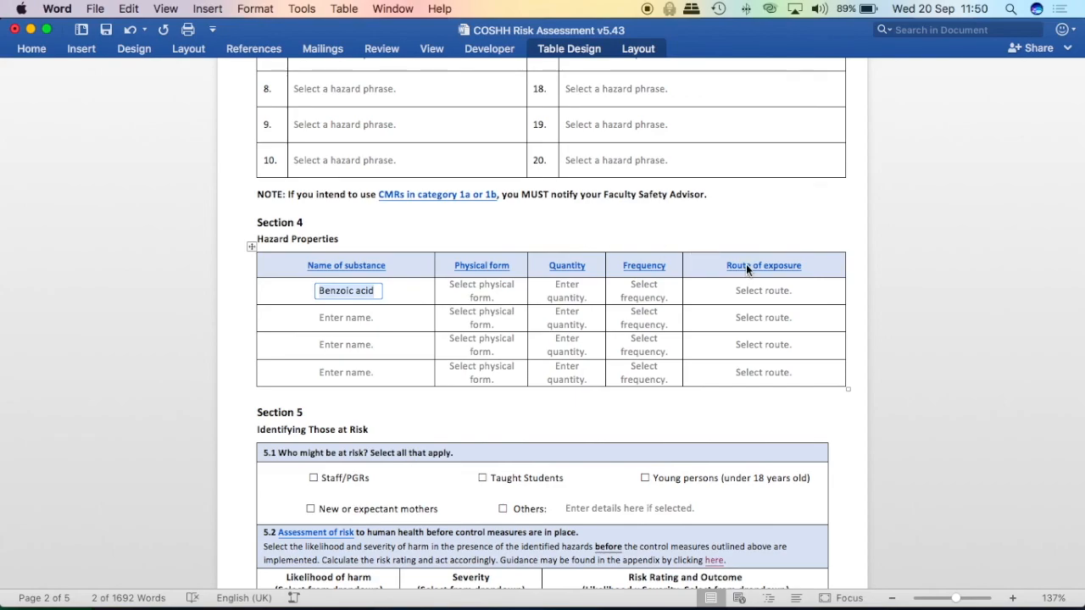
{"action": "mouse_move", "coordinate": [762, 266]}
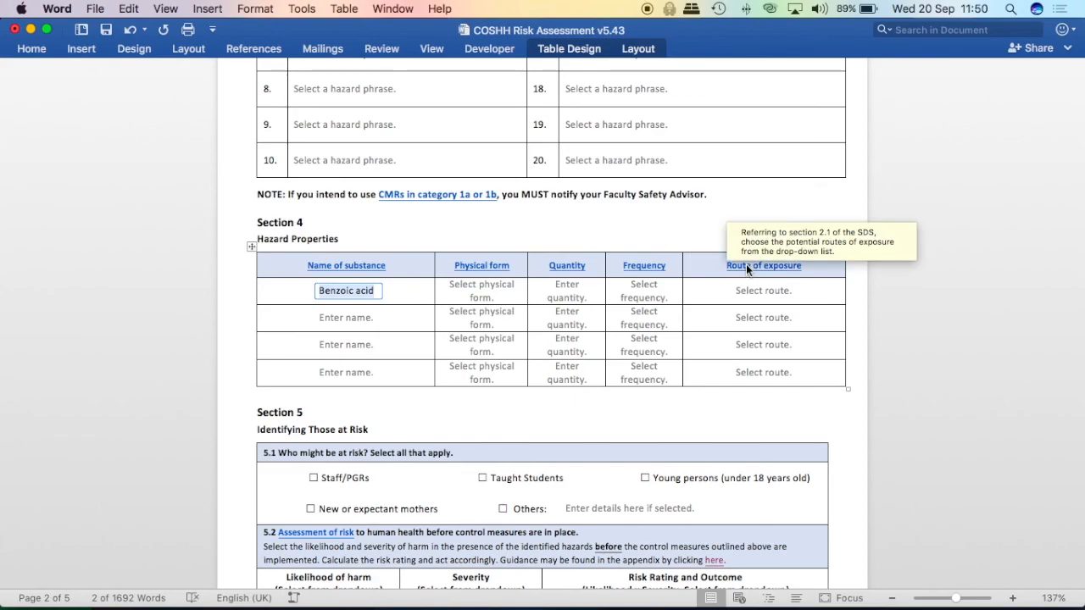
{"action": "mouse_move", "coordinate": [822, 222]}
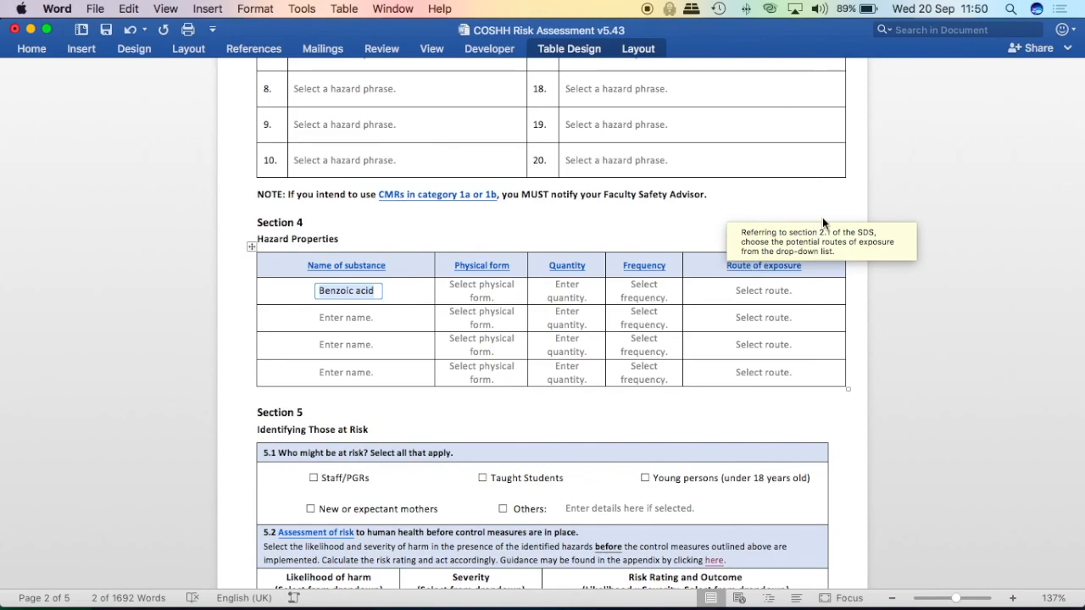
{"action": "scroll", "scroll_direction": "up", "scroll_amount": 3}
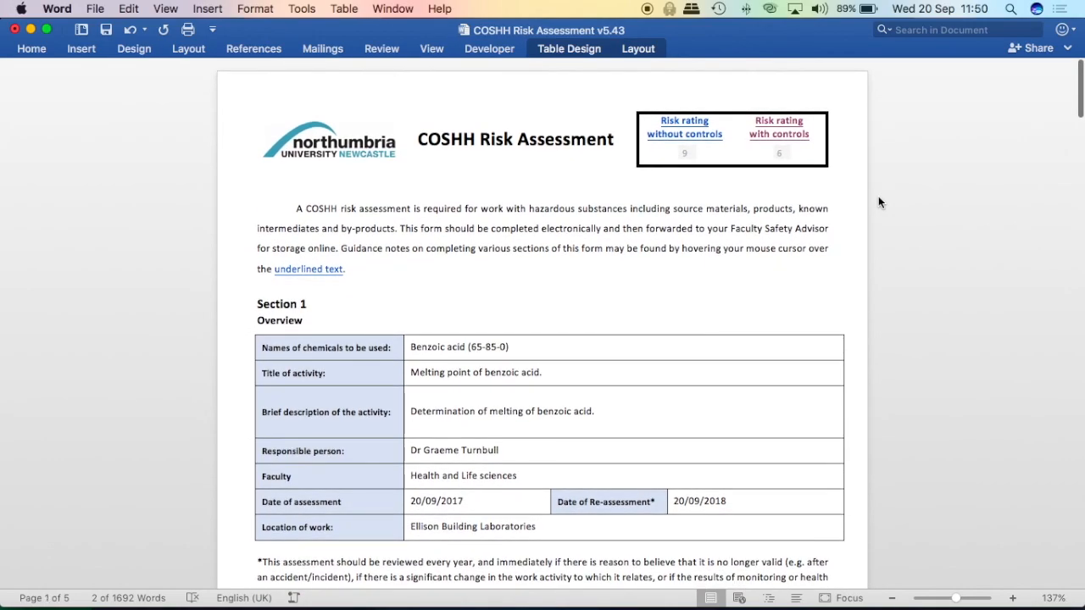